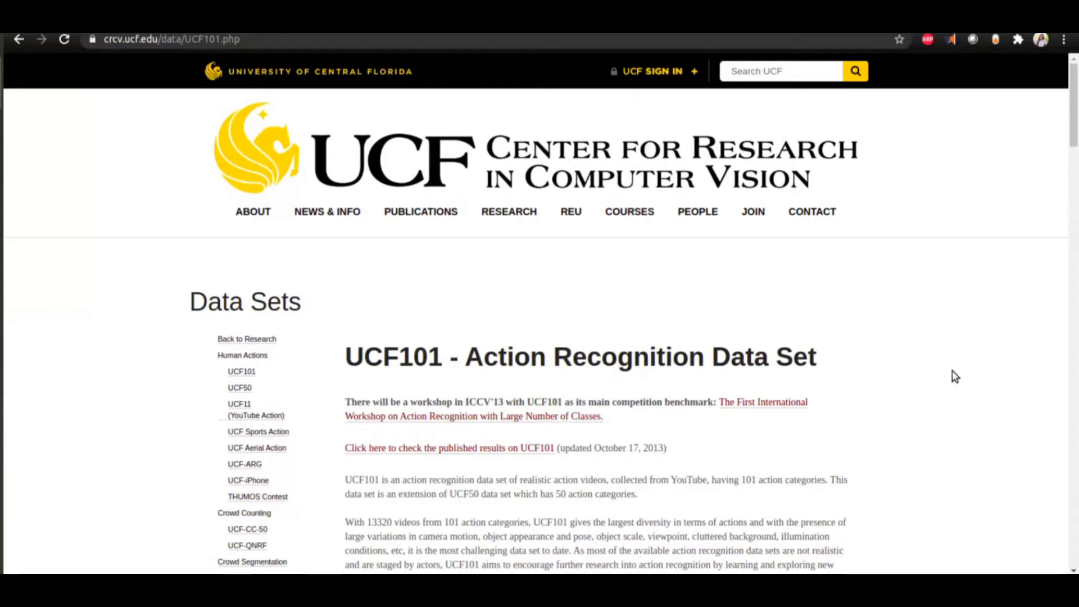
Step: Scroll the README and point out UCF101 categories from Playing Flute to Pommel Horse
scroll(down, 3)
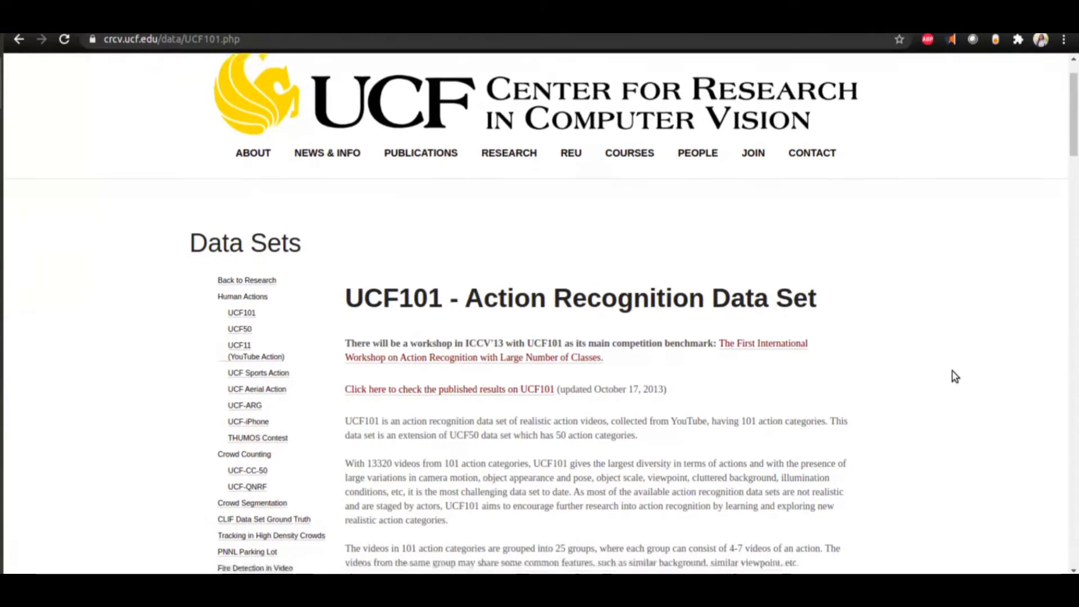
scroll(down, 3)
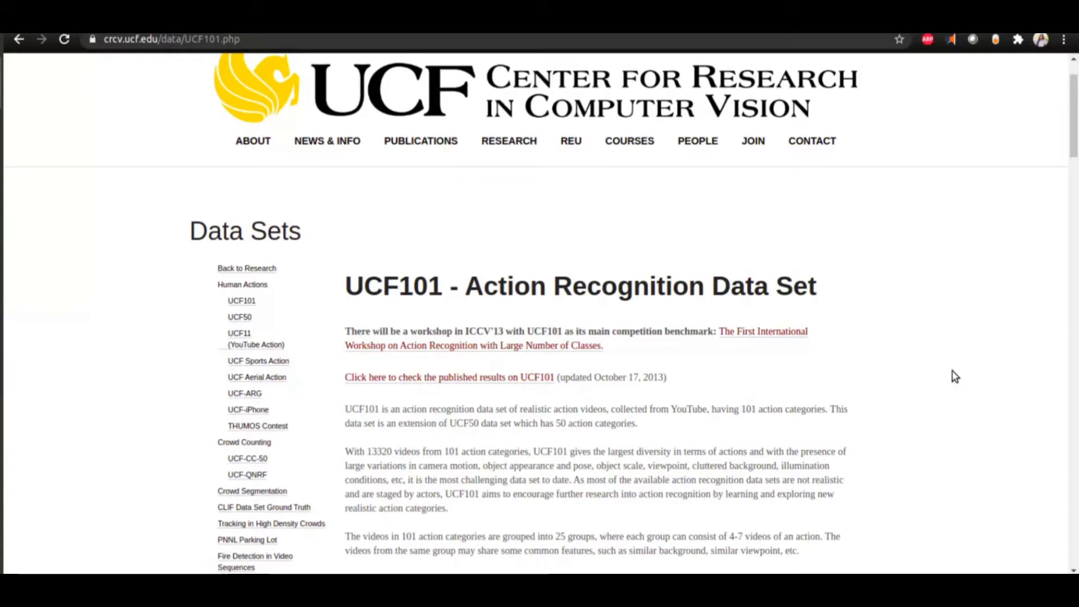
scroll(down, 3)
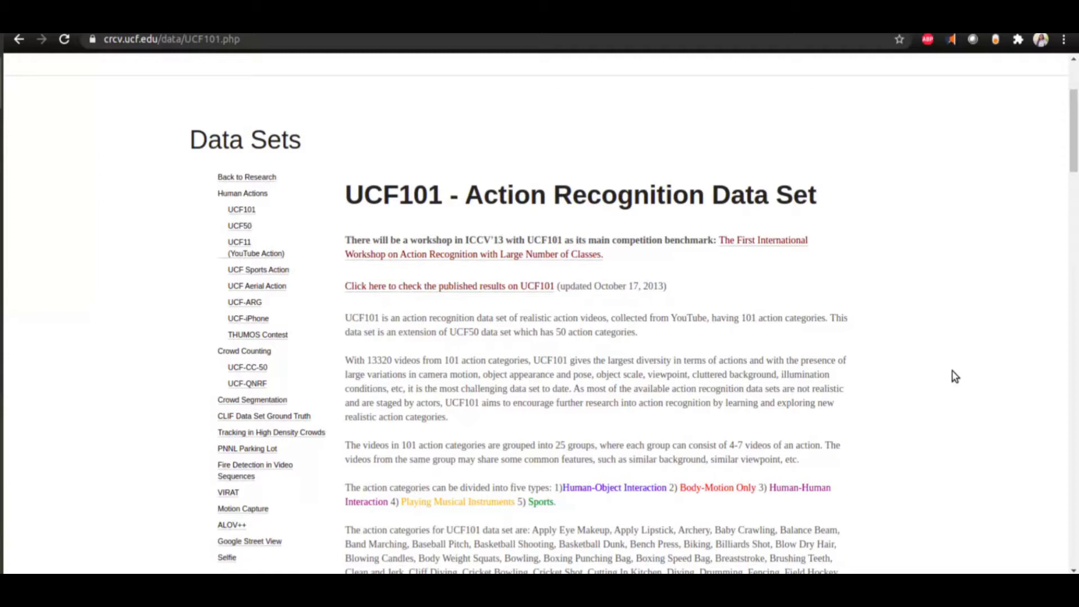
scroll(down, 3)
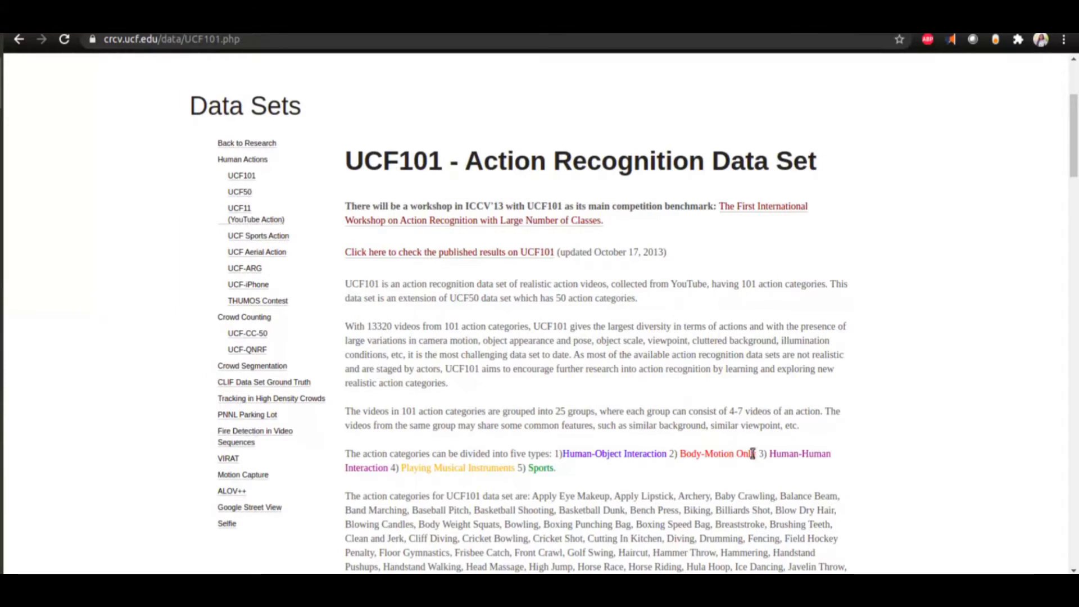
mouse_move(411, 457)
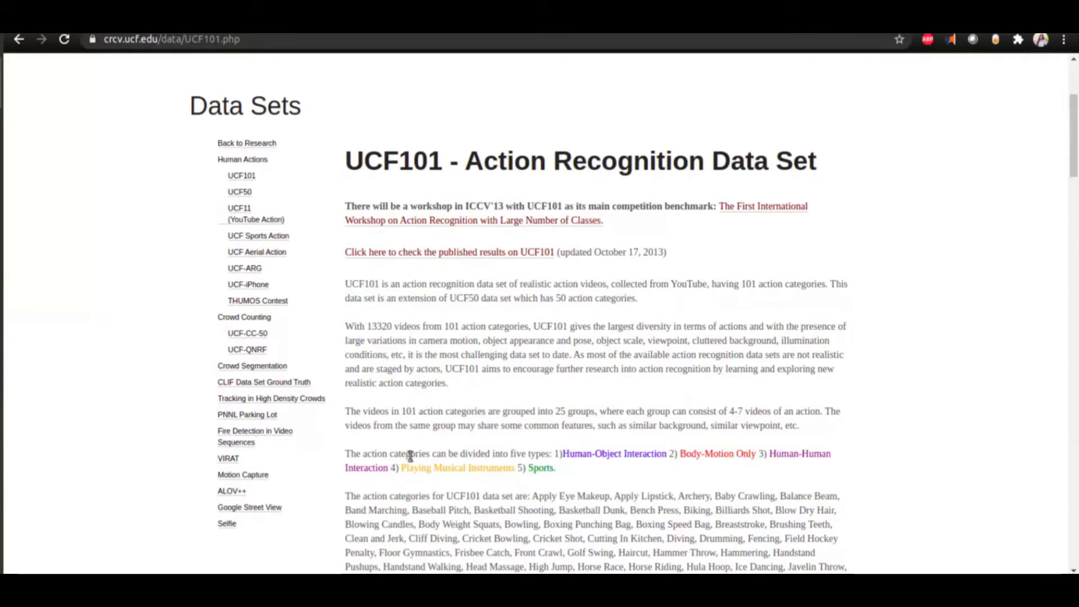
mouse_move(408, 473)
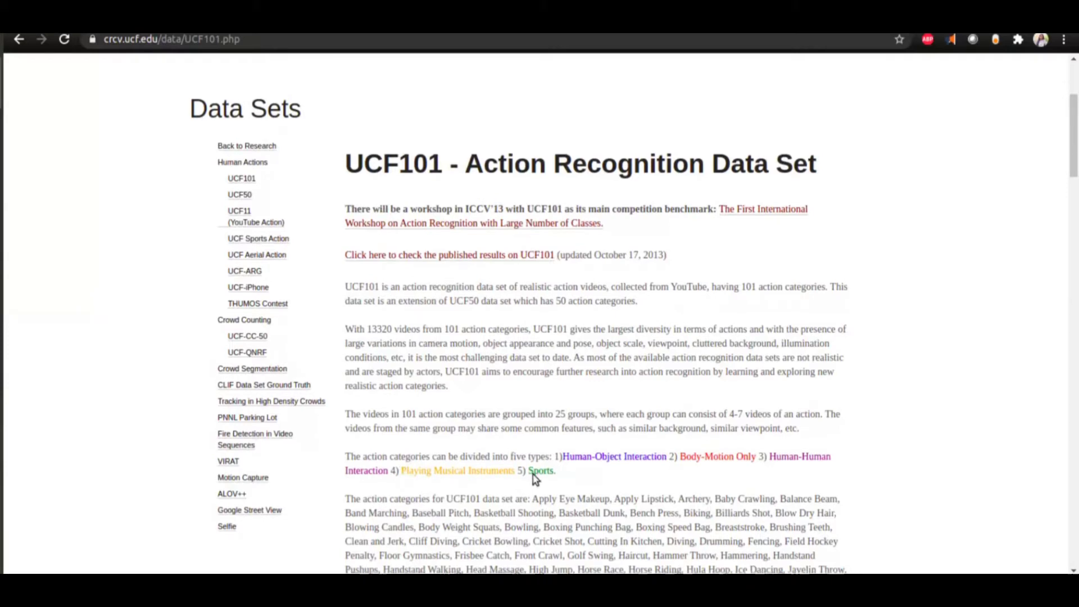
scroll(down, 3)
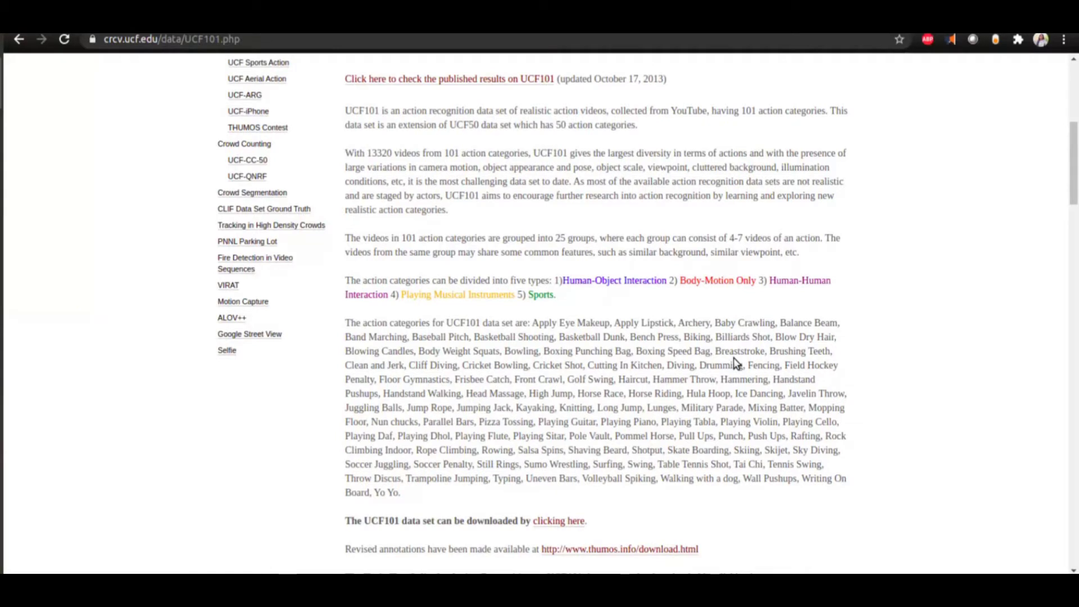
mouse_move(618, 408)
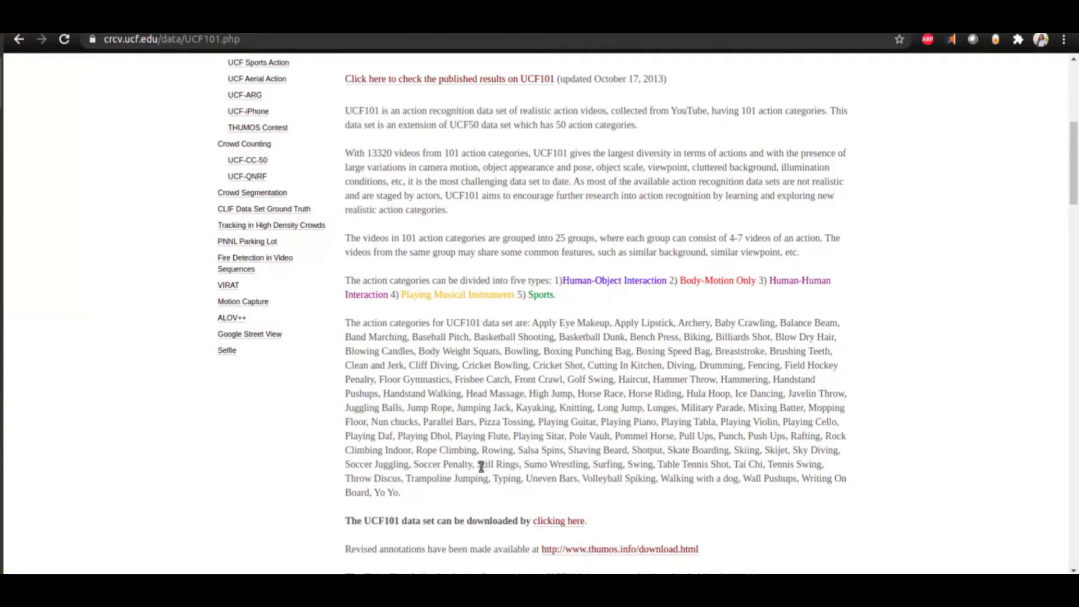
mouse_move(652, 461)
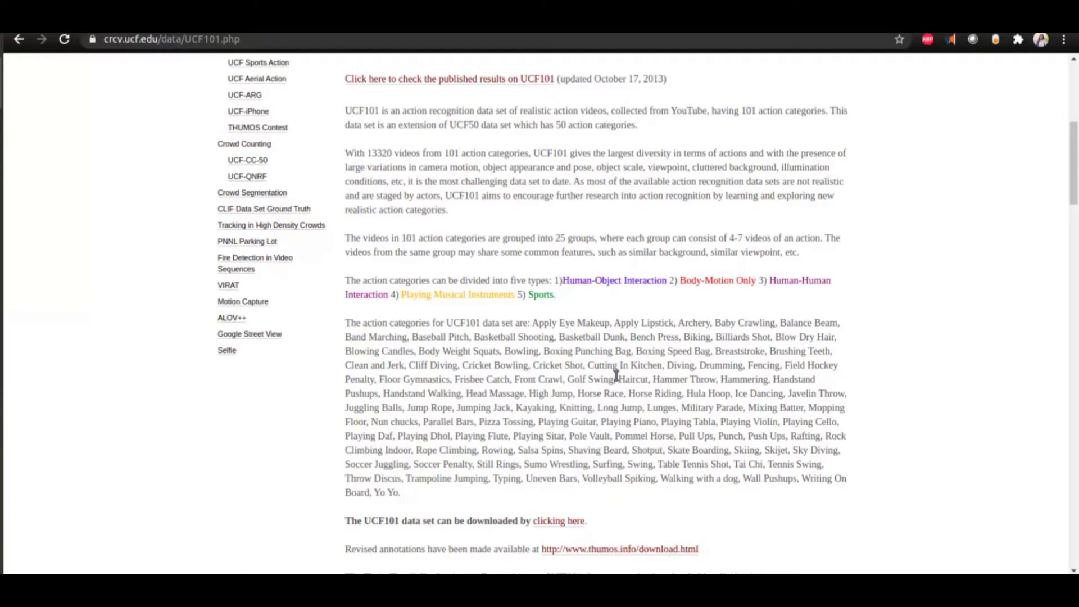
mouse_move(530, 391)
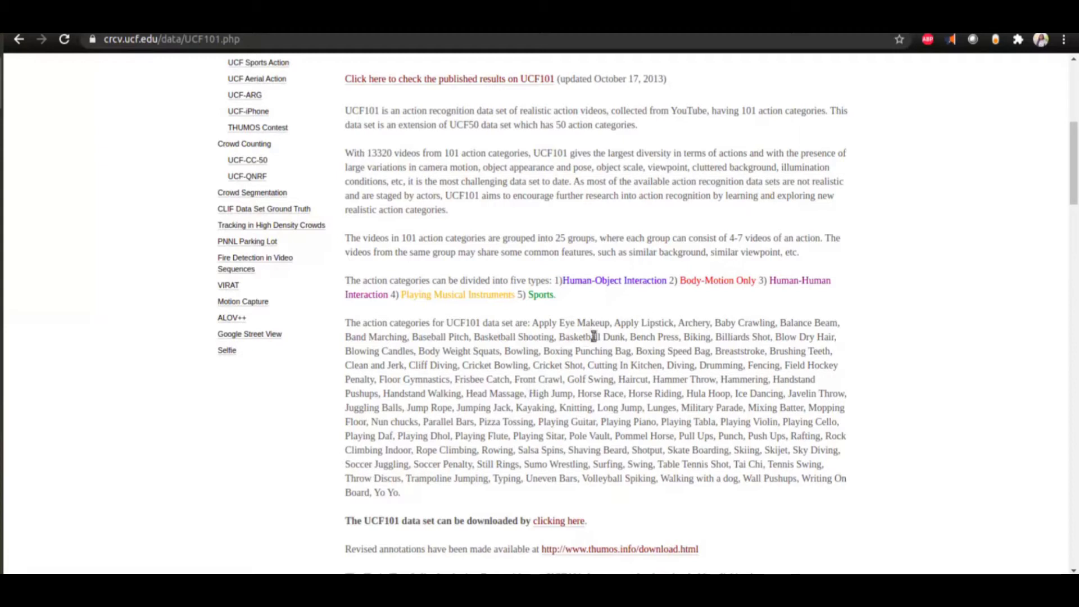
mouse_move(508, 441)
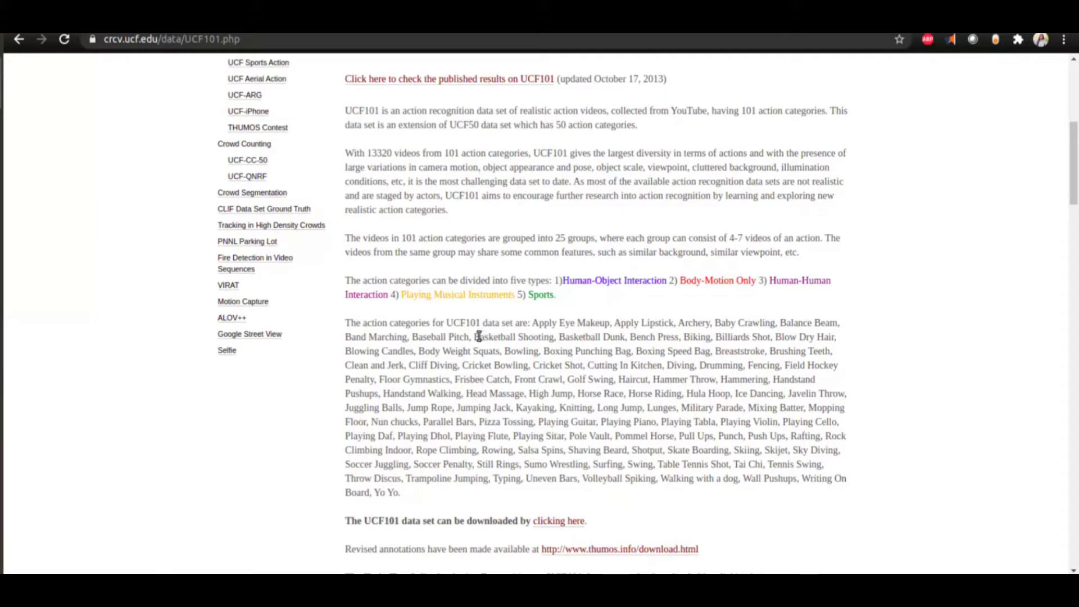
mouse_move(503, 422)
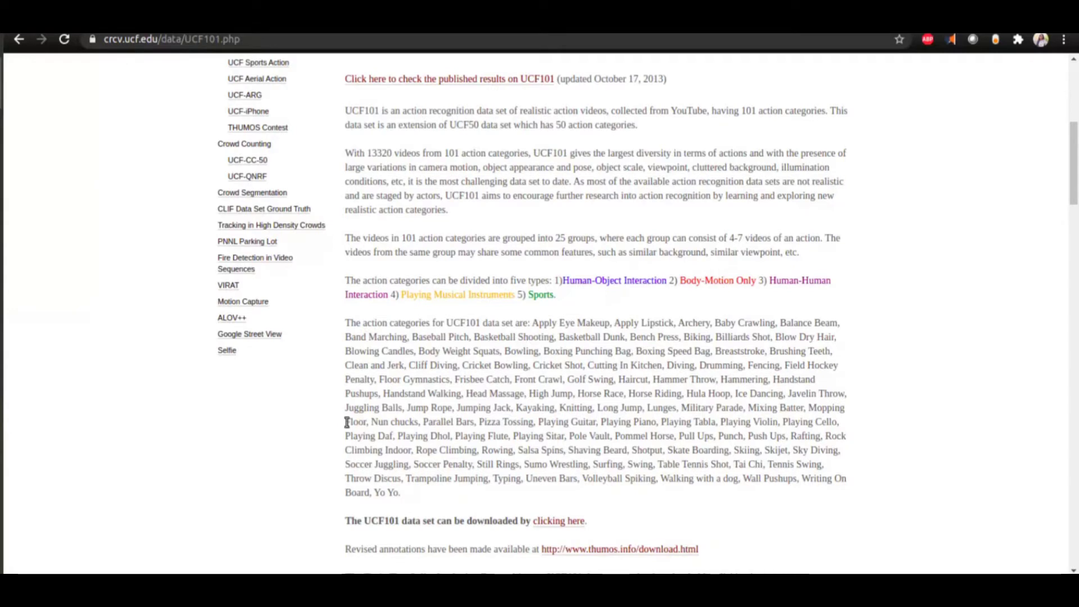
mouse_move(680, 380)
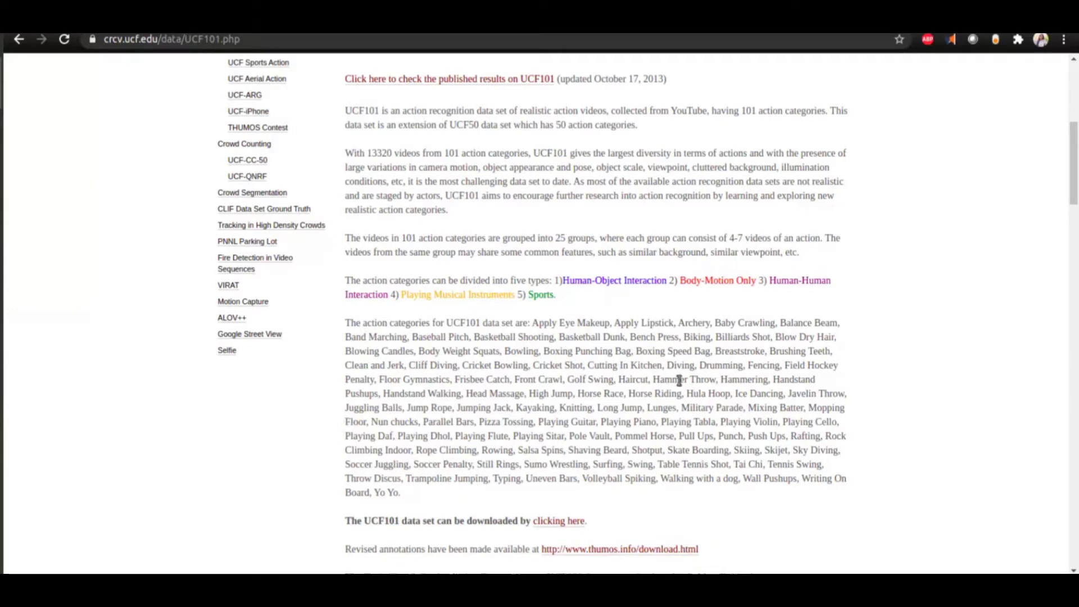
mouse_move(456, 436)
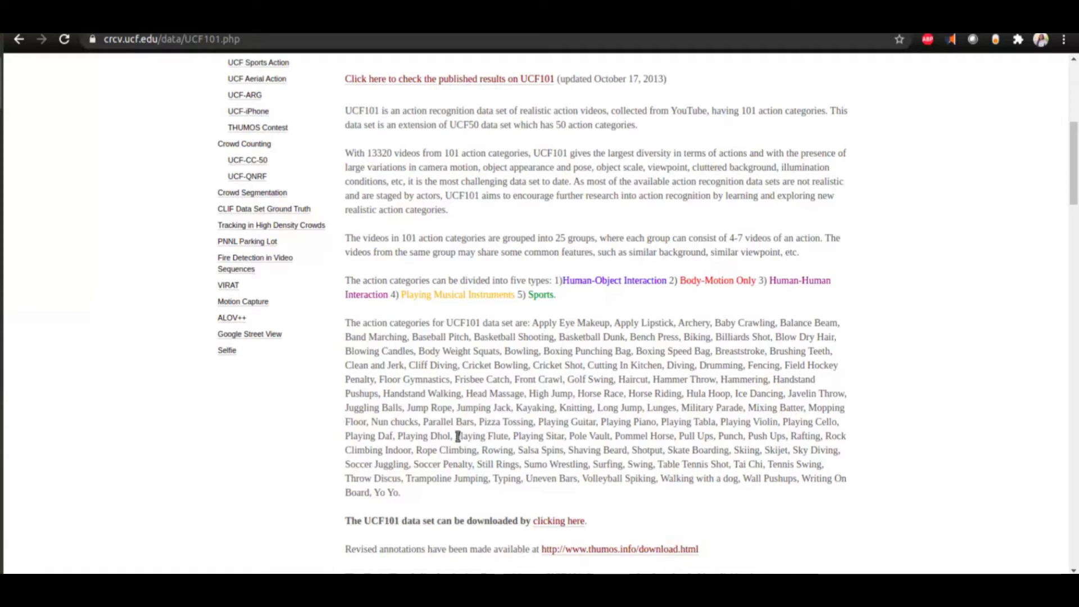
drag(454, 436, 664, 436)
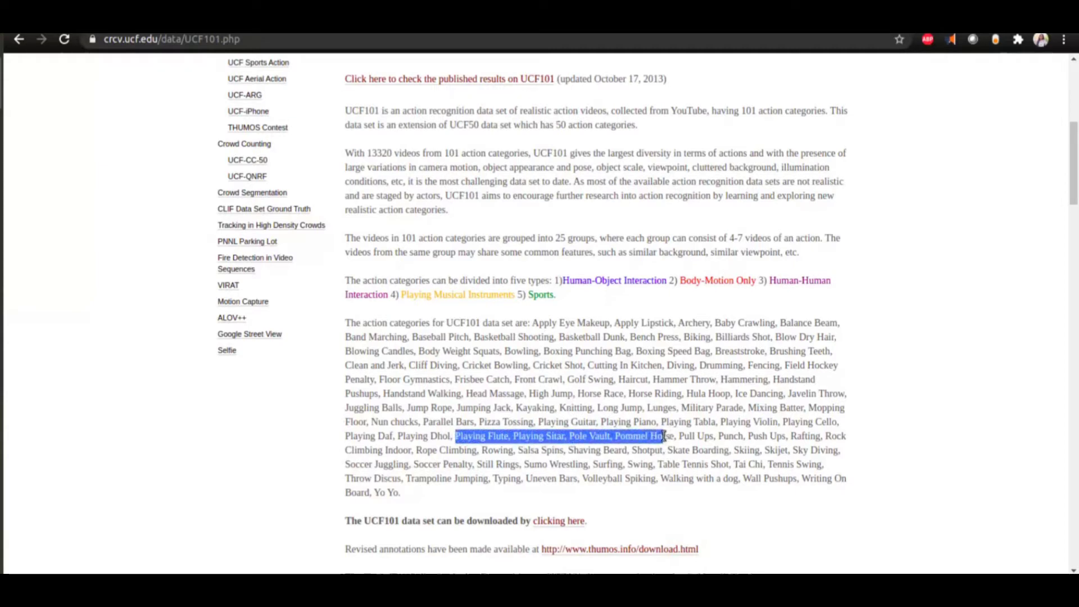
drag(664, 436, 583, 436)
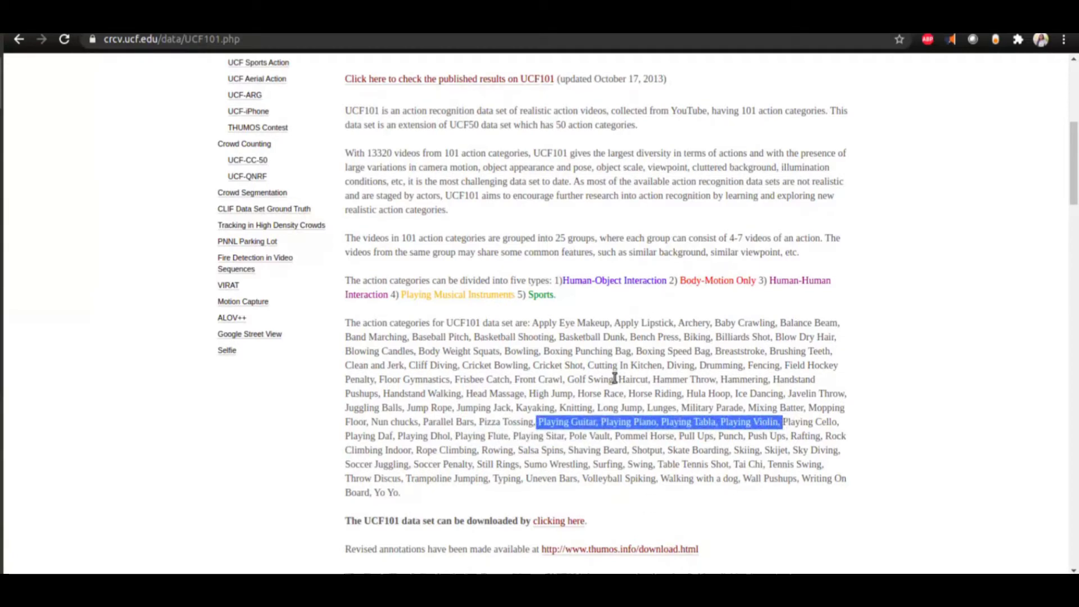
scroll(down, 3)
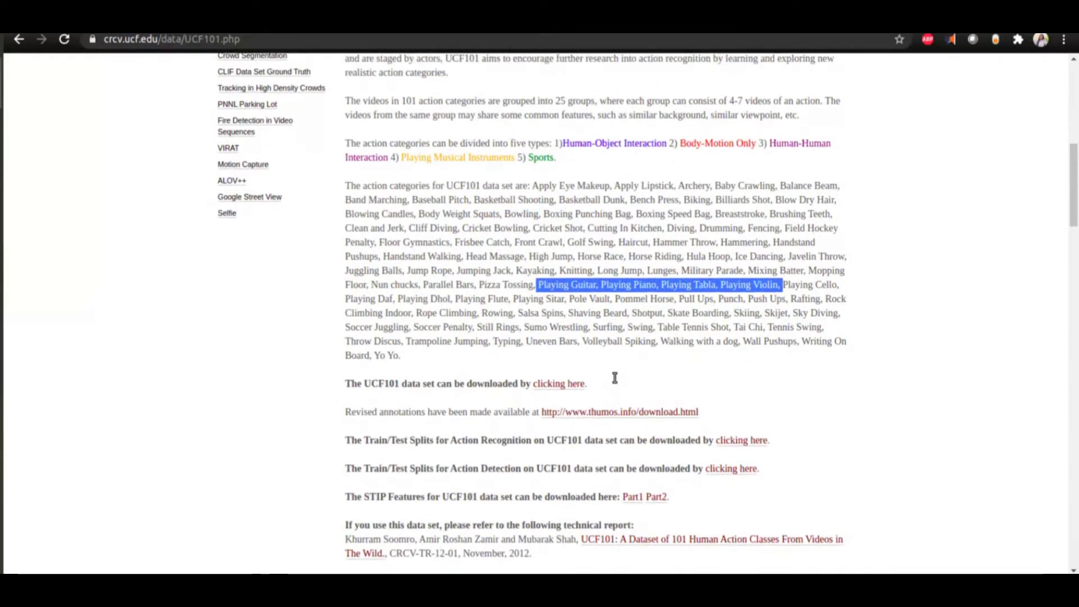
mouse_move(616, 383)
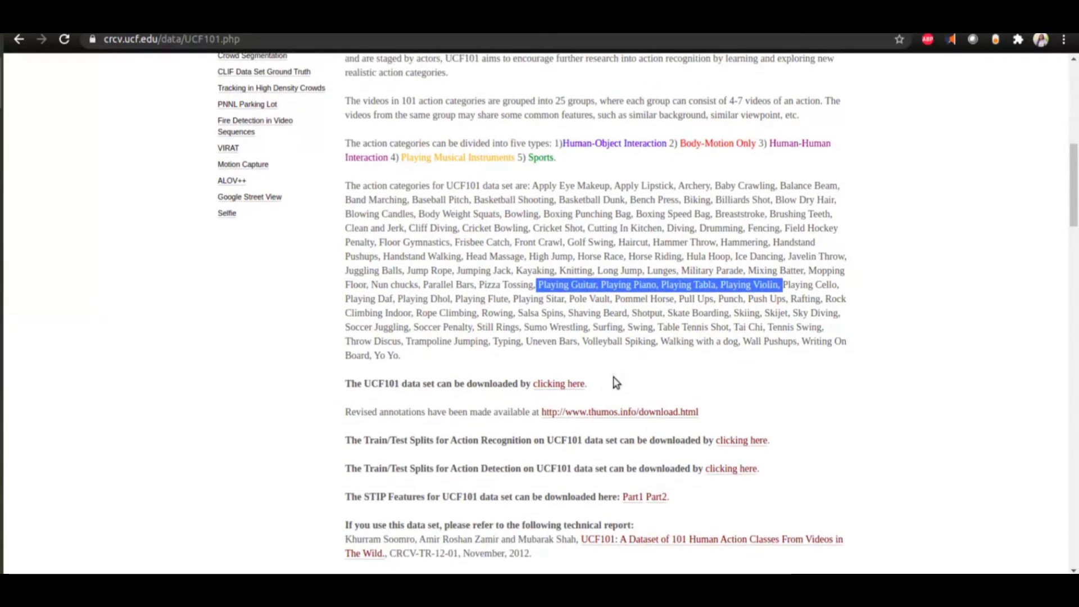
click(605, 341)
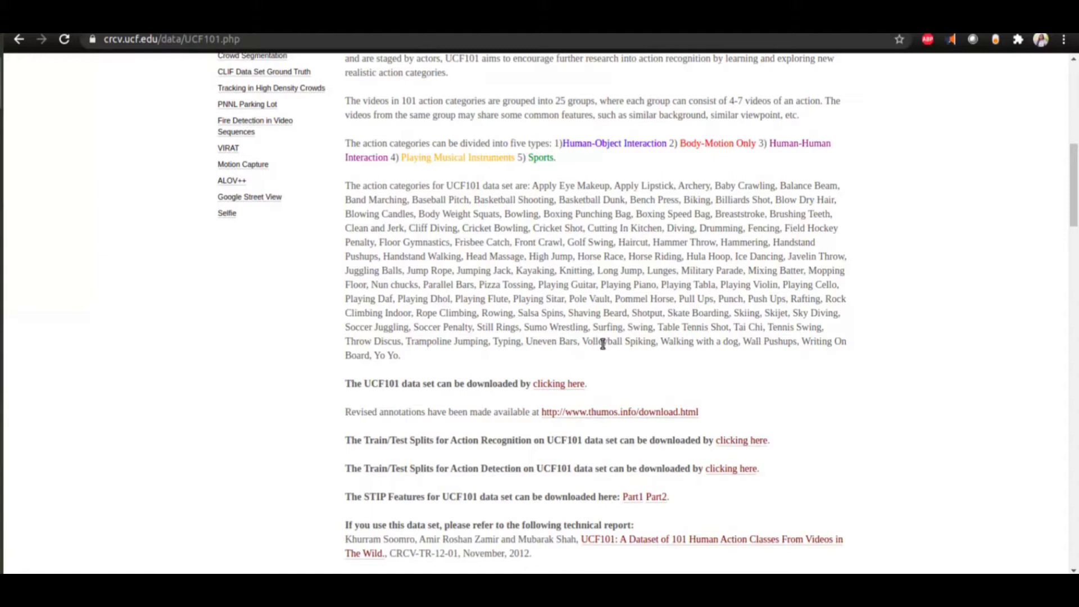
mouse_move(391, 383)
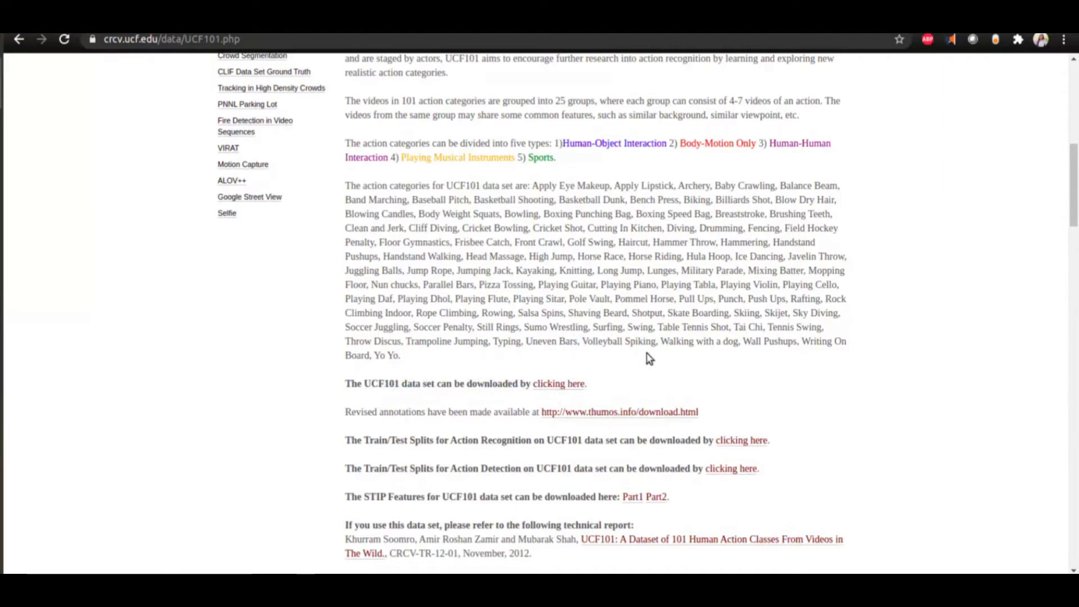
Step: Point out the README's two train/test split download lines
scroll(down, 3)
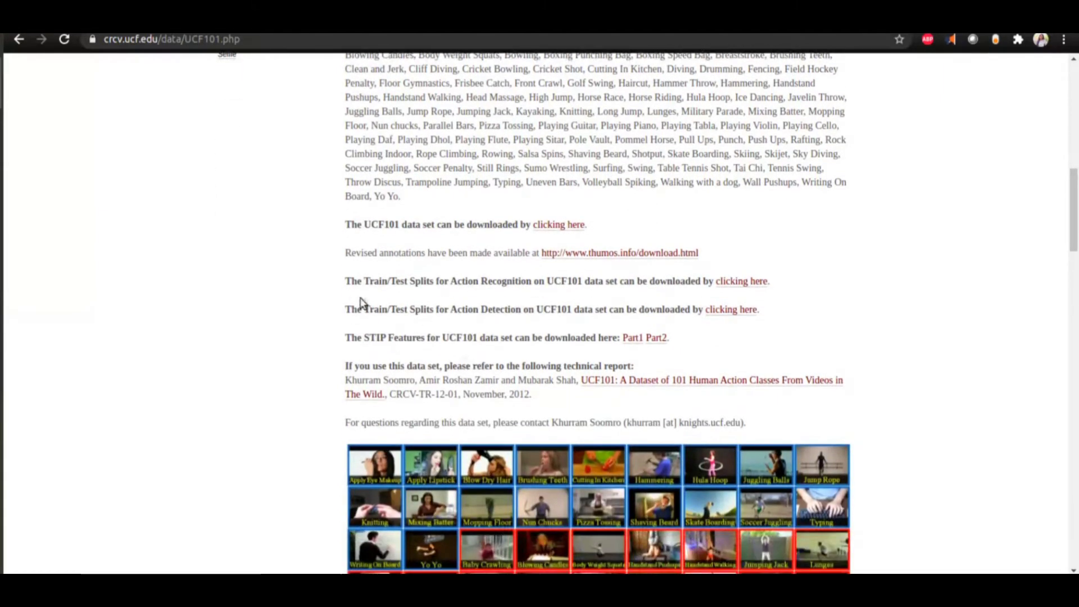
drag(345, 281, 760, 309)
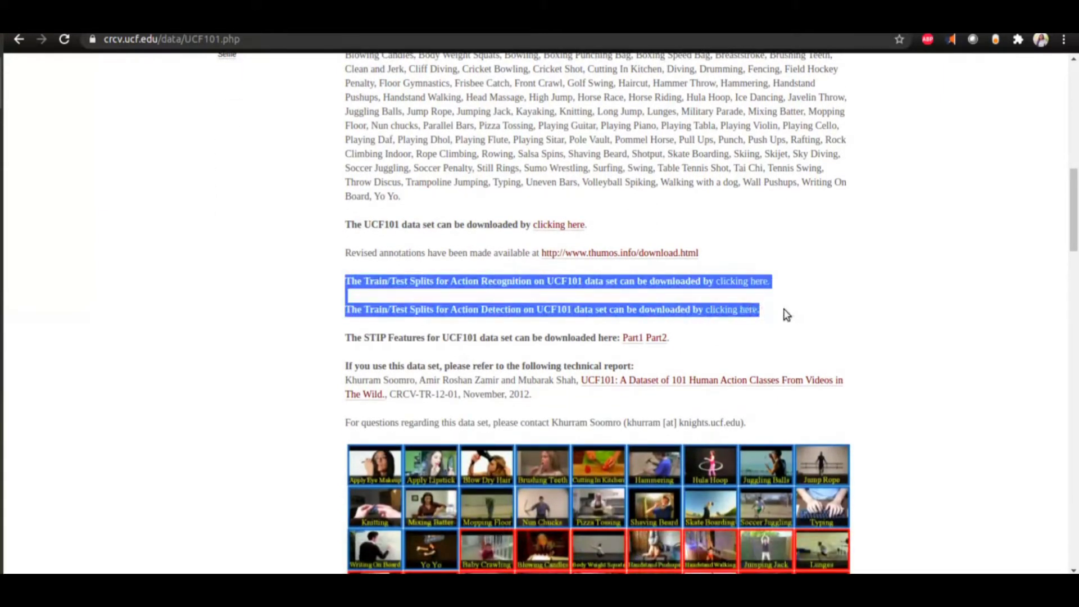
scroll(down, 3)
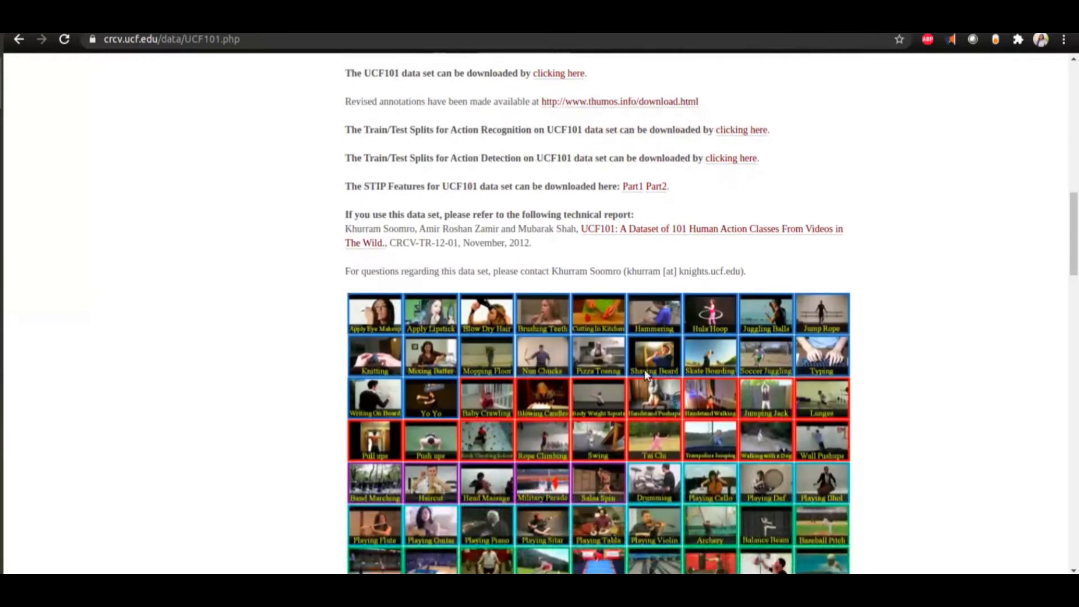
scroll(down, 3)
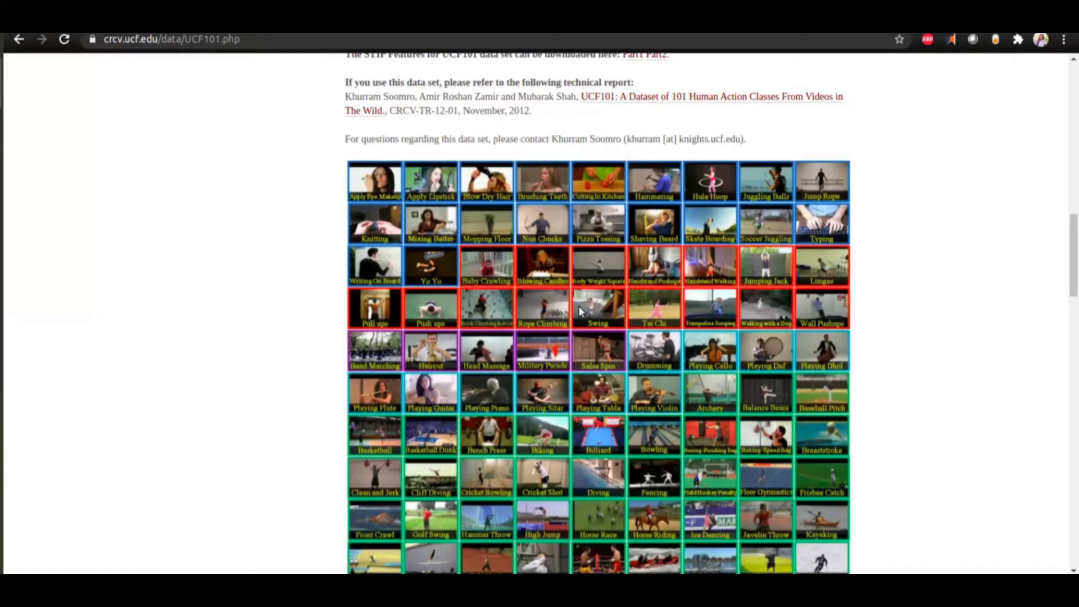
scroll(down, 3)
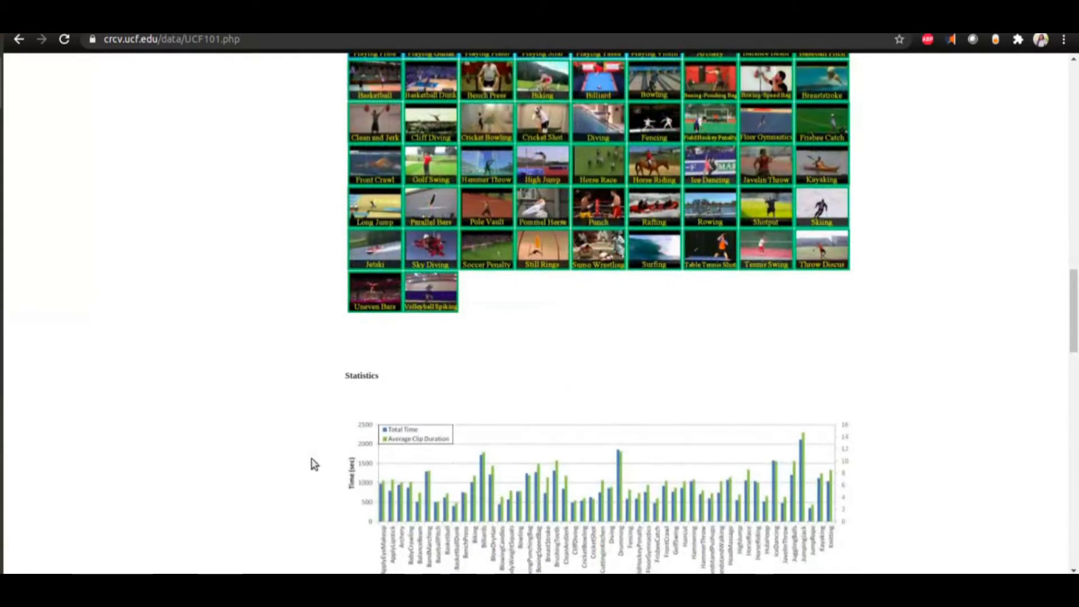
scroll(up, 3)
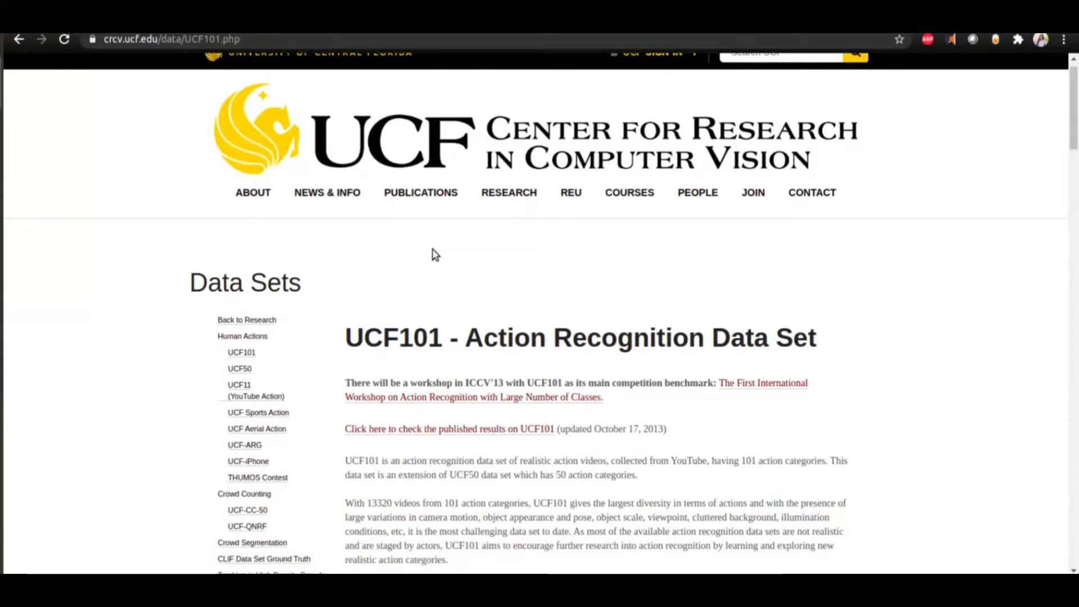
mouse_move(499, 307)
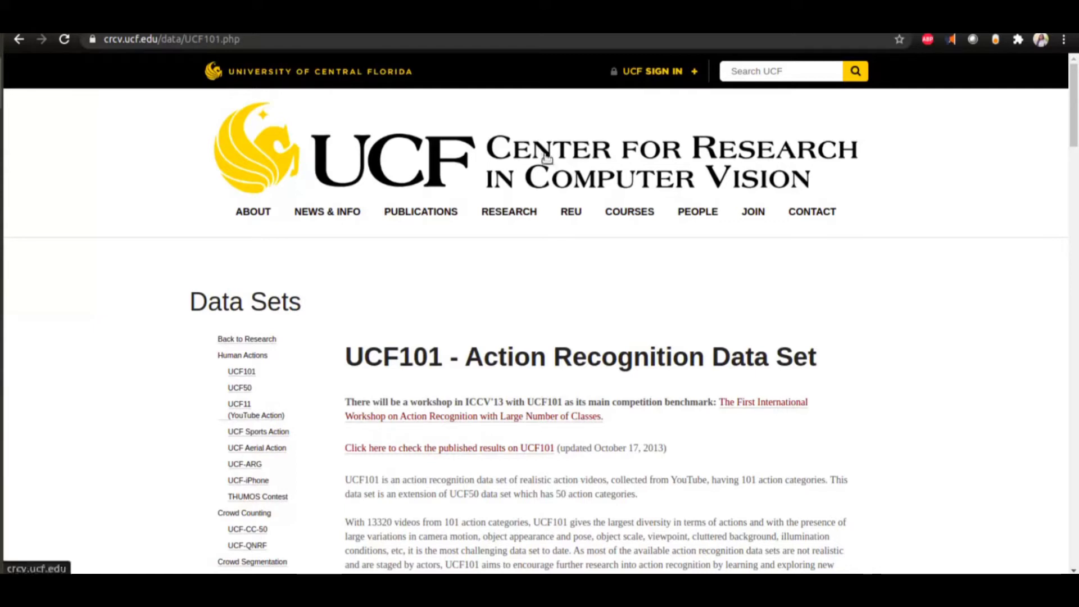
mouse_move(662, 273)
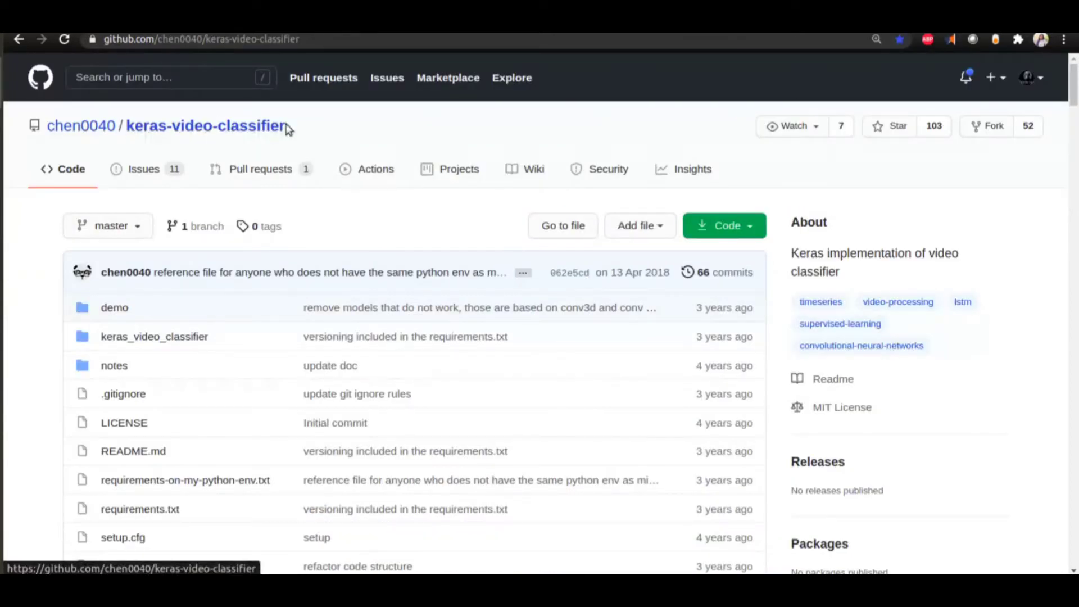
Step: Read the Deep Learning Models section, picking out the VGG16+LSTM model name
scroll(down, 3)
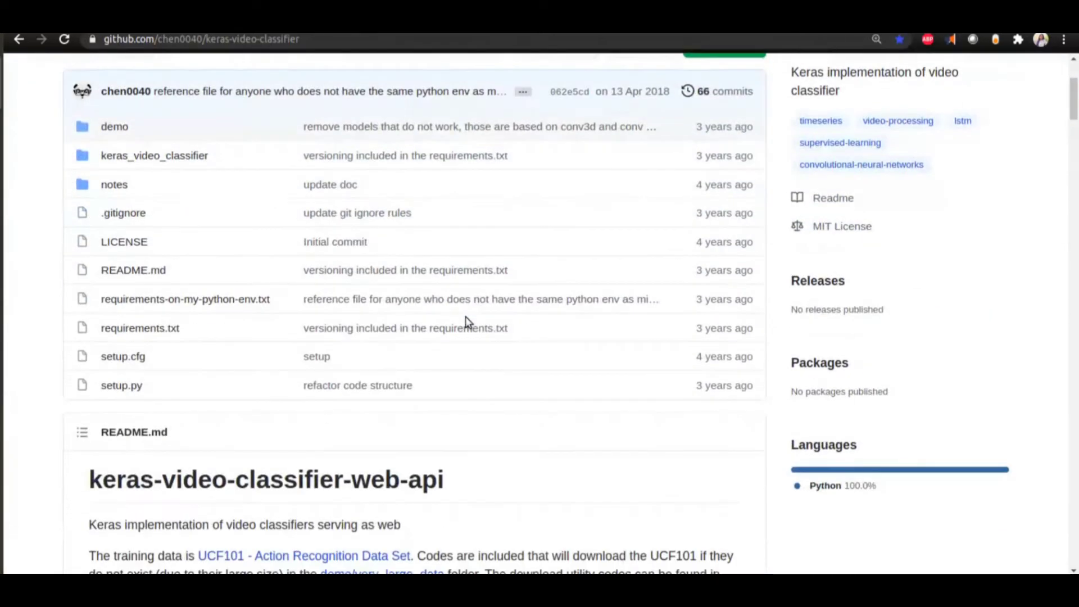
scroll(down, 3)
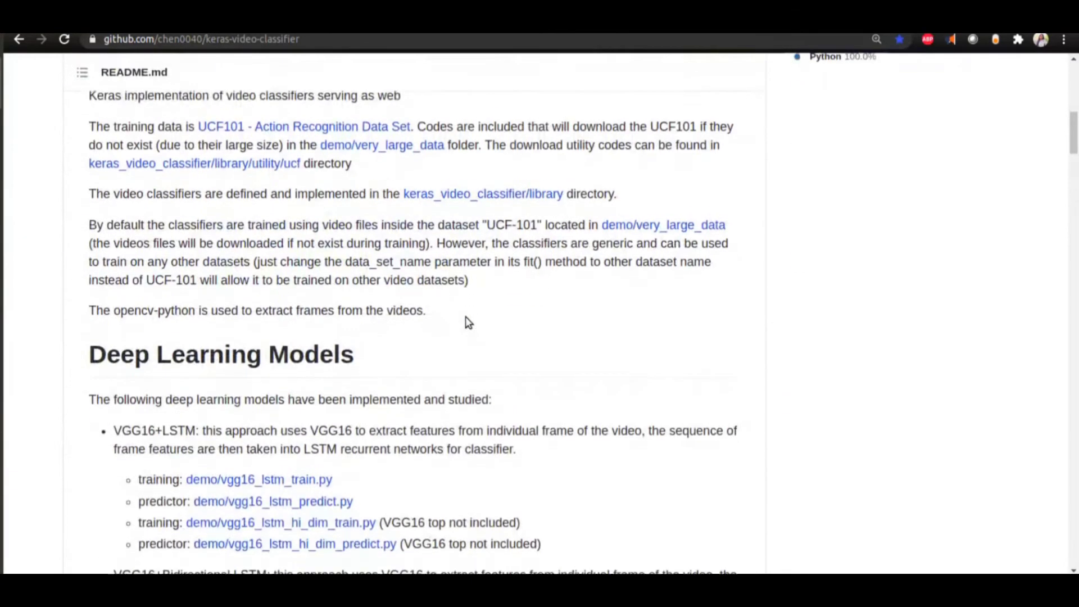
scroll(down, 3)
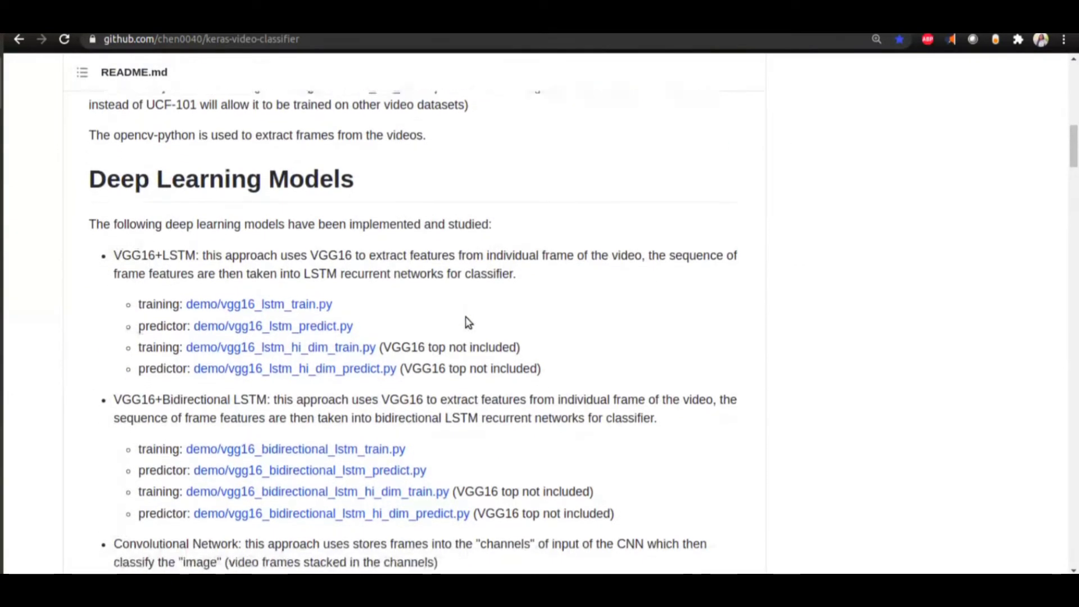
scroll(down, 3)
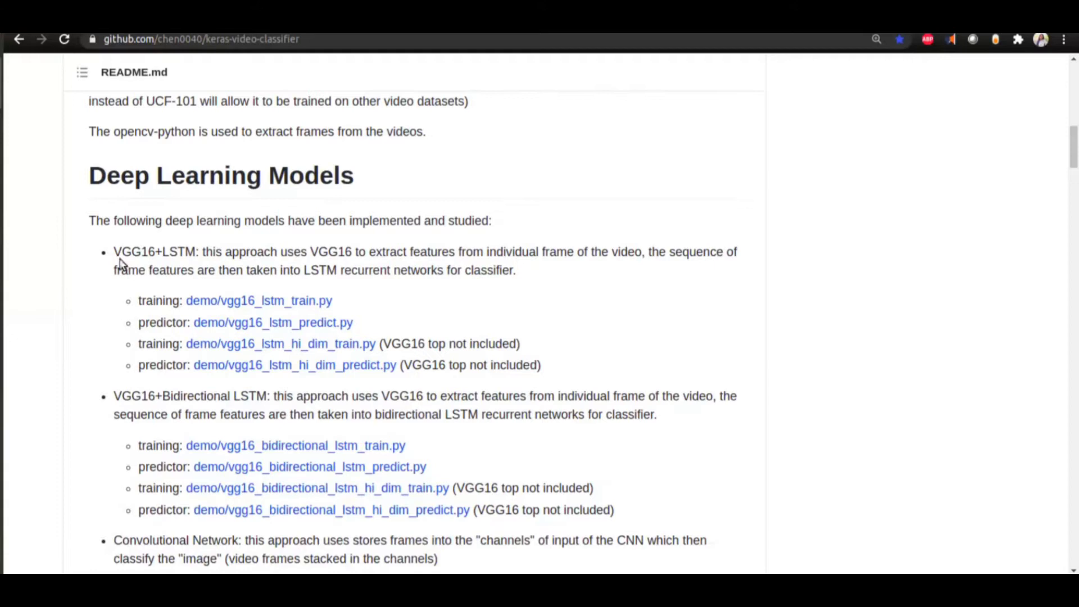
double_click(152, 252)
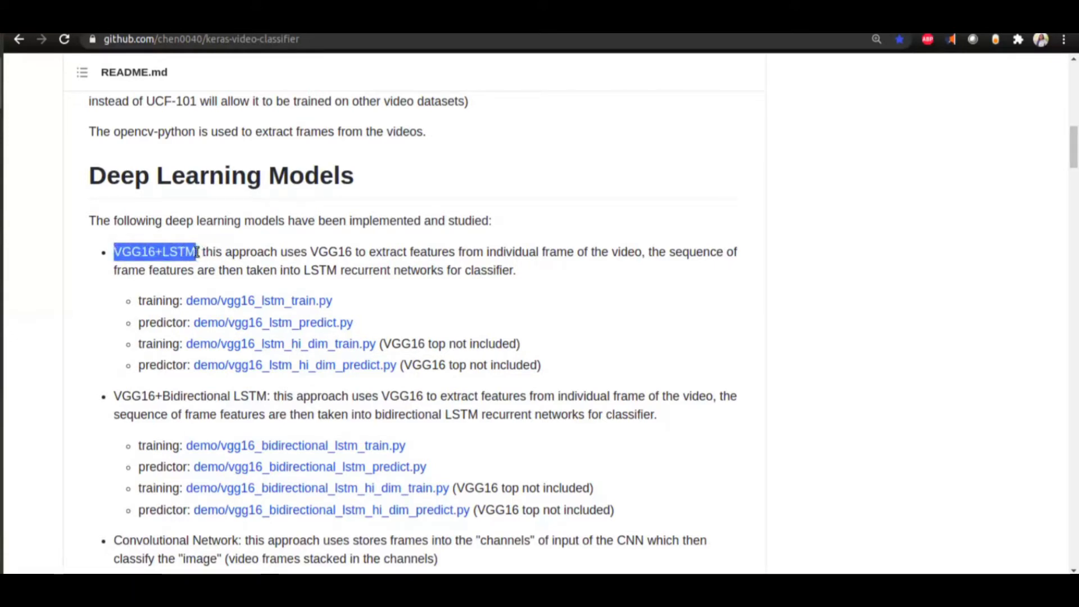
scroll(down, 3)
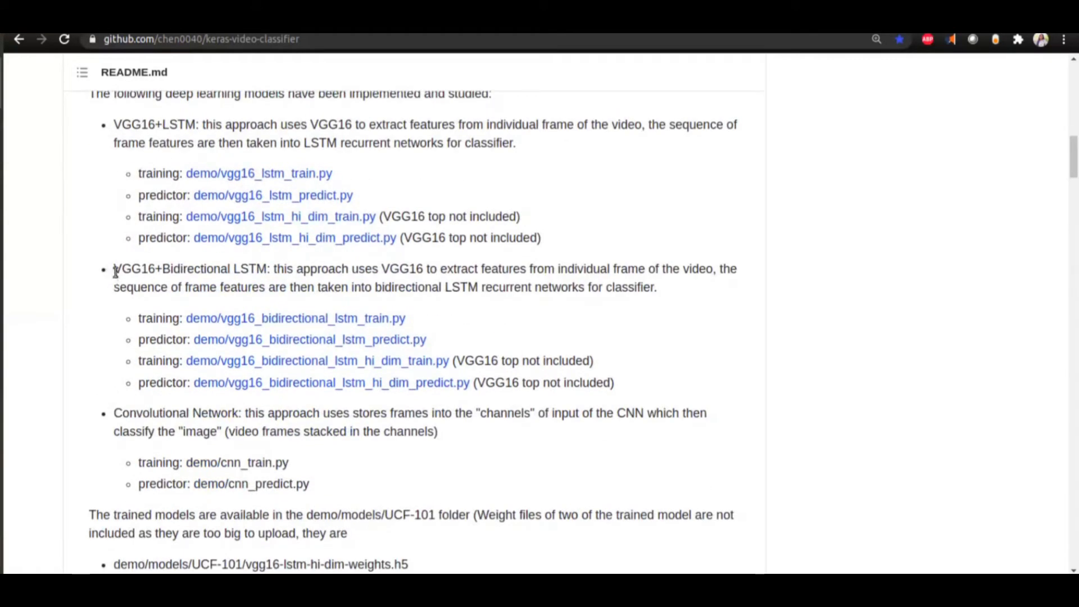
drag(114, 269, 267, 269)
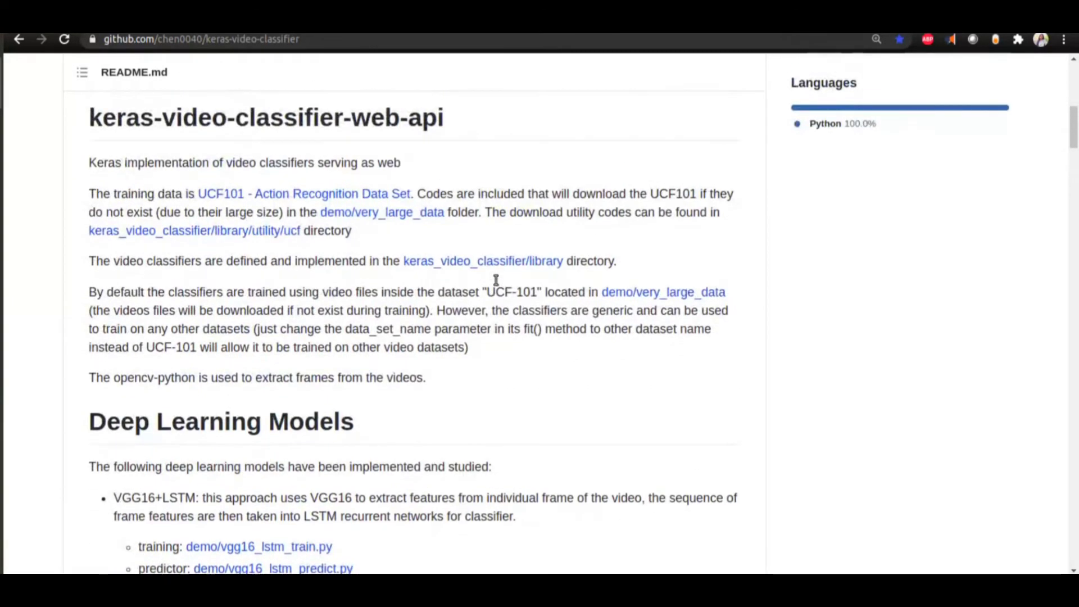
scroll(down, 3)
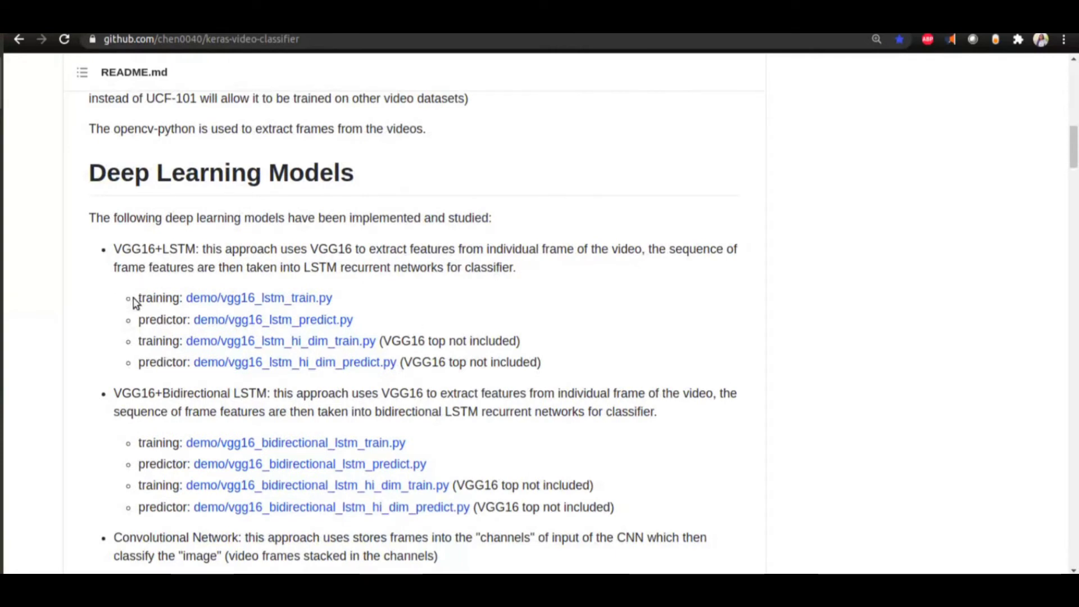
mouse_move(476, 313)
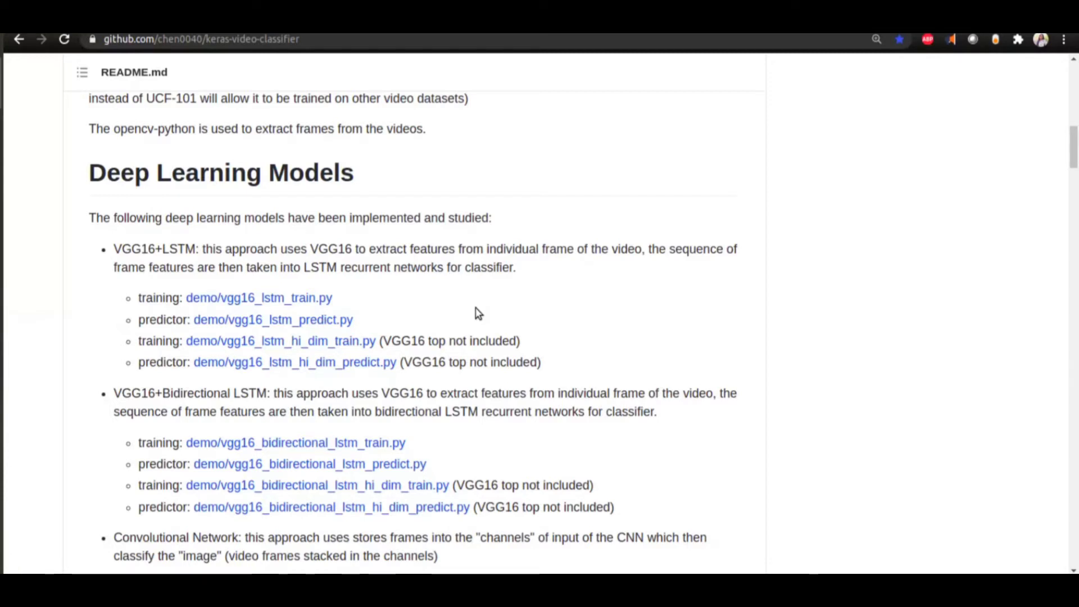
mouse_move(425, 309)
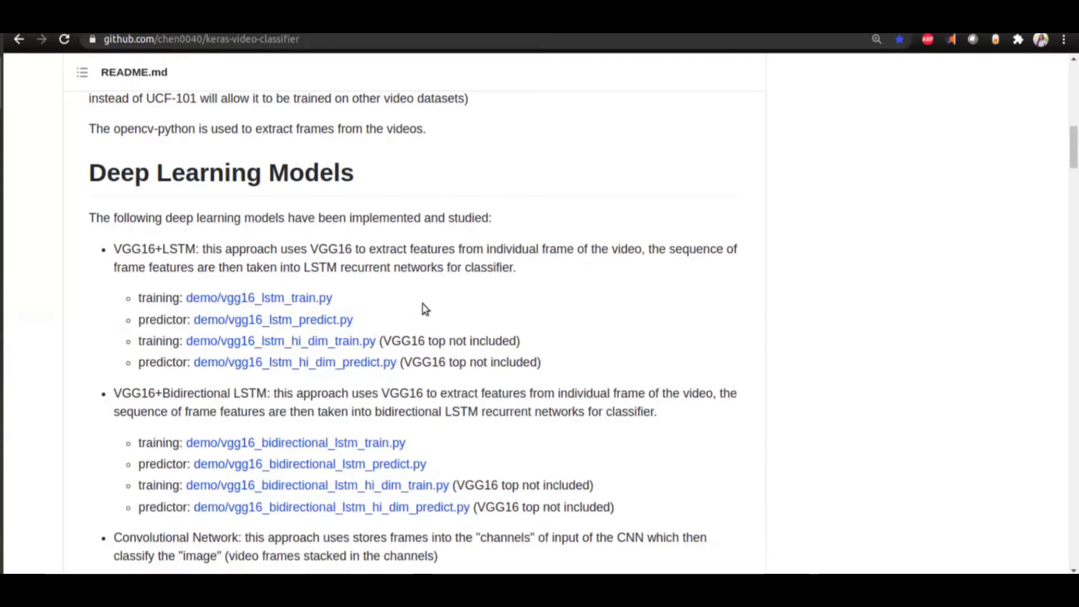
mouse_move(234, 410)
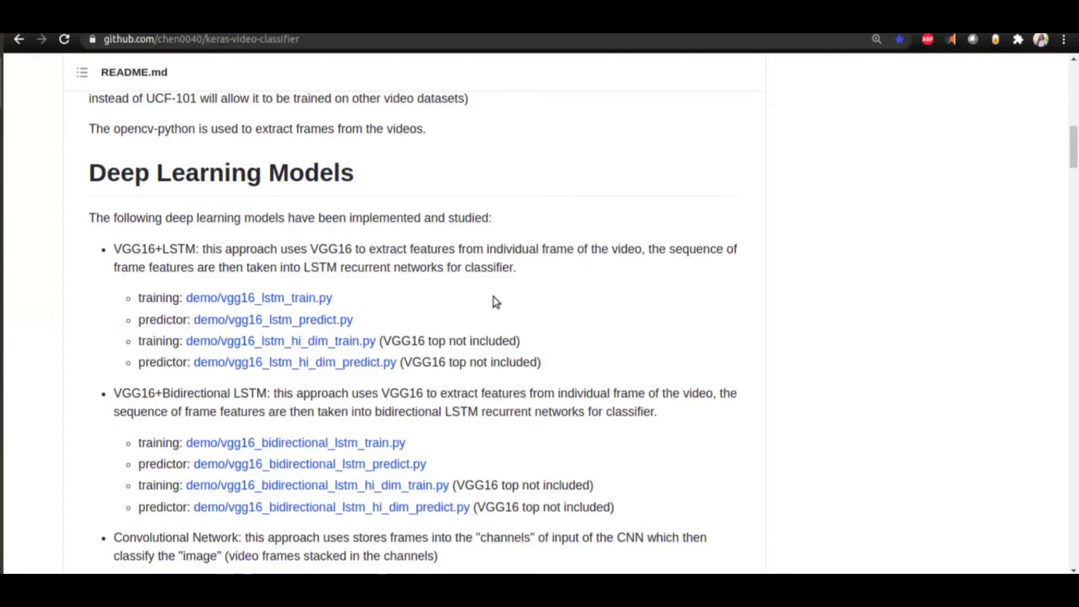
mouse_move(499, 167)
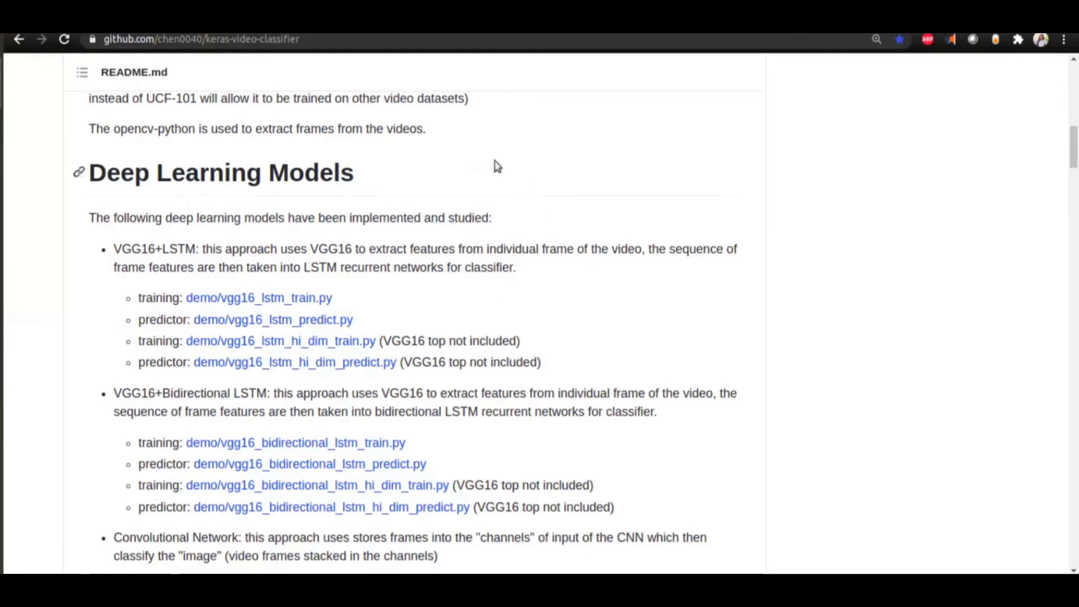
mouse_move(627, 384)
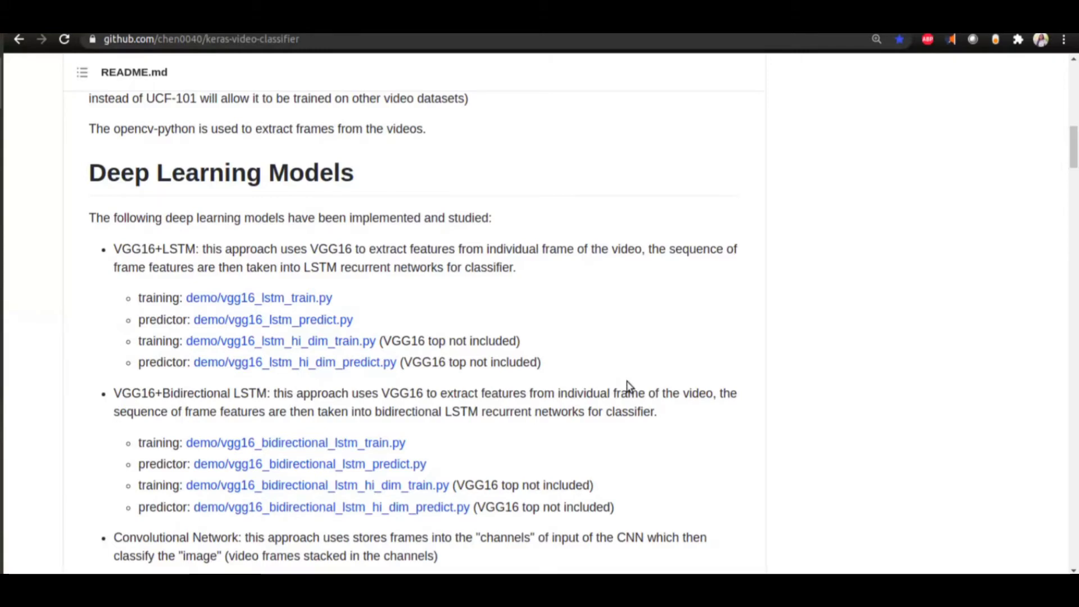
Step: Open the library's utility folder and its ucf folder holding UCF101_loader.py
scroll(down, 3)
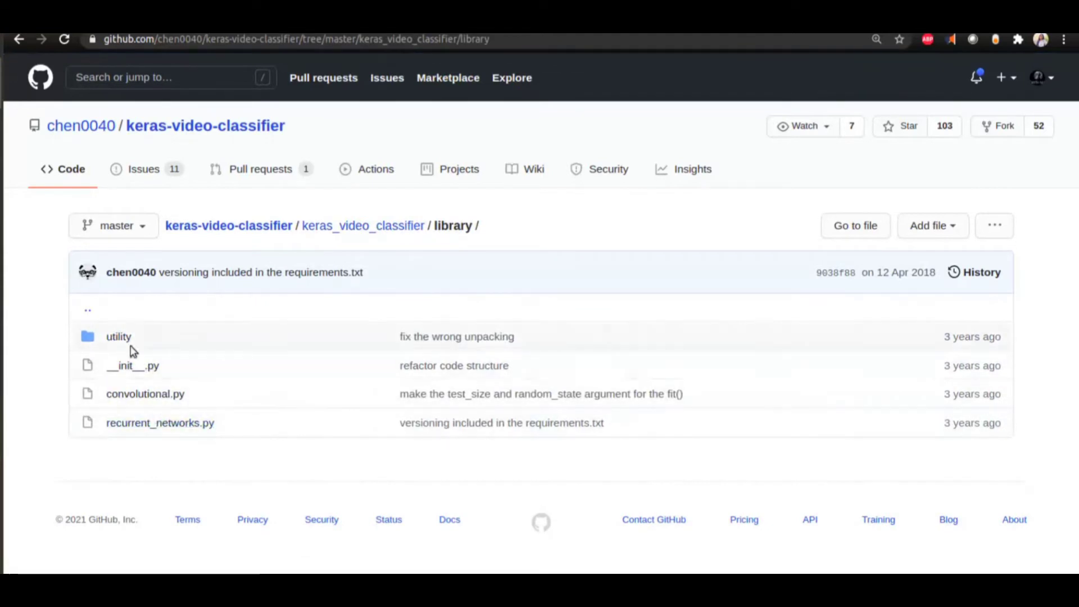
click(118, 336)
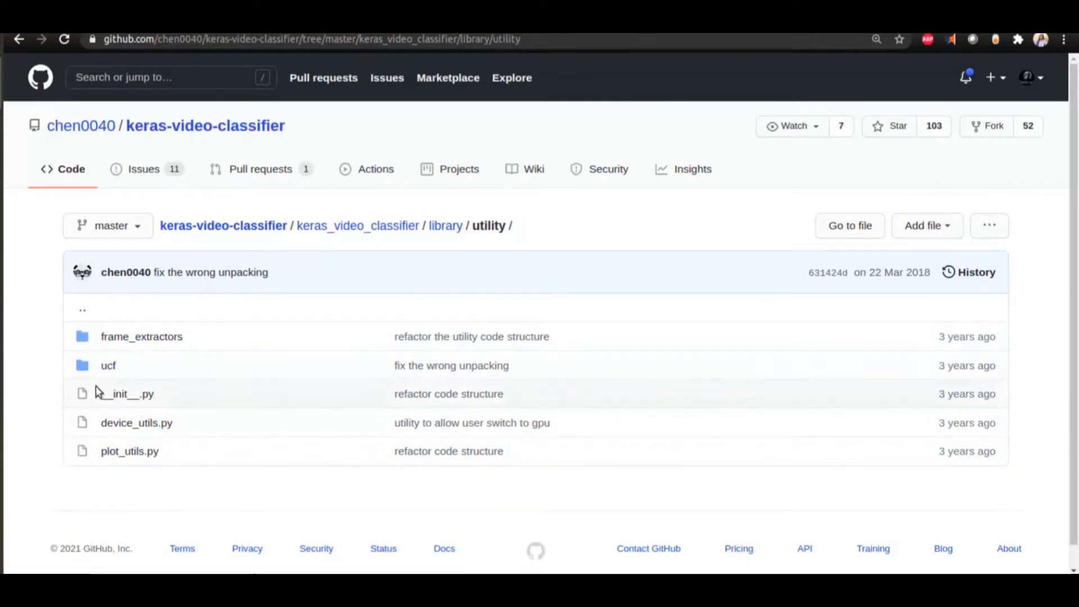
click(108, 367)
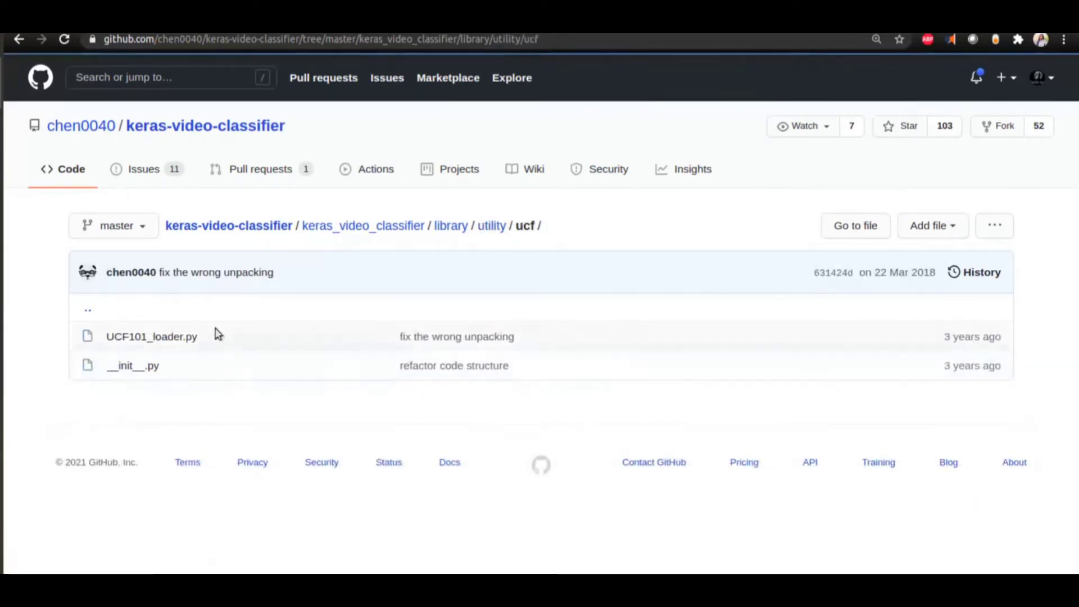
mouse_move(203, 333)
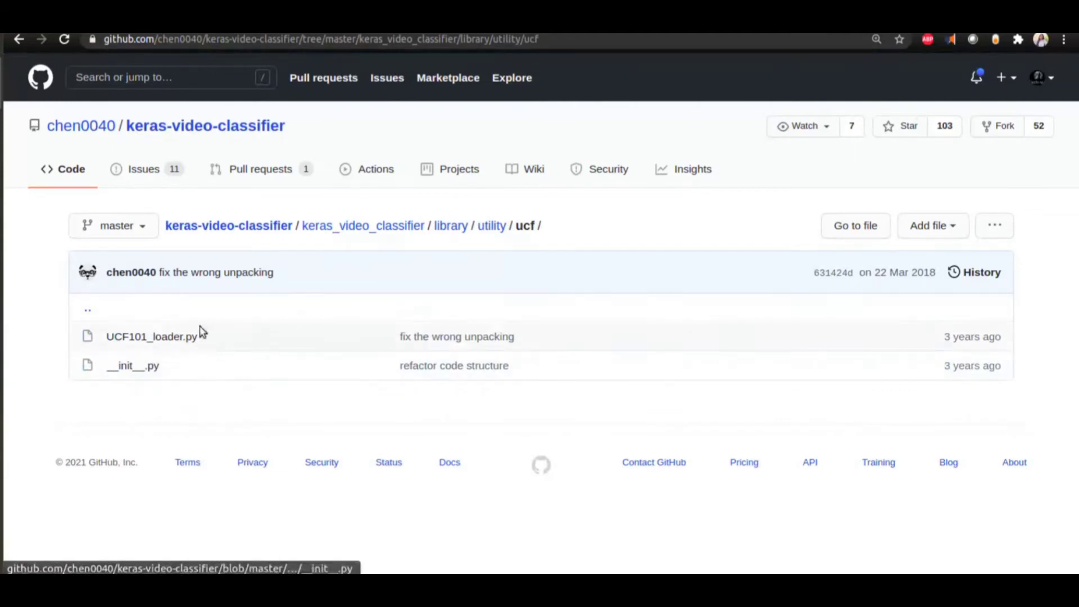
mouse_move(189, 361)
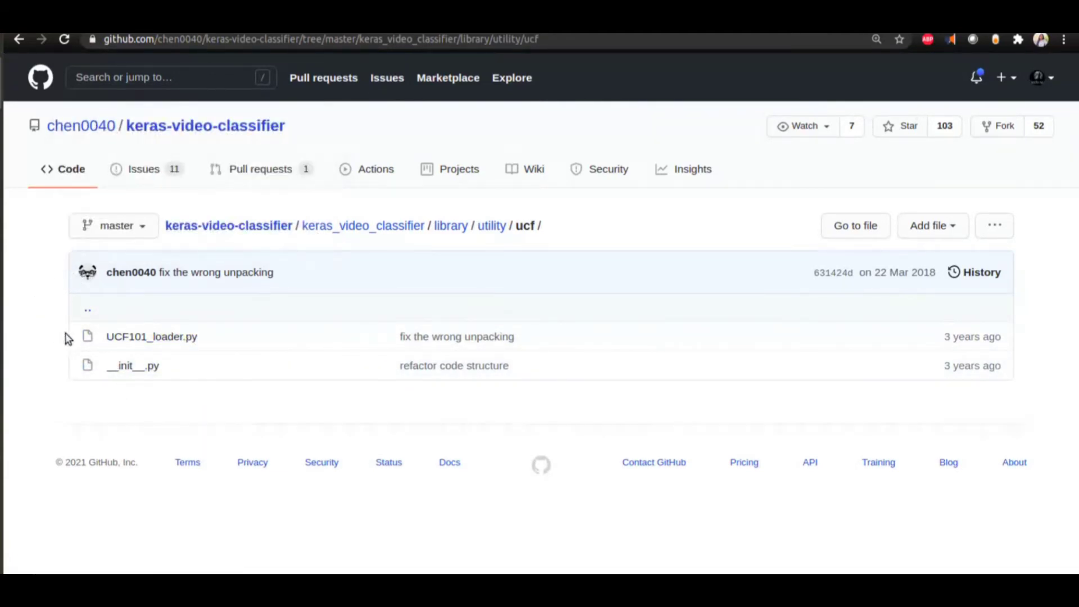
mouse_move(281, 411)
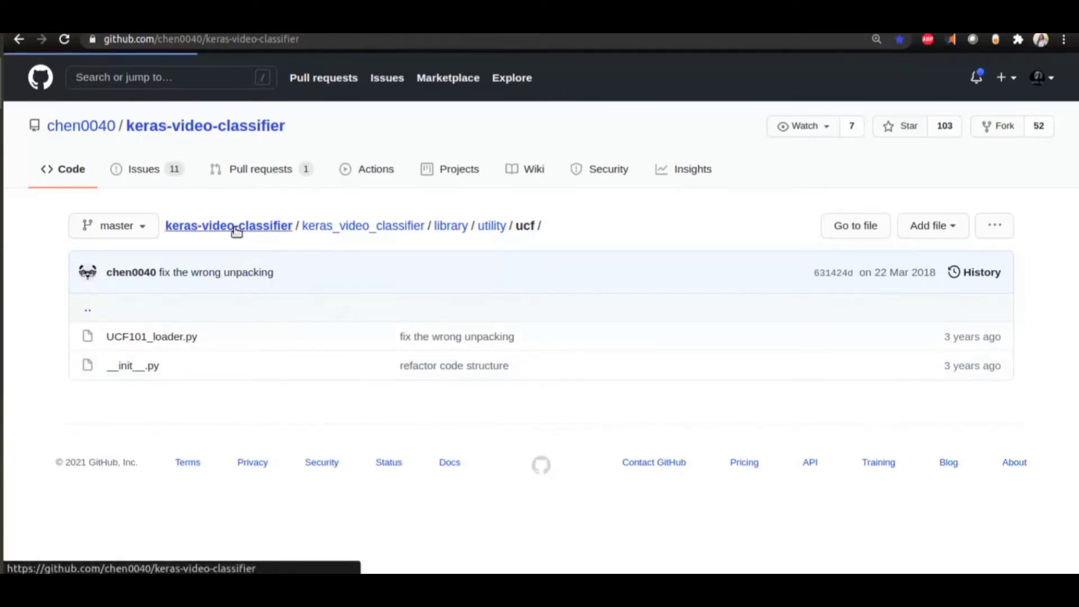
Step: Return to the keras-video-classifier main page and scroll to the README's training-data description
click(228, 226)
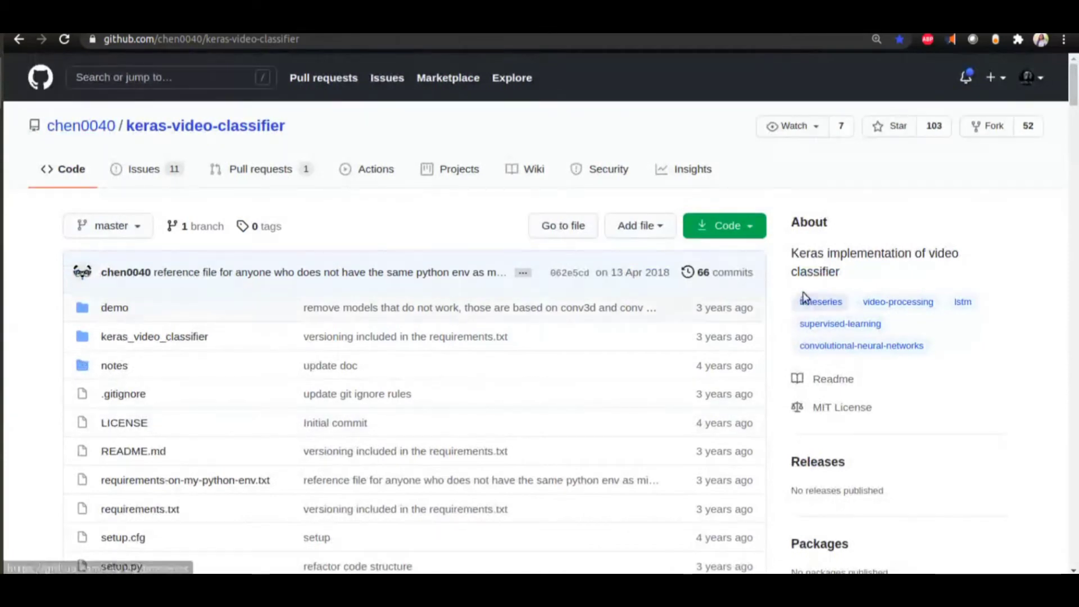
scroll(down, 3)
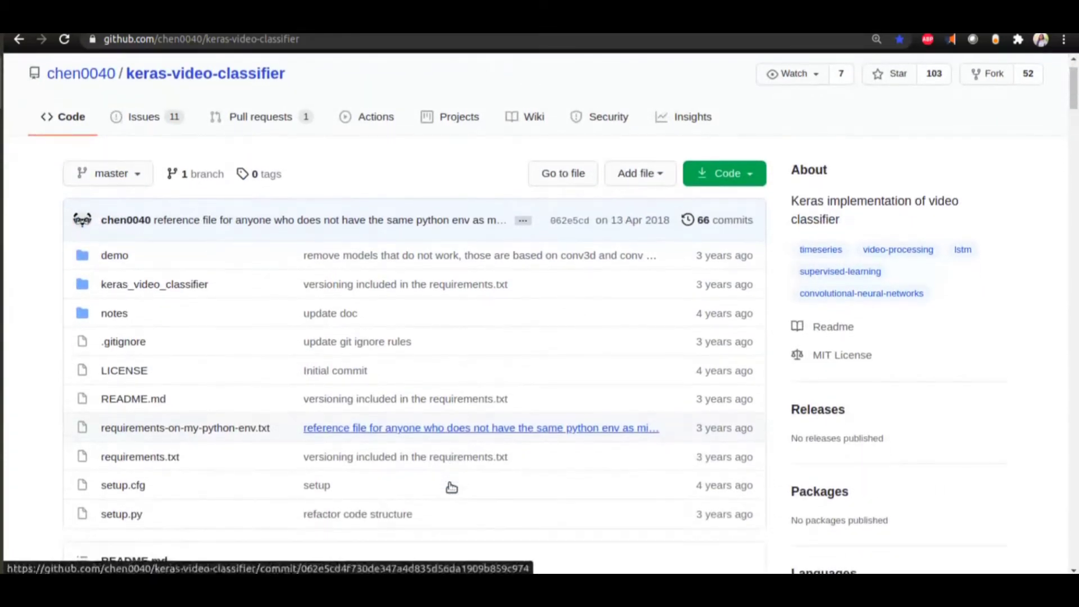
scroll(down, 3)
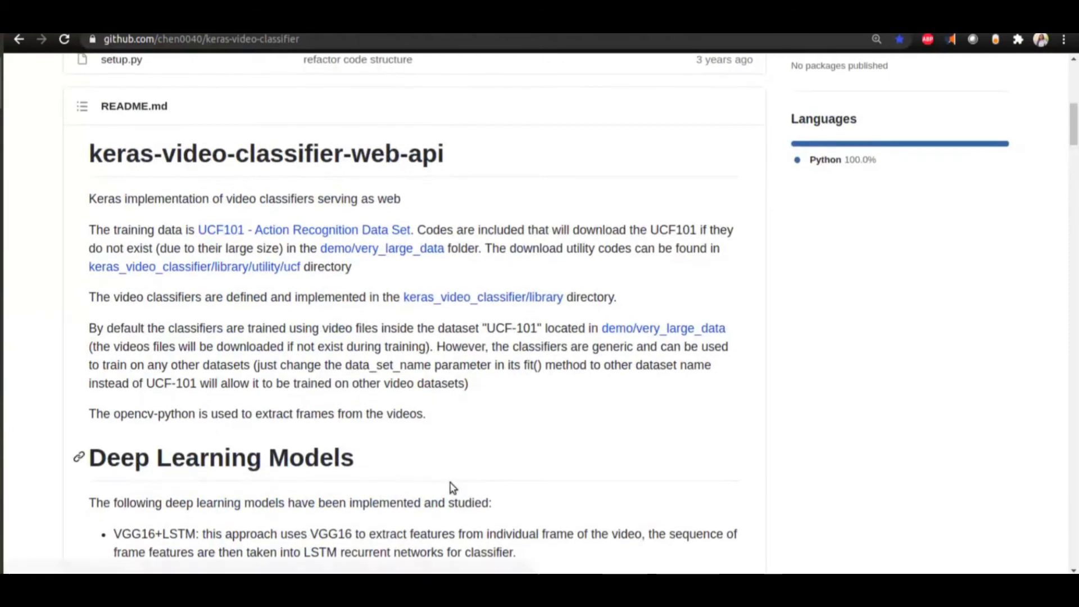
mouse_move(548, 341)
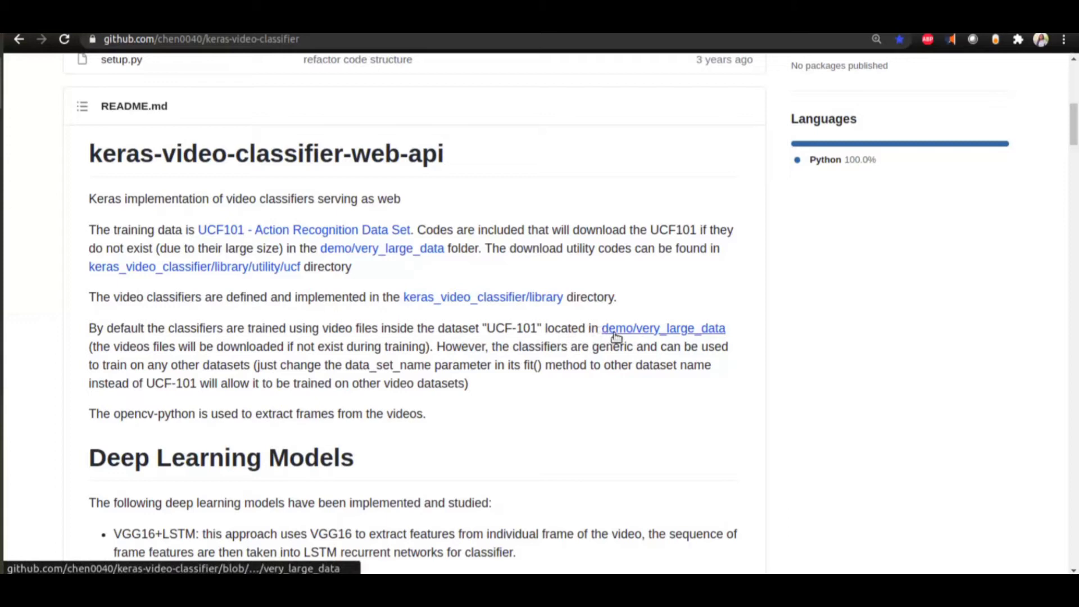
mouse_move(314, 339)
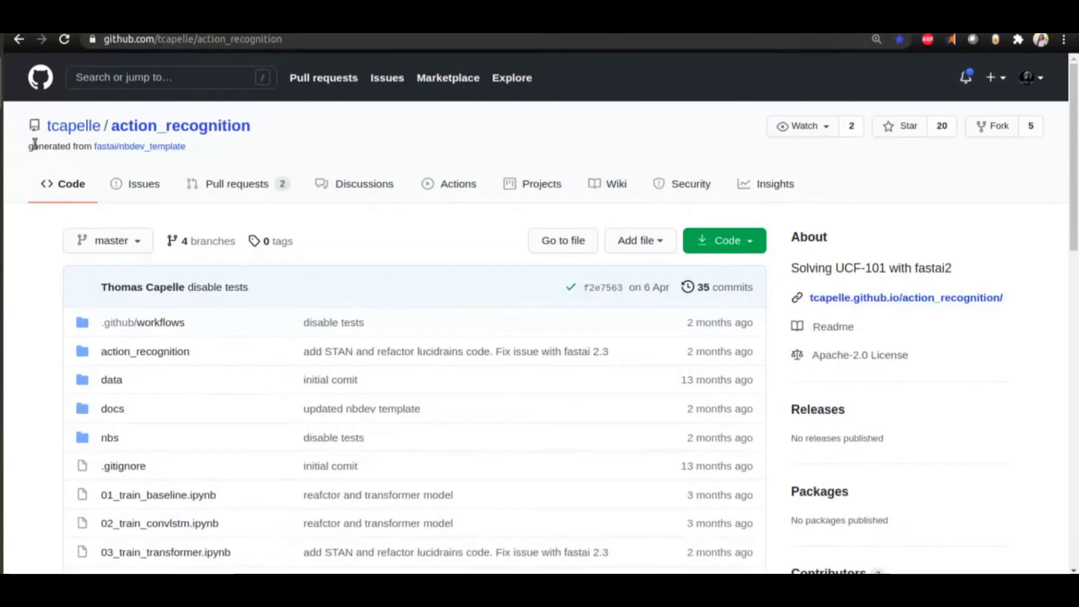
mouse_move(62, 128)
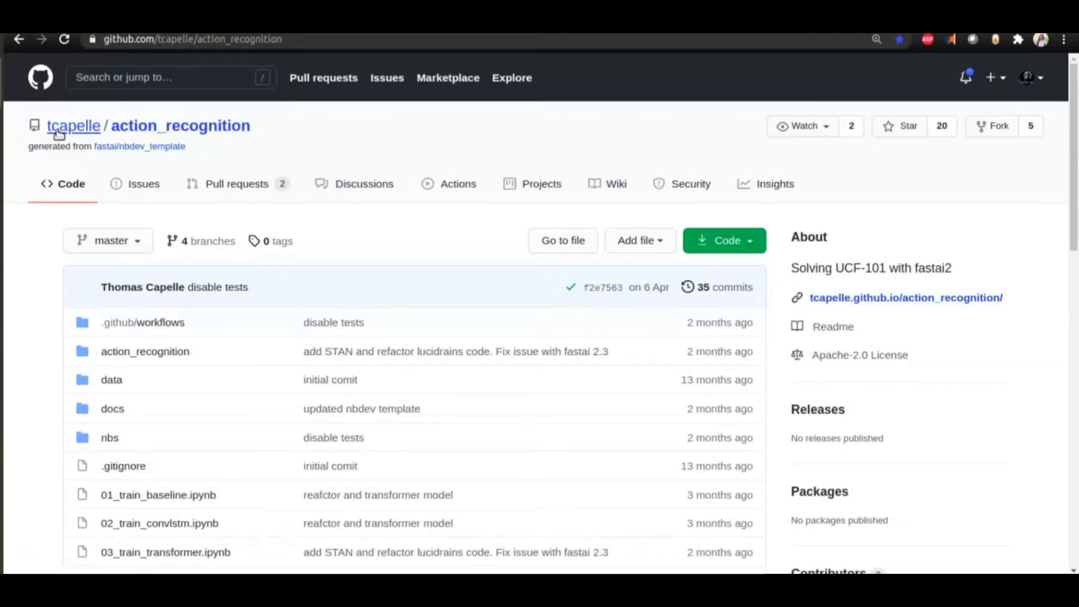
Step: Scroll through the action_recognition README's Install and Results sections, then back to the top
scroll(down, 3)
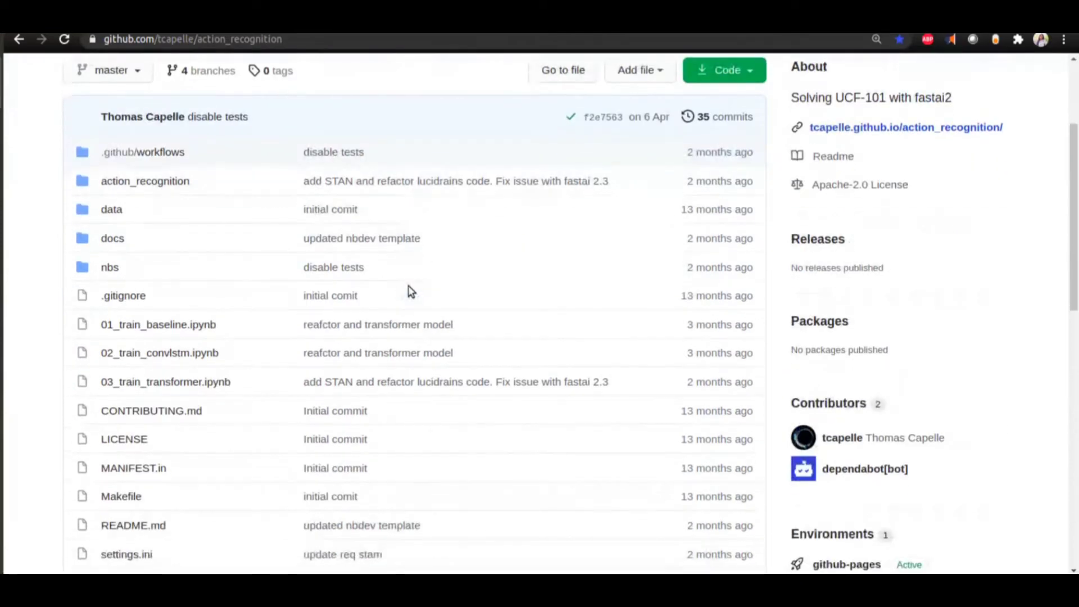
scroll(down, 3)
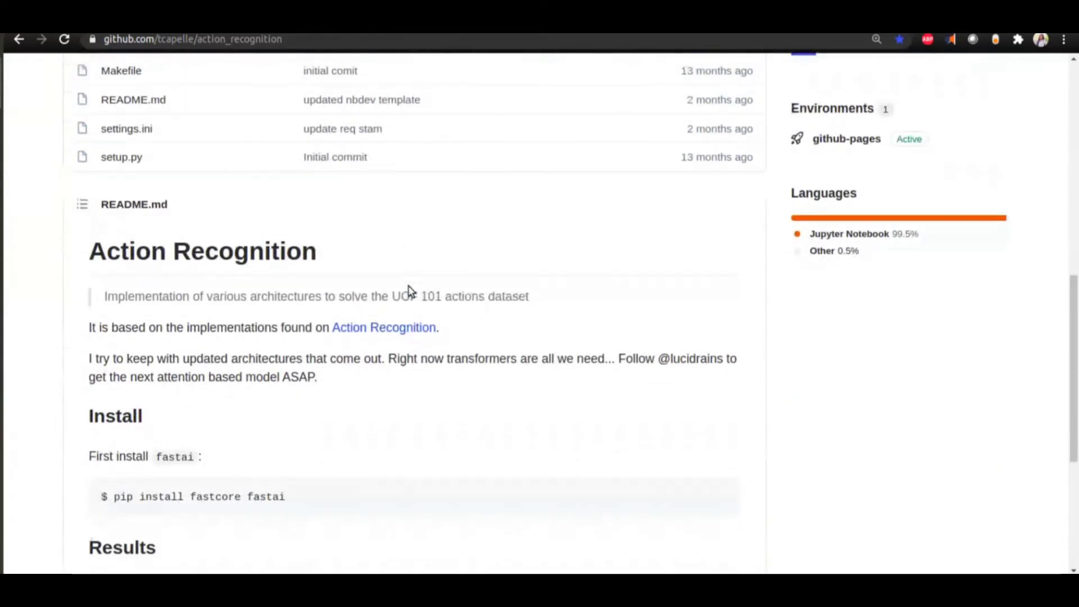
scroll(down, 3)
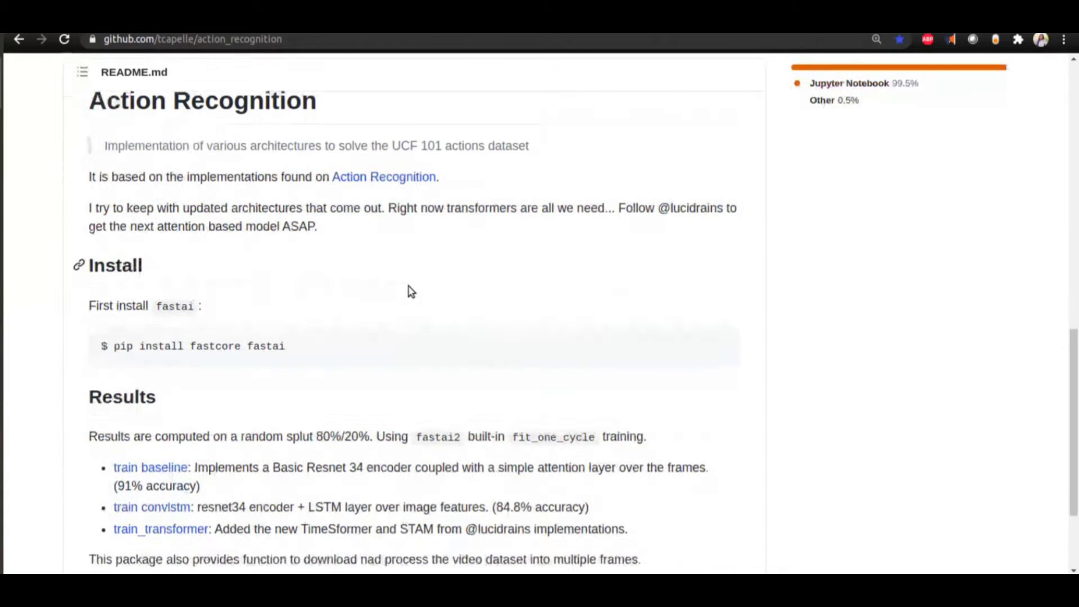
scroll(down, 3)
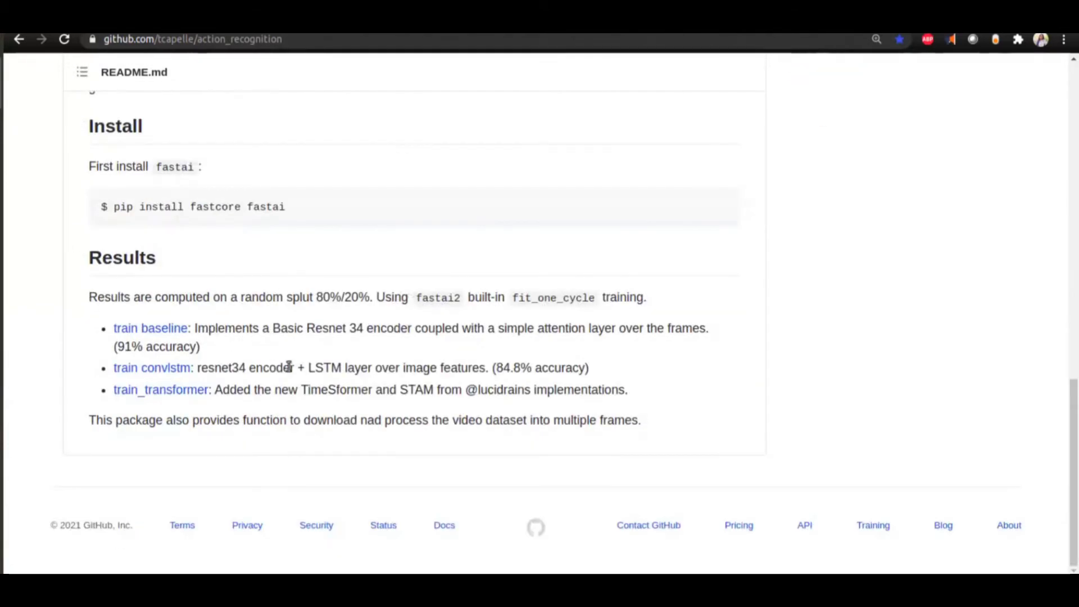
mouse_move(345, 328)
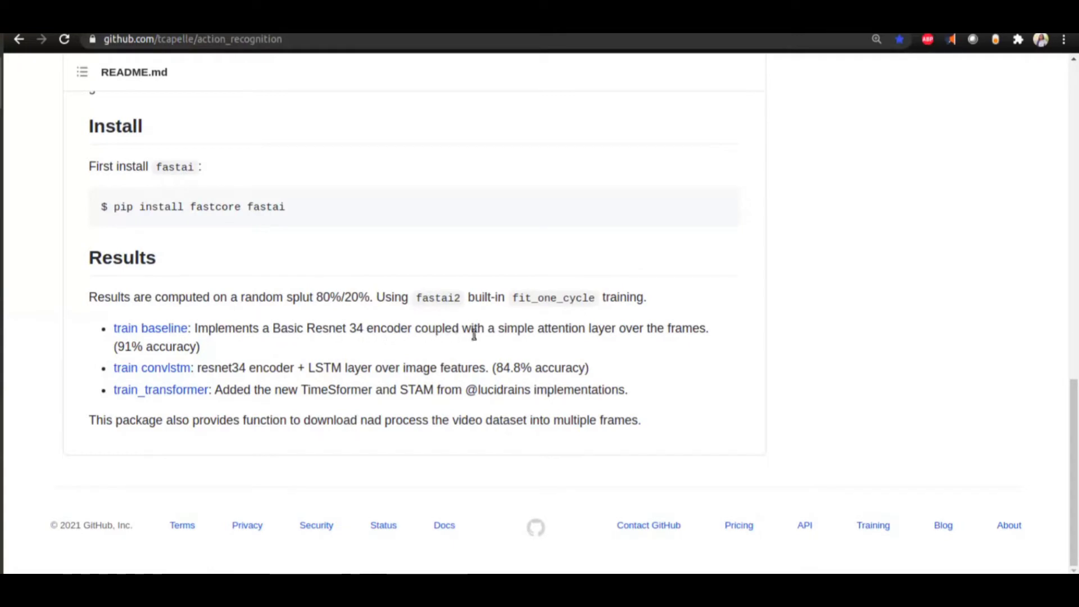
mouse_move(684, 345)
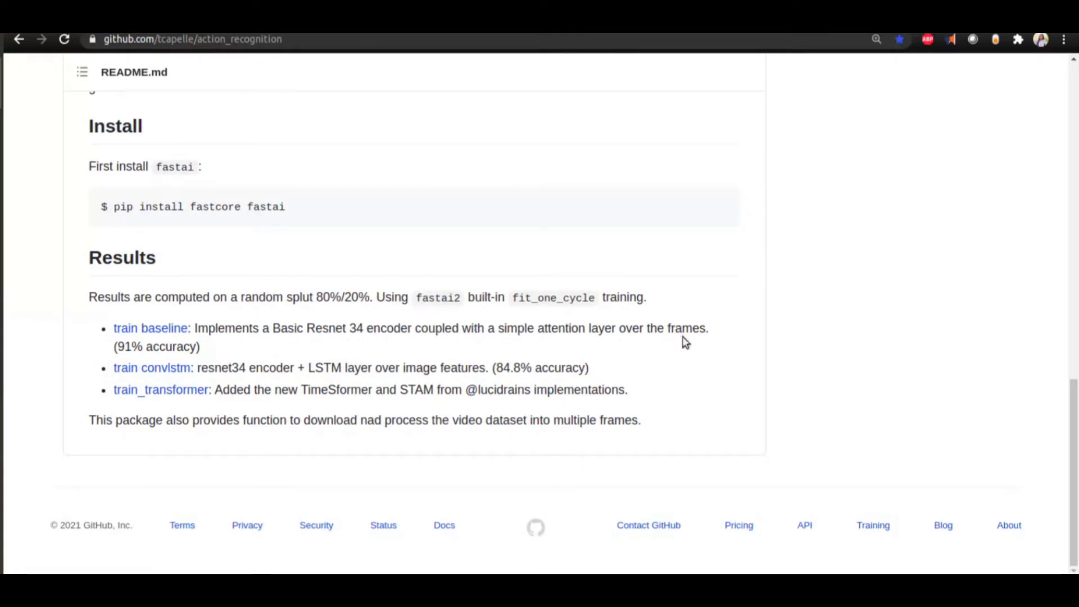
mouse_move(251, 373)
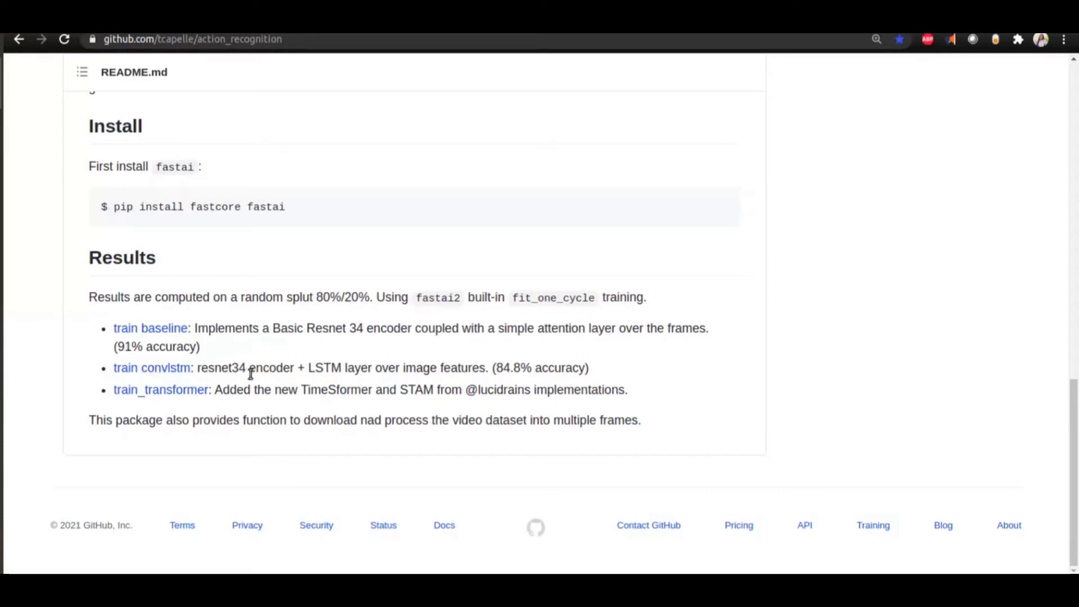
mouse_move(218, 396)
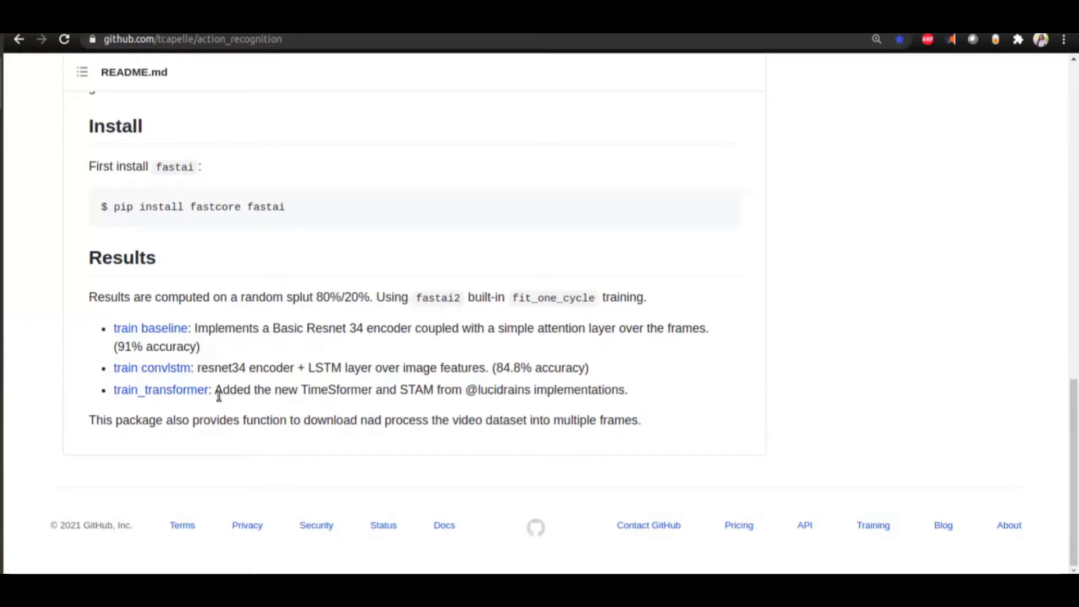
scroll(up, 3)
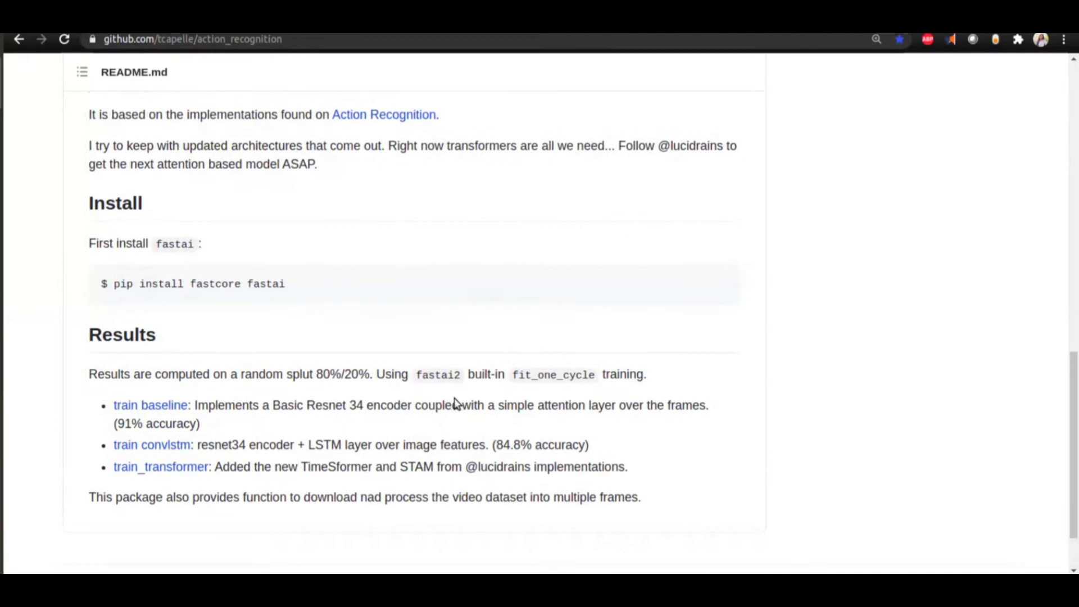
mouse_move(280, 478)
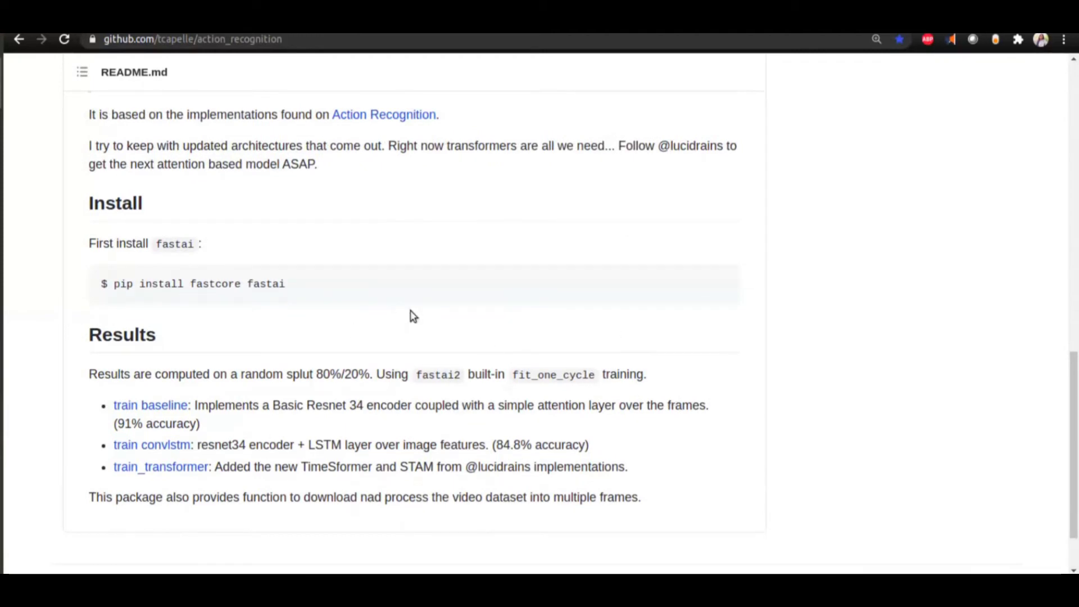
scroll(up, 3)
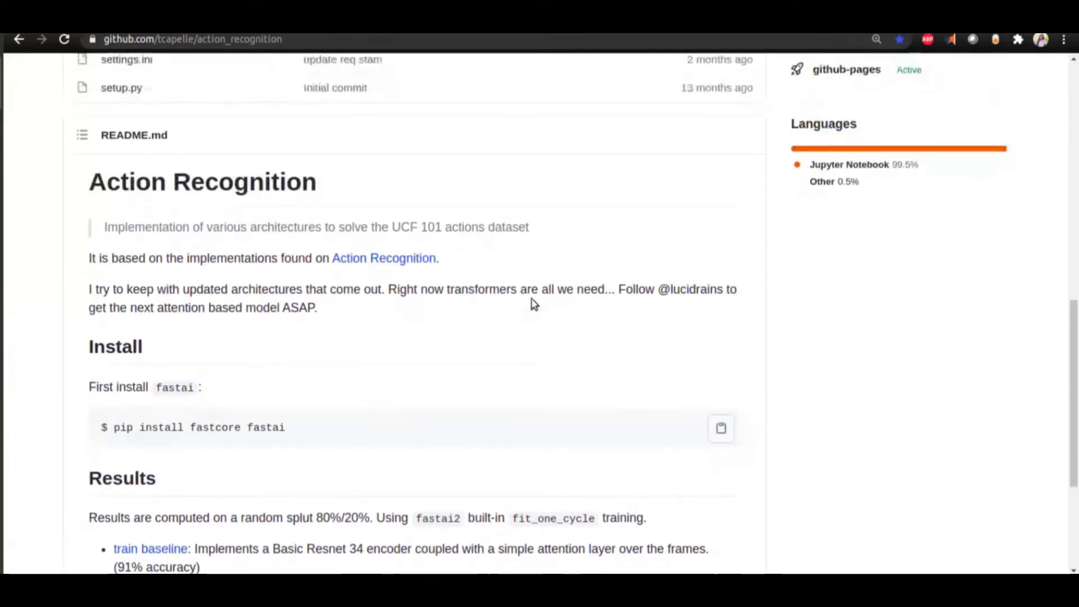
scroll(up, 3)
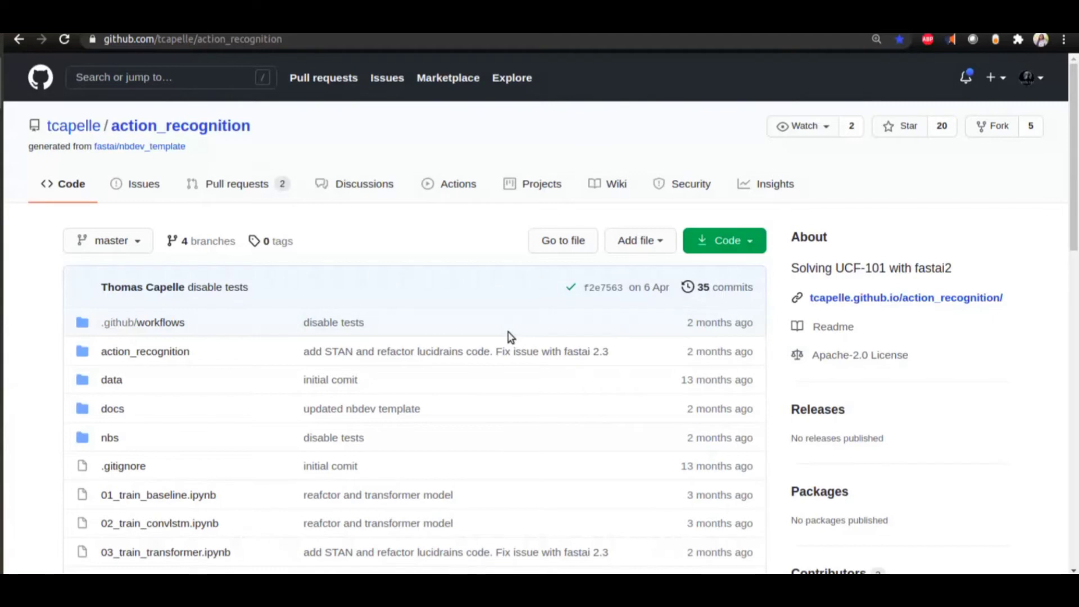
mouse_move(792, 66)
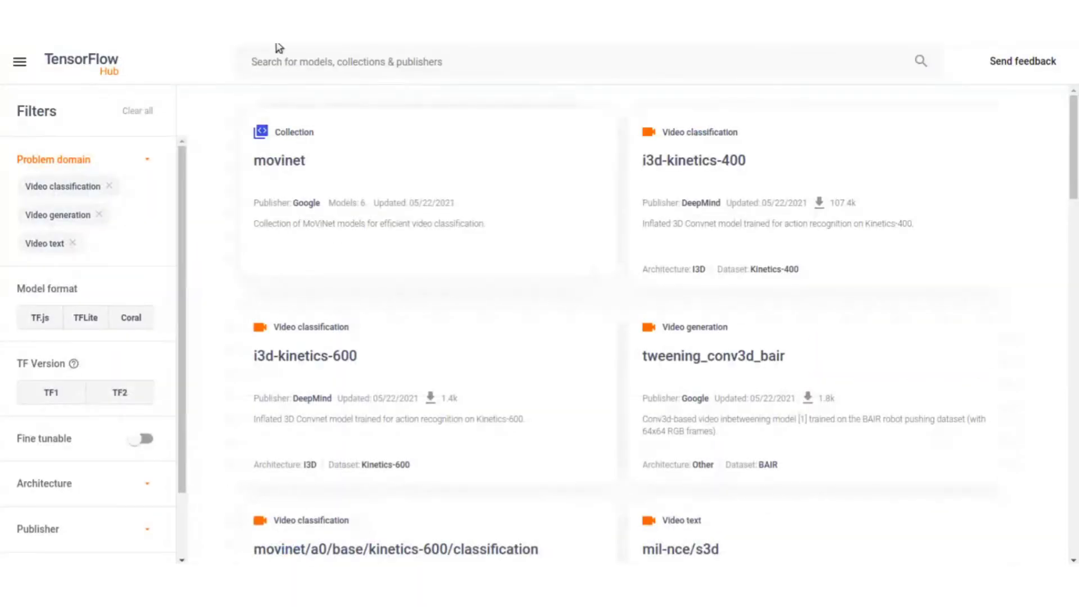
Step: Open the TensorFlow publisher page and scroll its Popular models down to the full list
click(394, 550)
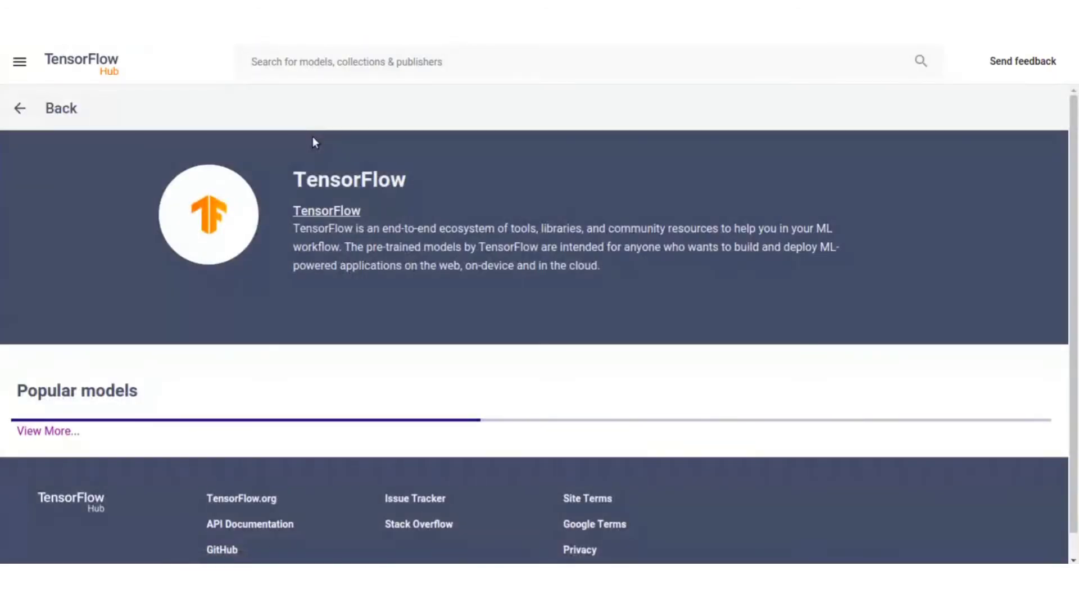
scroll(down, 3)
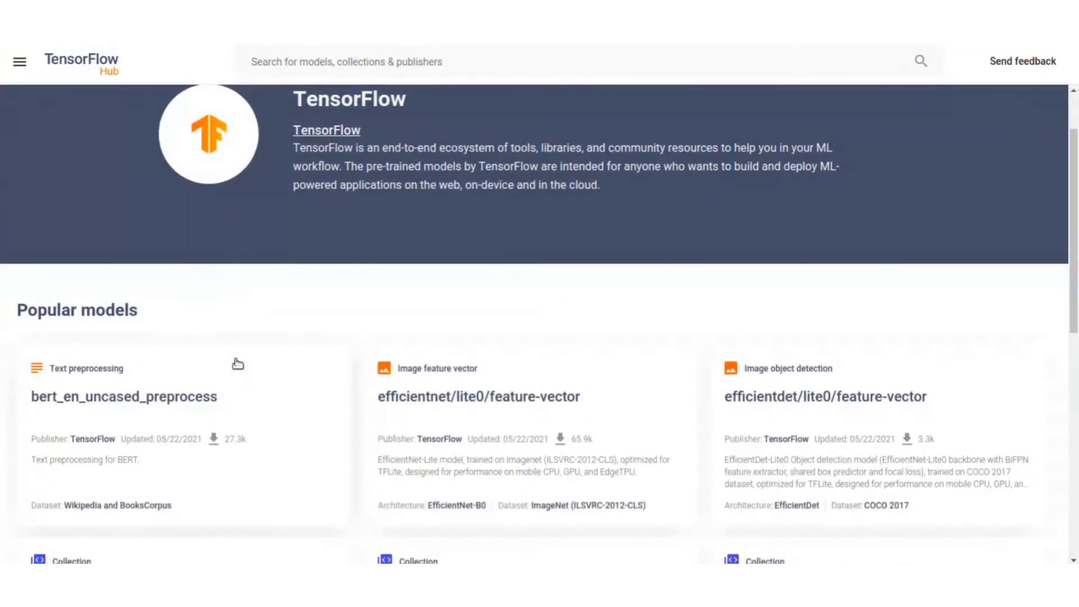
scroll(down, 3)
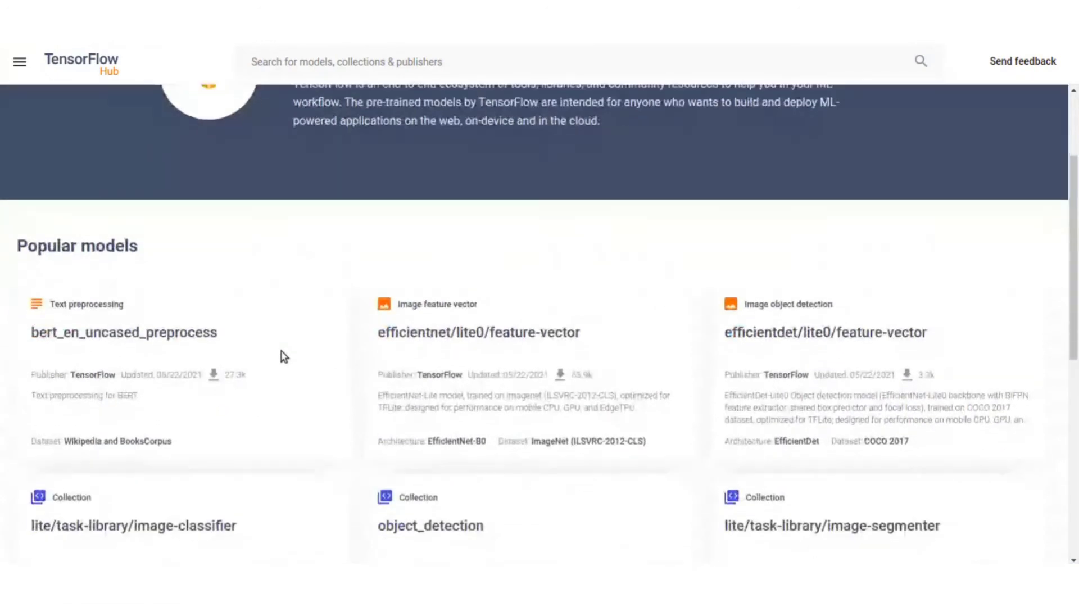
scroll(down, 3)
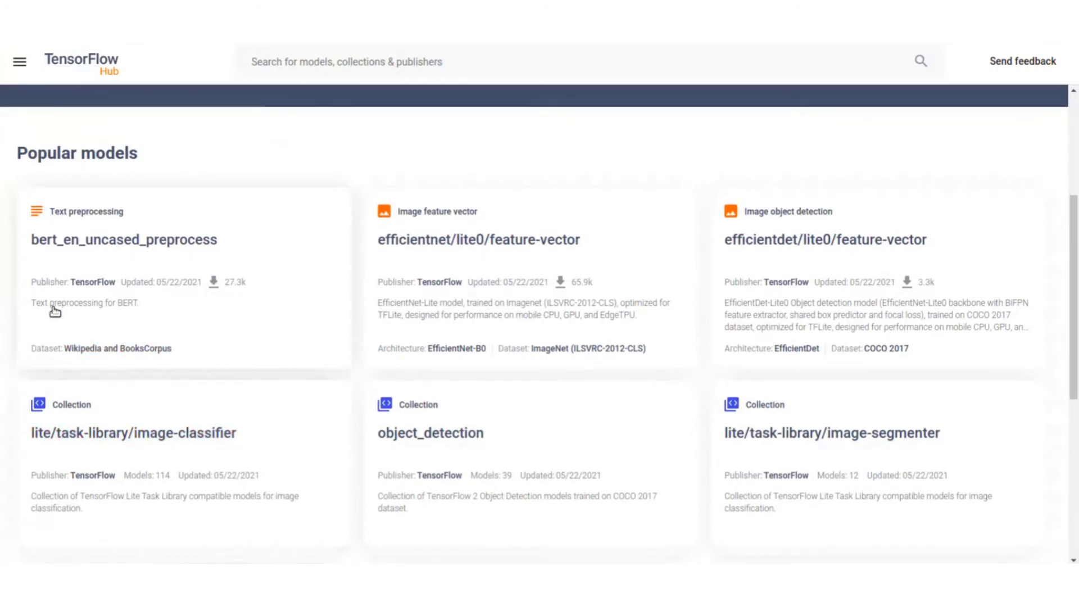
mouse_move(224, 342)
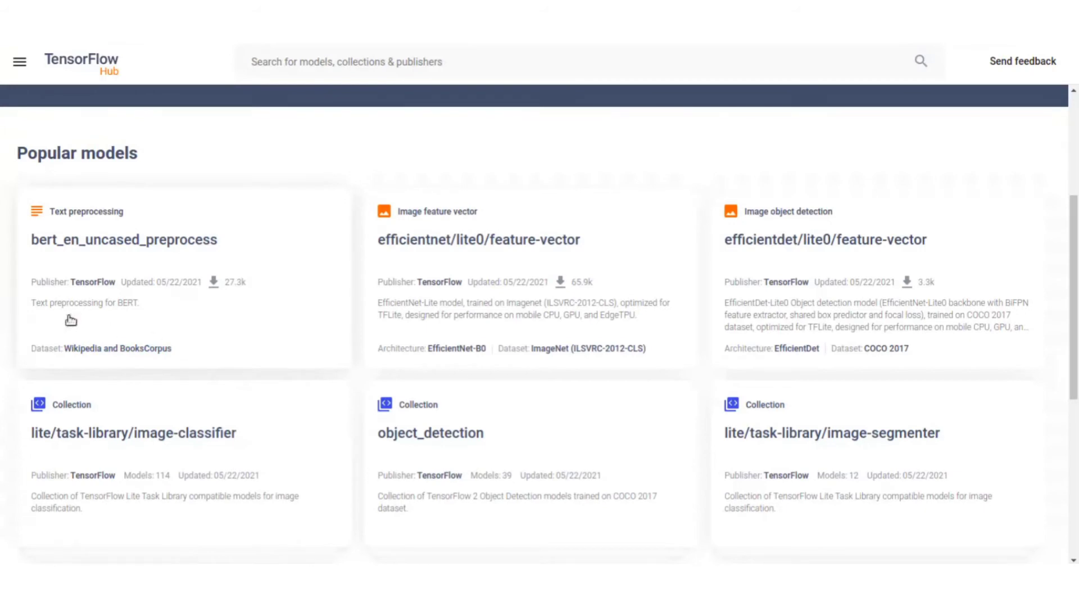
scroll(down, 3)
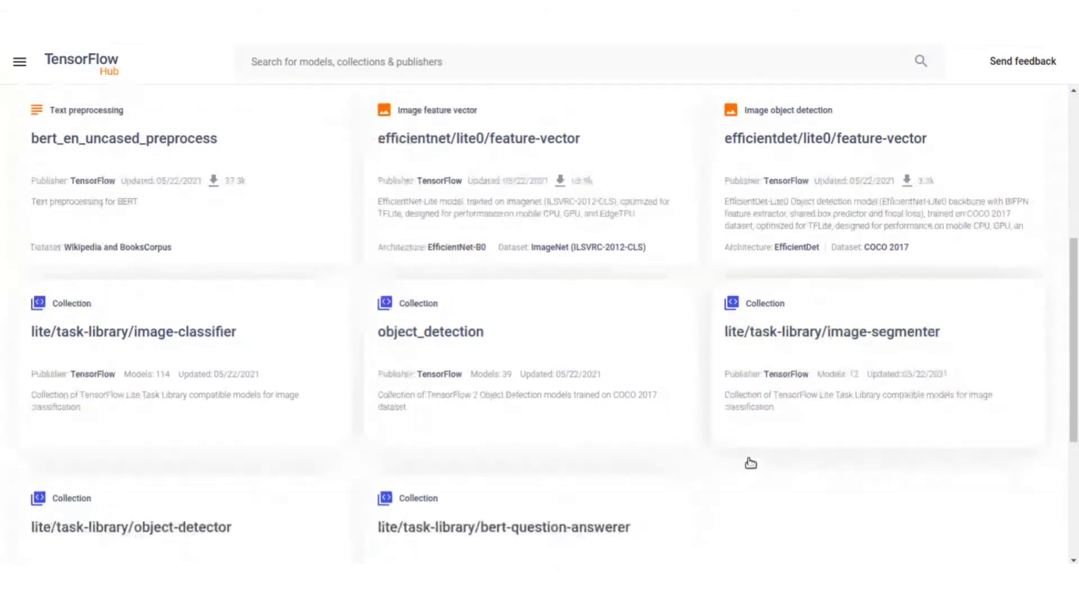
scroll(down, 3)
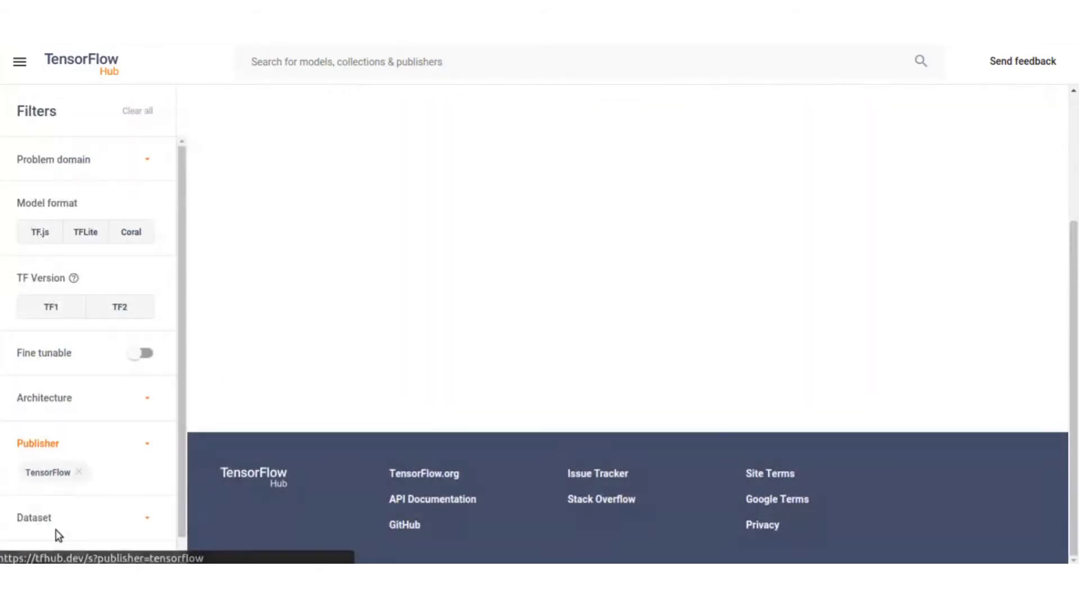
Step: Filter the problem domain to Video Classification and switch on Fine tunable
click(85, 160)
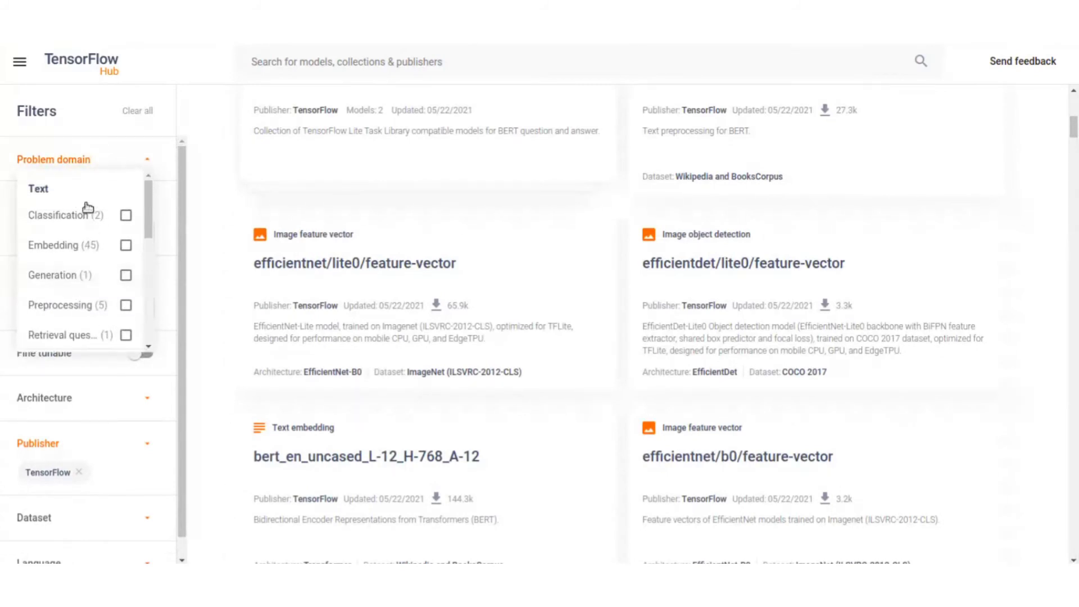
mouse_move(69, 206)
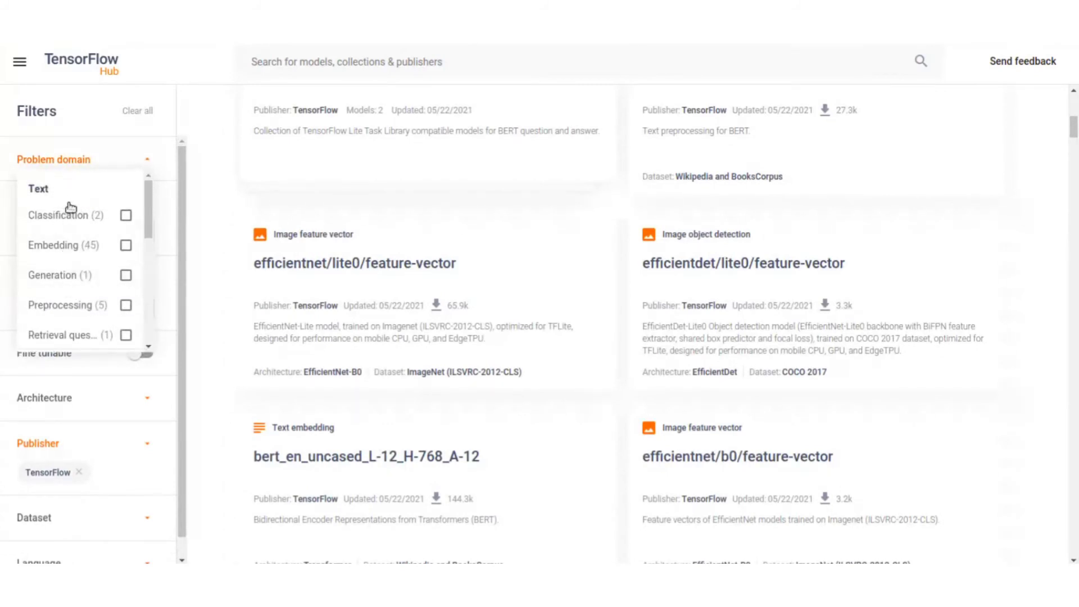
scroll(down, 3)
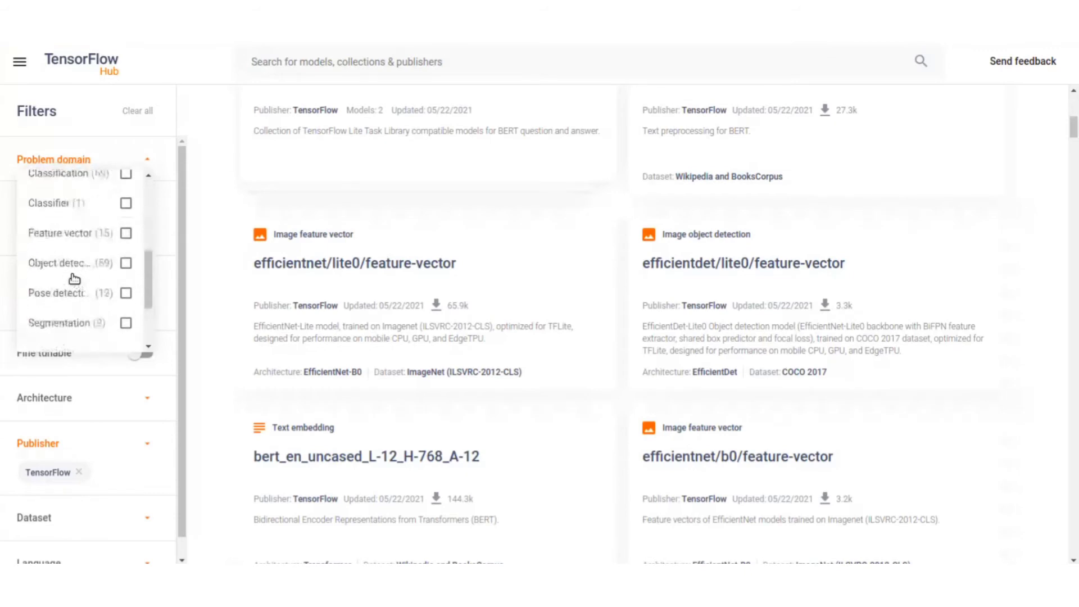
scroll(down, 3)
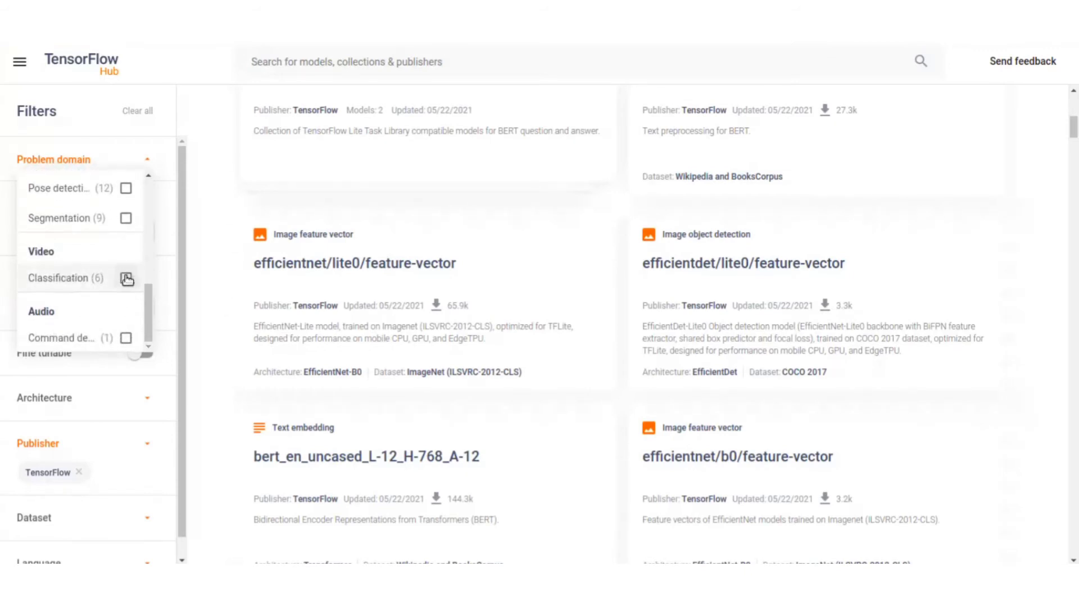
click(126, 278)
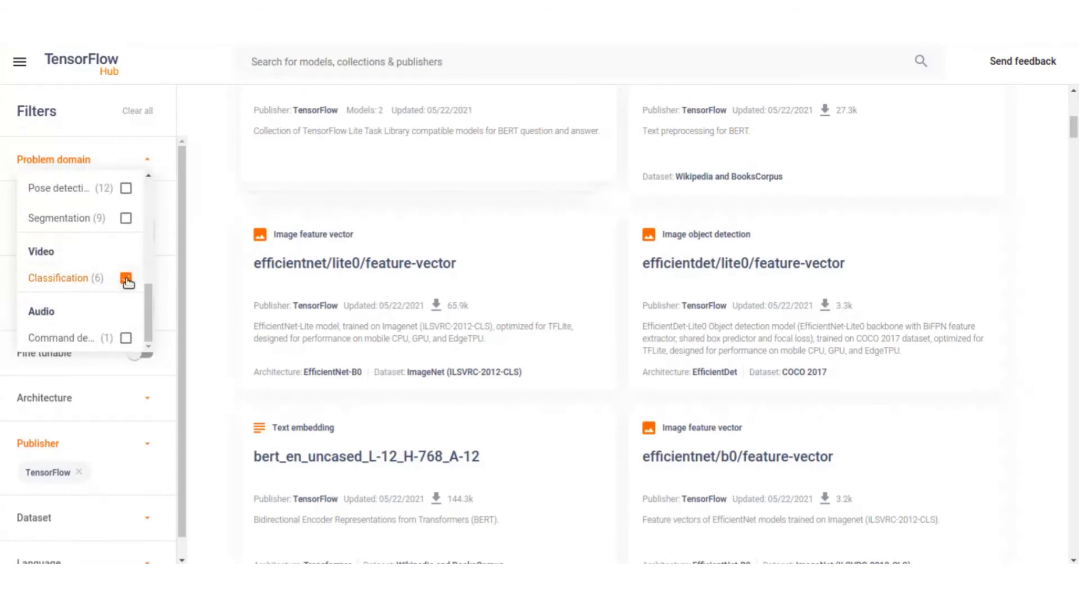
click(126, 277)
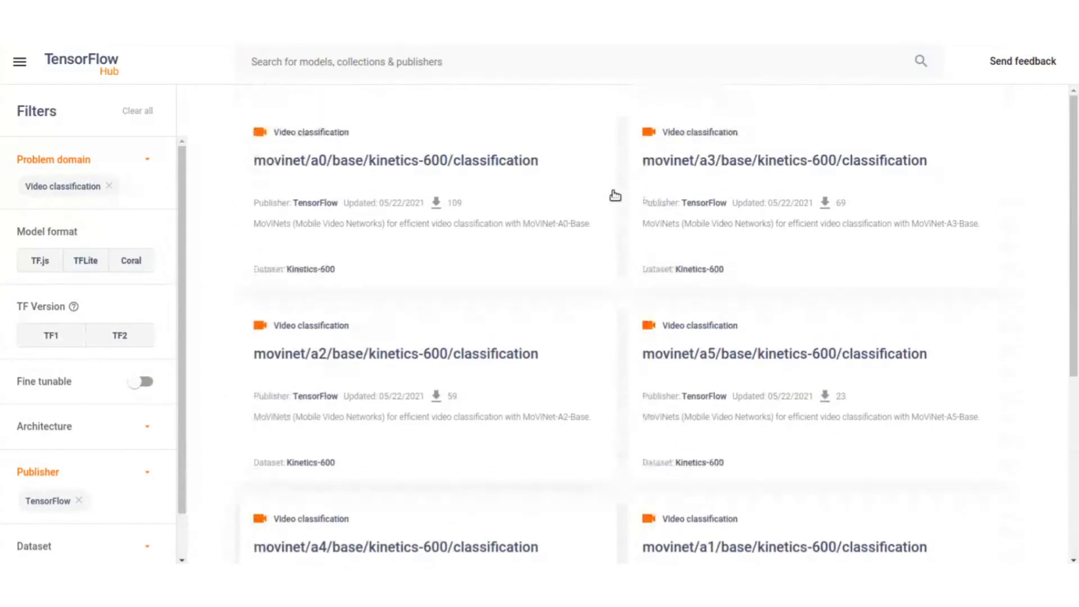
mouse_move(115, 489)
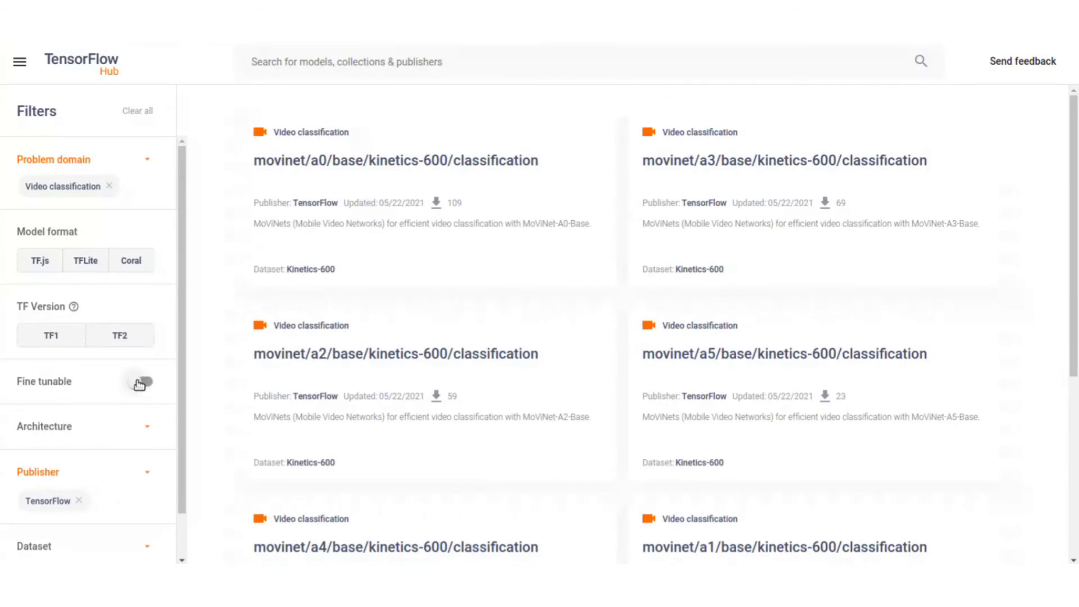
click(140, 383)
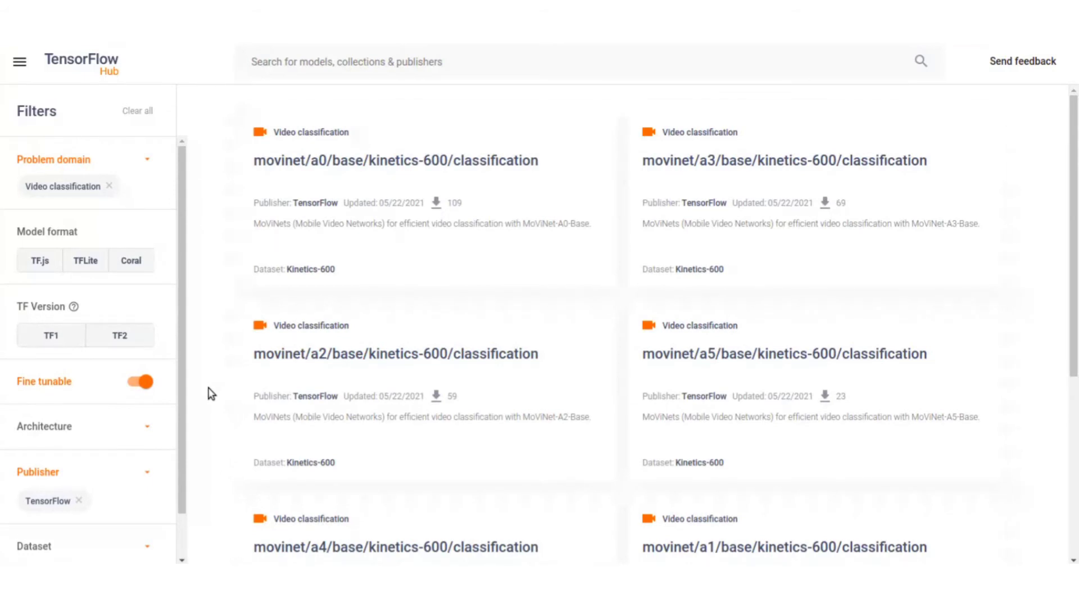
mouse_move(374, 162)
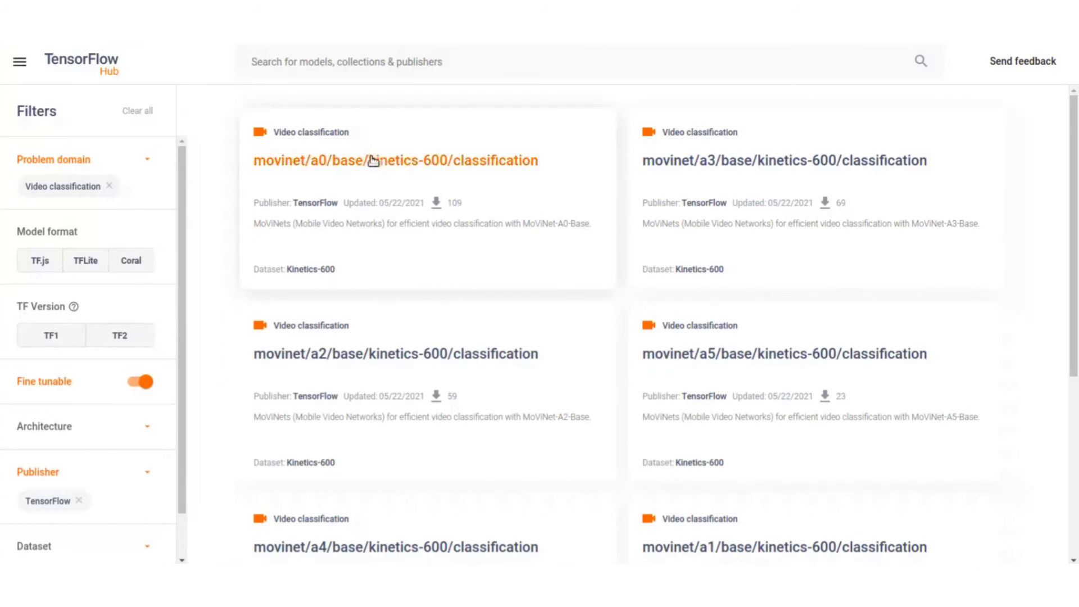
Step: Open movinet/a0/base/kinetics-600/classification and read its Usage code and Fine-Tuning notes
click(375, 160)
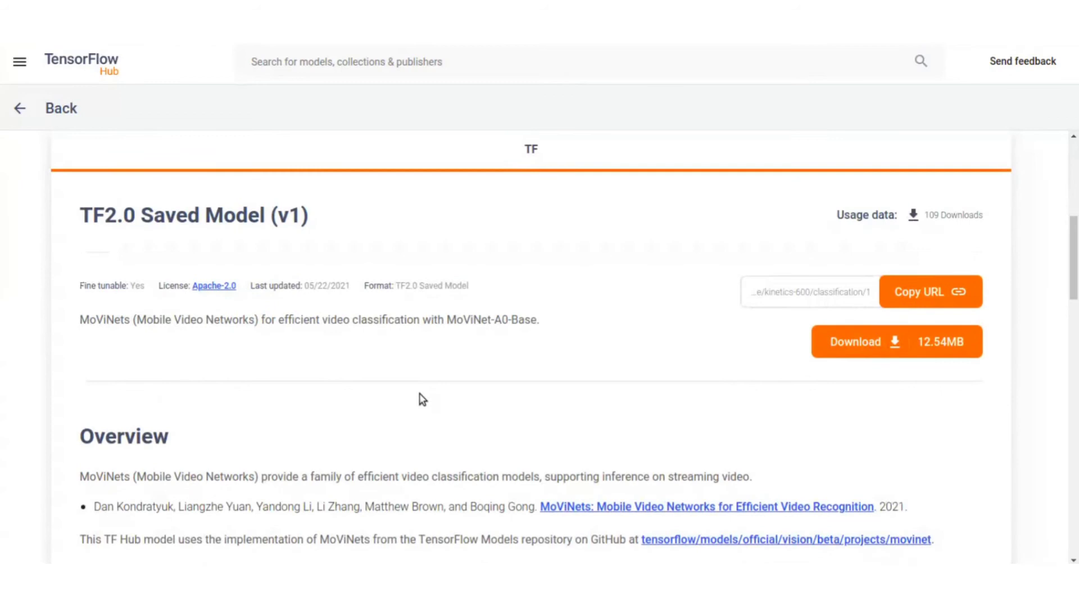
scroll(down, 3)
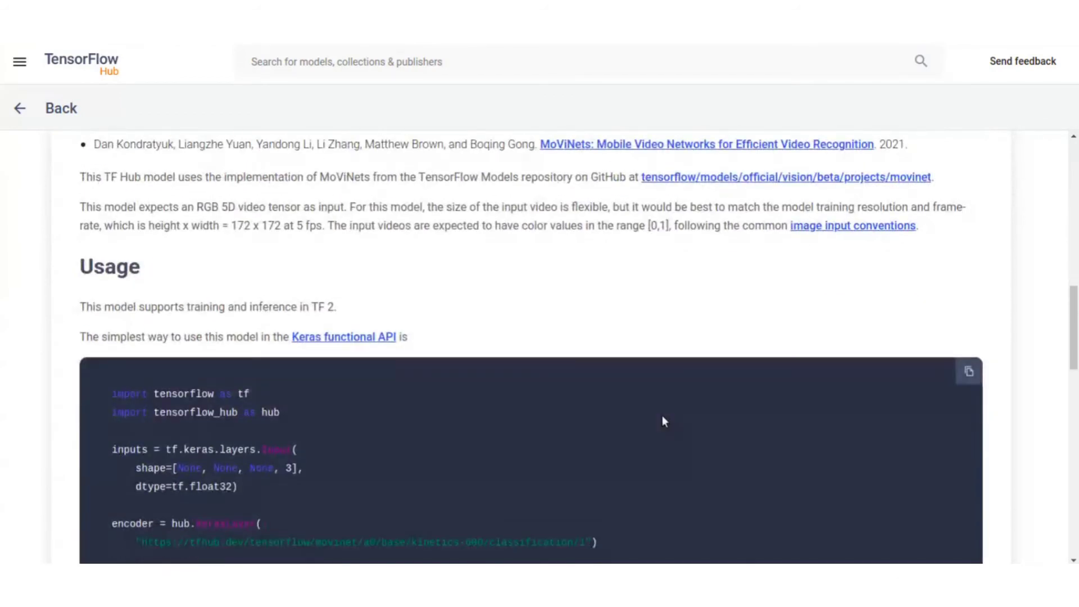
scroll(down, 3)
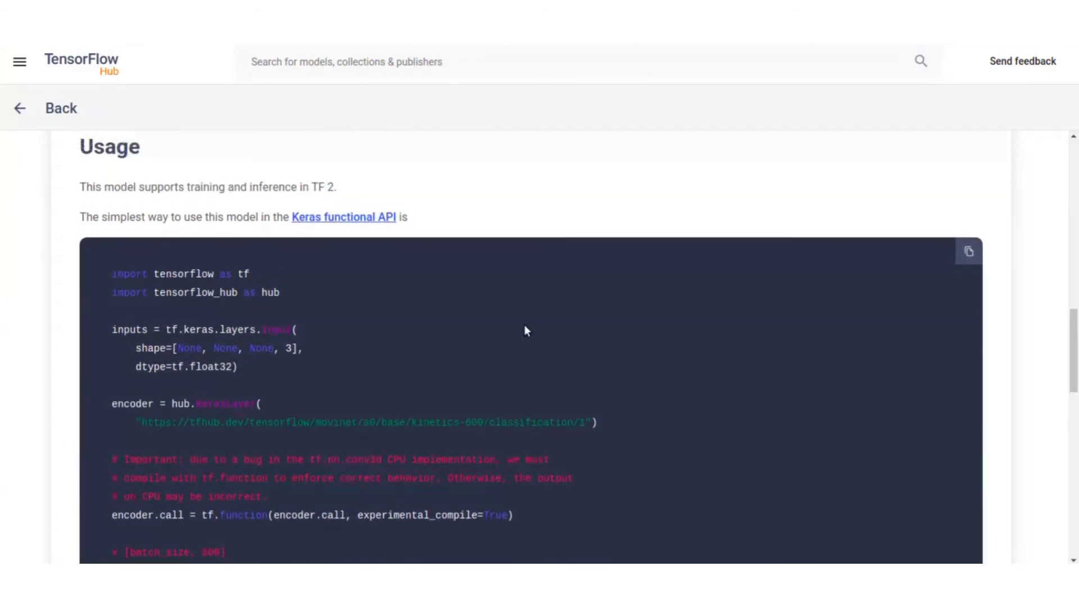
scroll(down, 3)
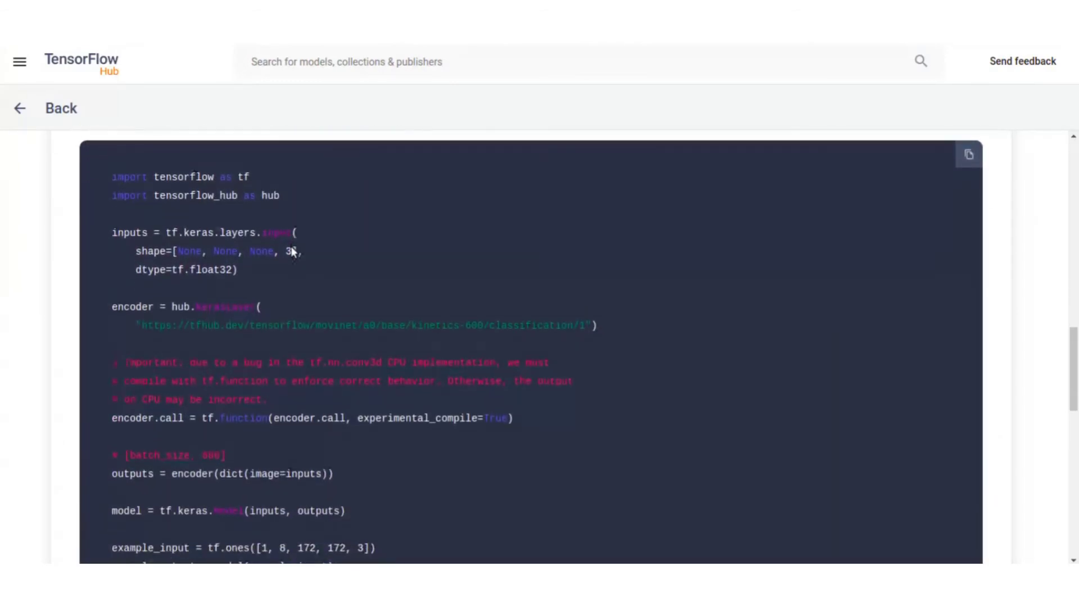
scroll(down, 3)
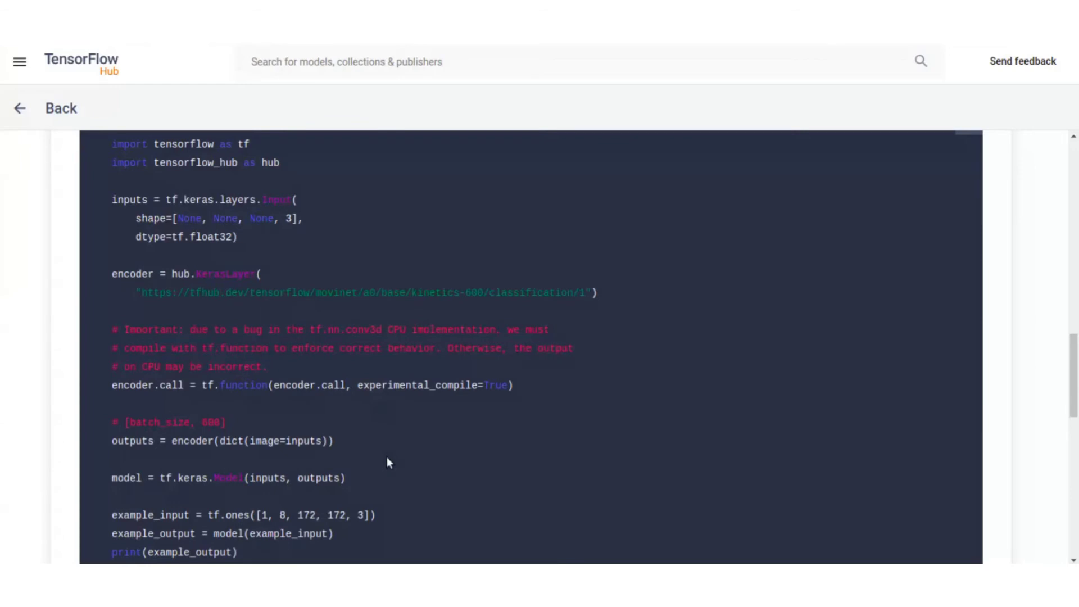
scroll(down, 3)
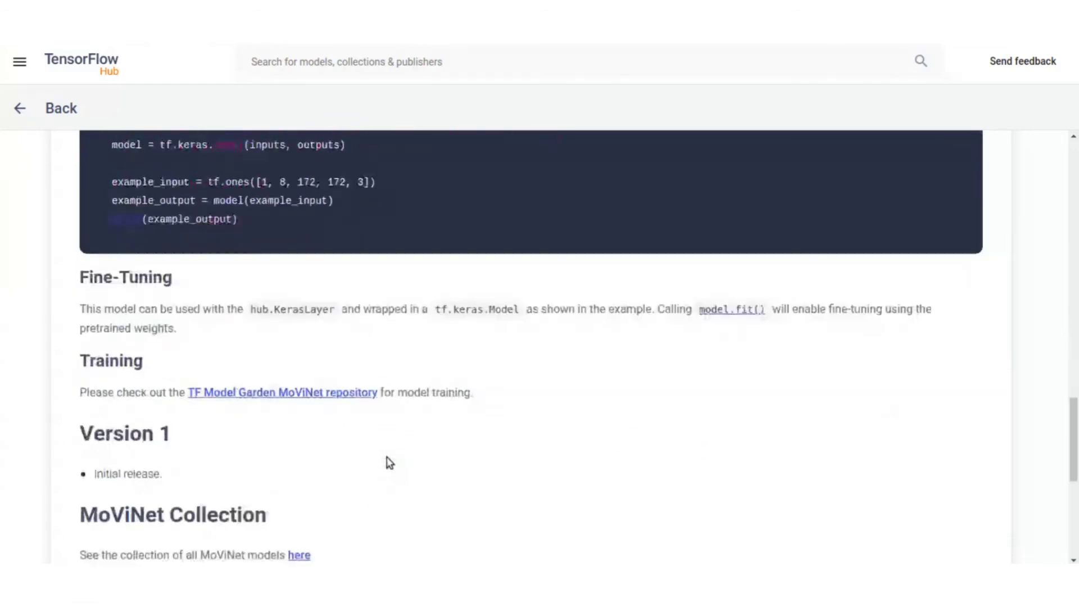
scroll(down, 3)
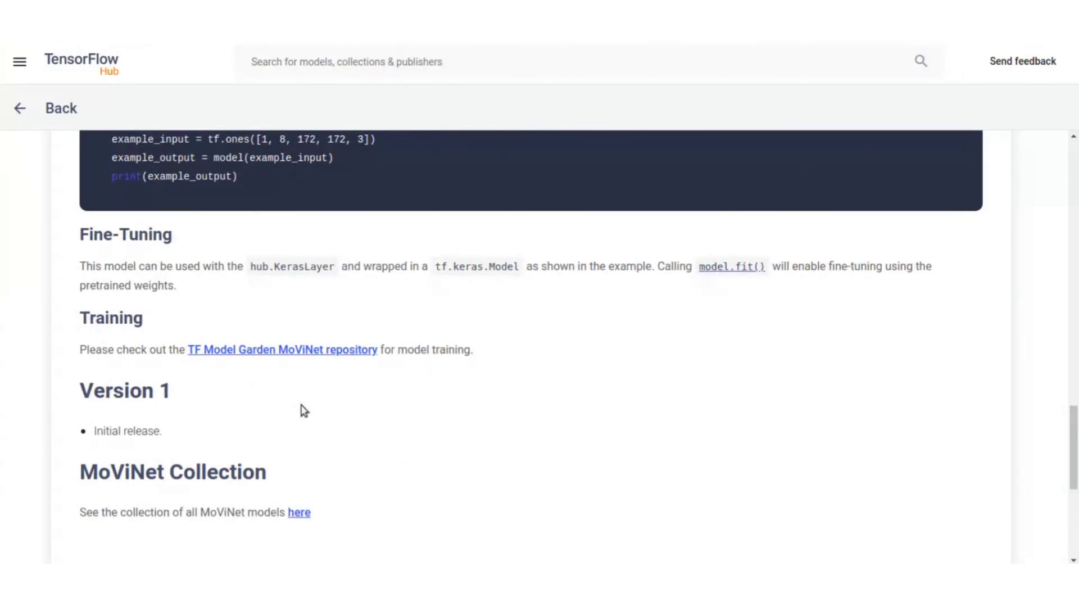
mouse_move(258, 352)
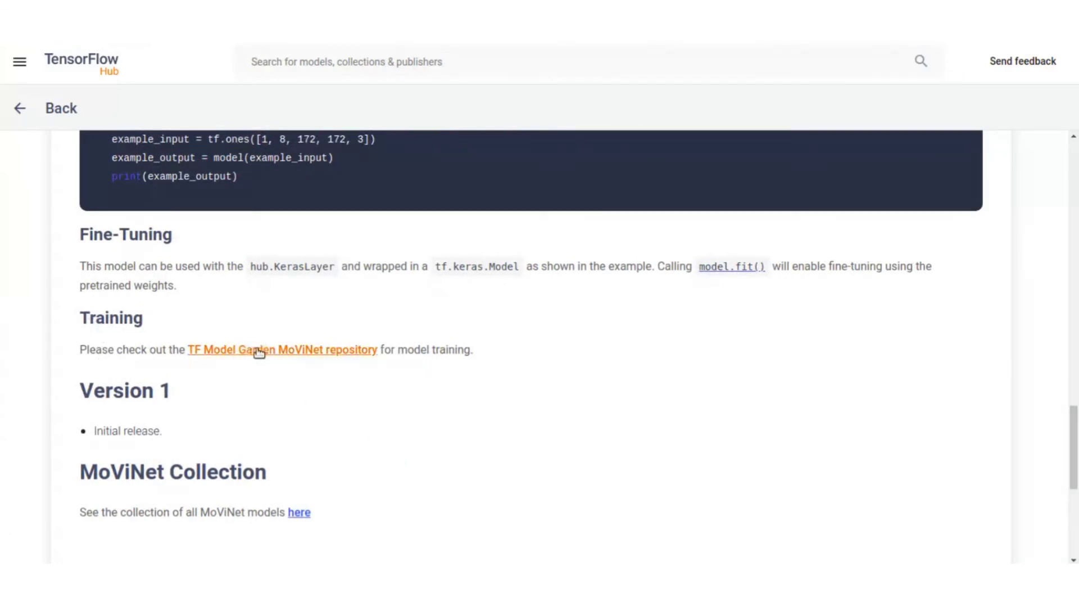
mouse_move(258, 353)
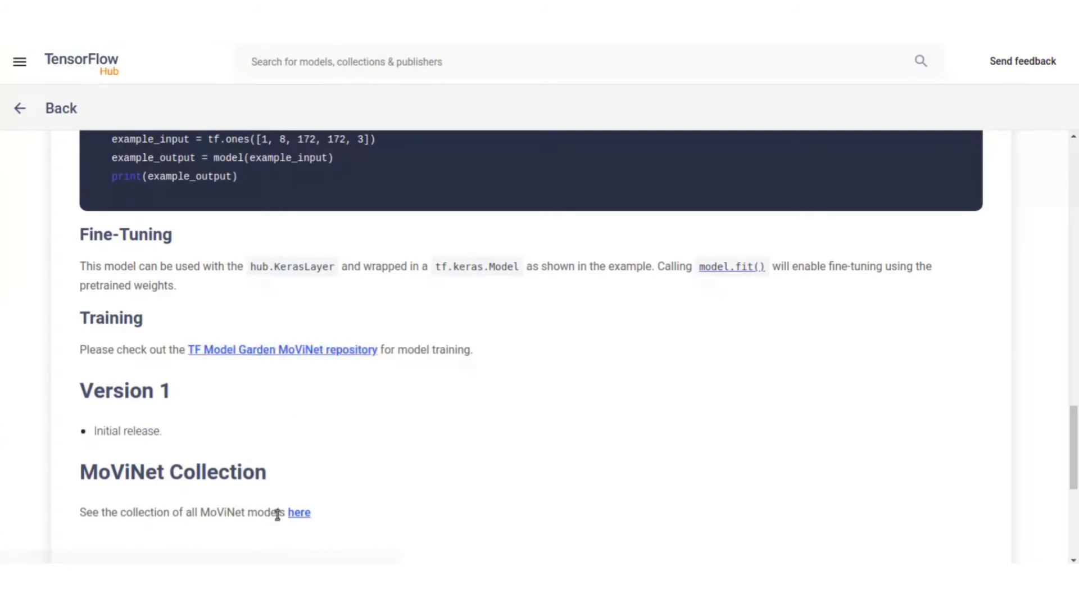
mouse_move(512, 405)
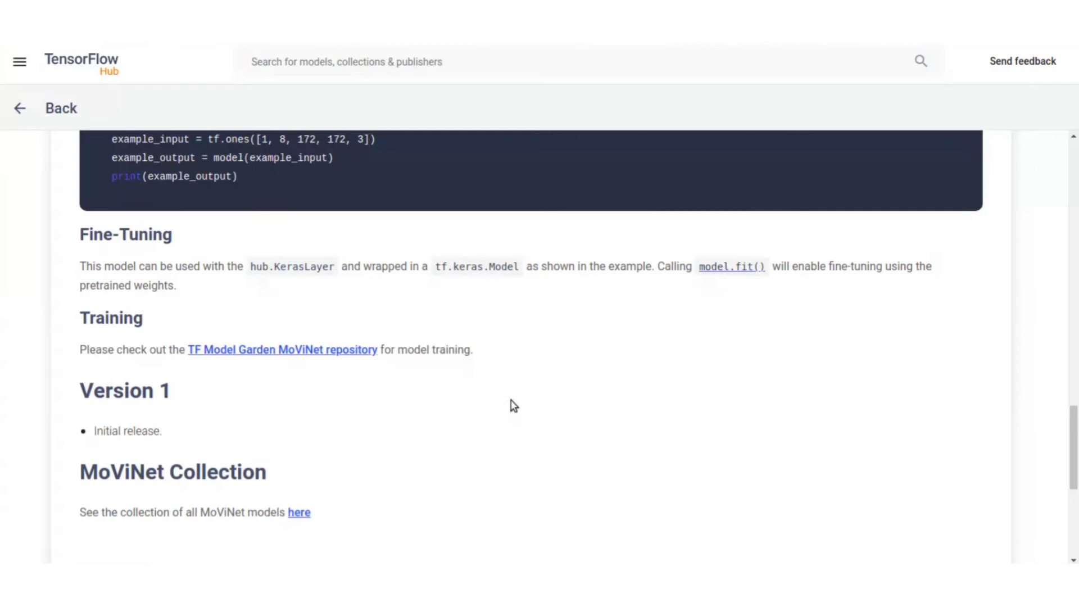
scroll(up, 3)
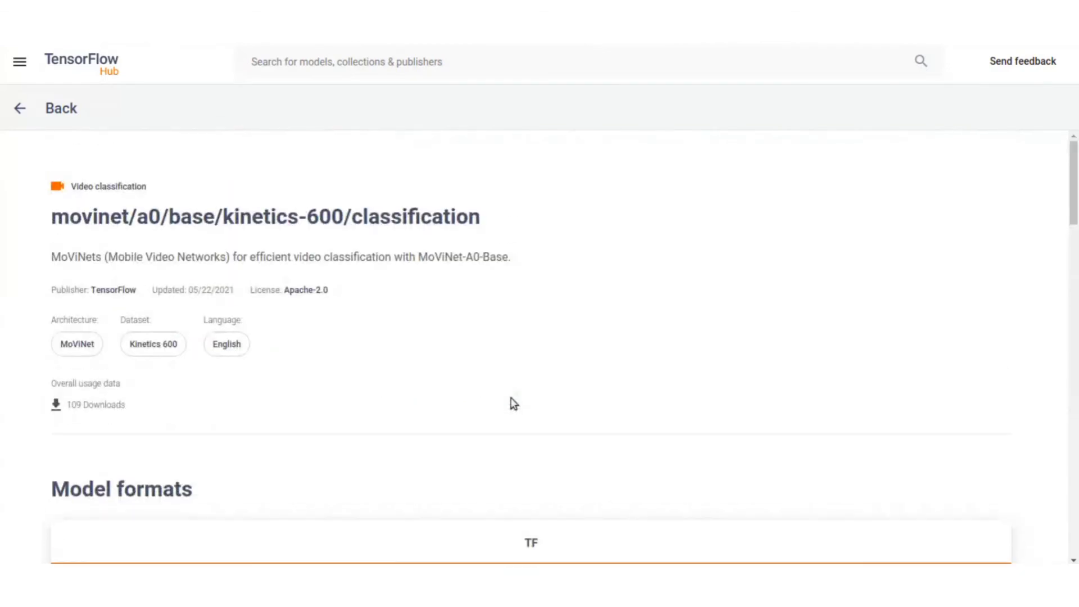
mouse_move(391, 375)
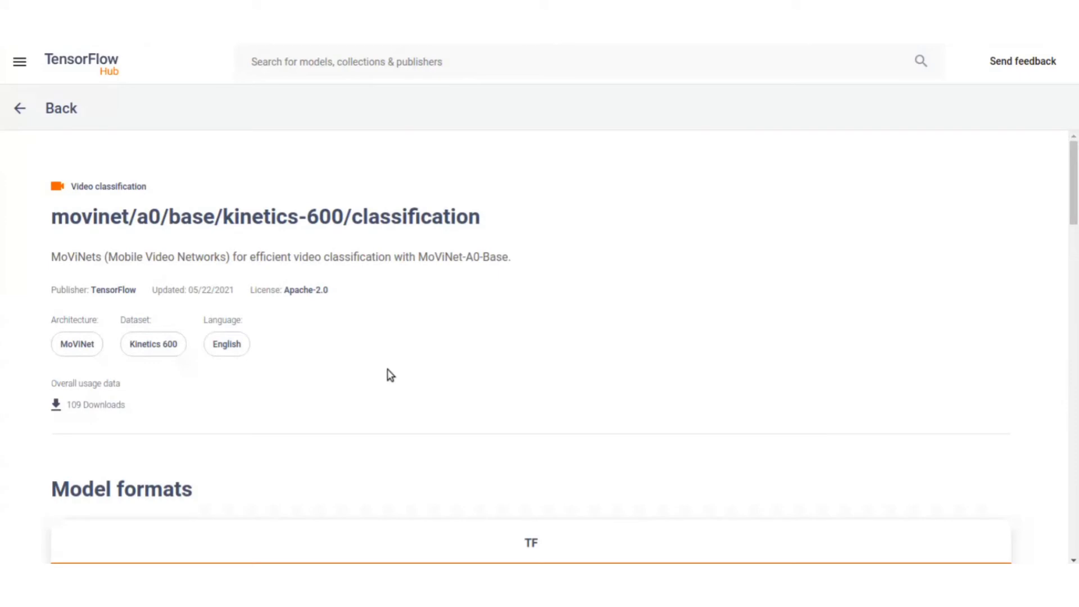
mouse_move(551, 256)
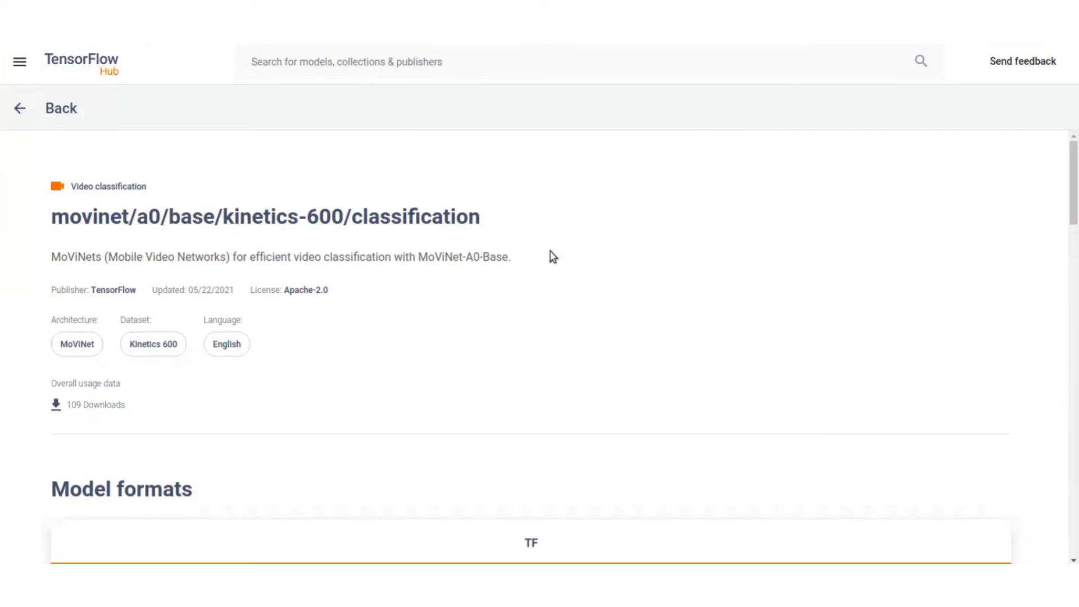
mouse_move(443, 110)
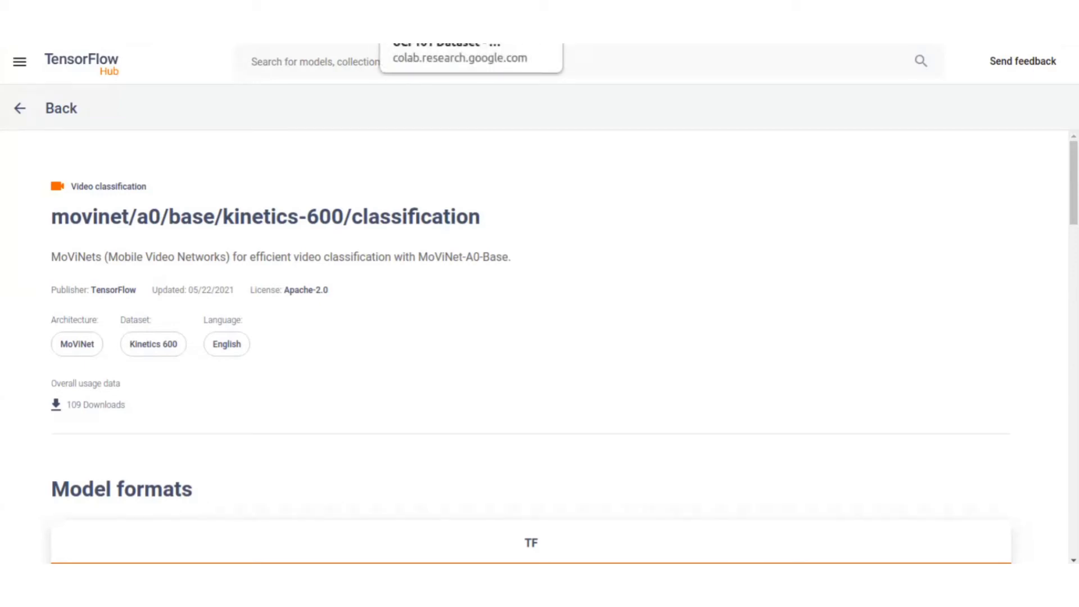
Step: Switch to the Action Recognition on the UCF101 Dataset Colab notebook tab
click(446, 43)
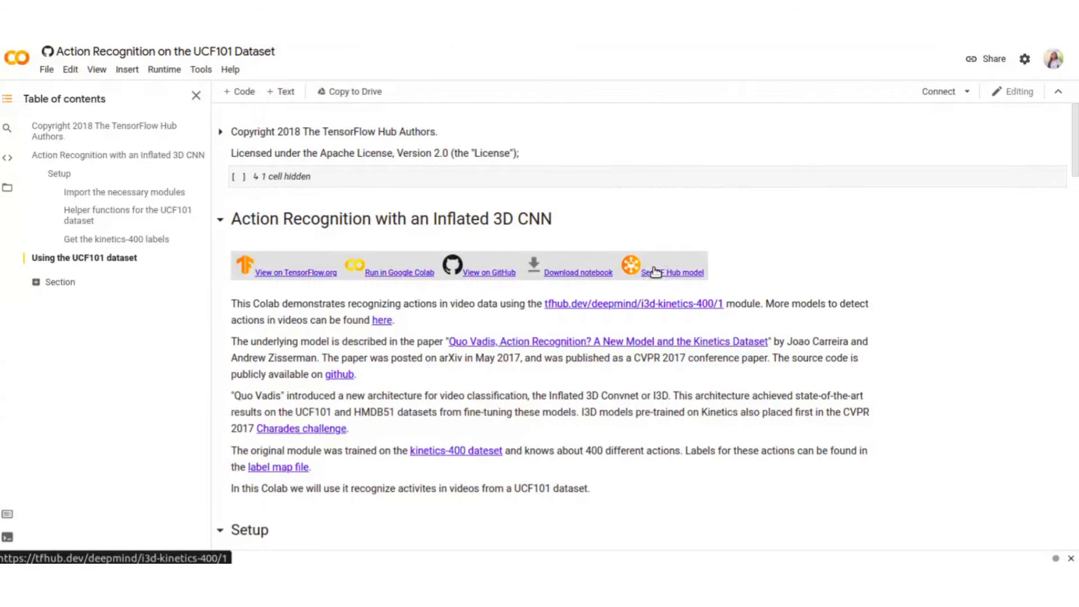
click(671, 272)
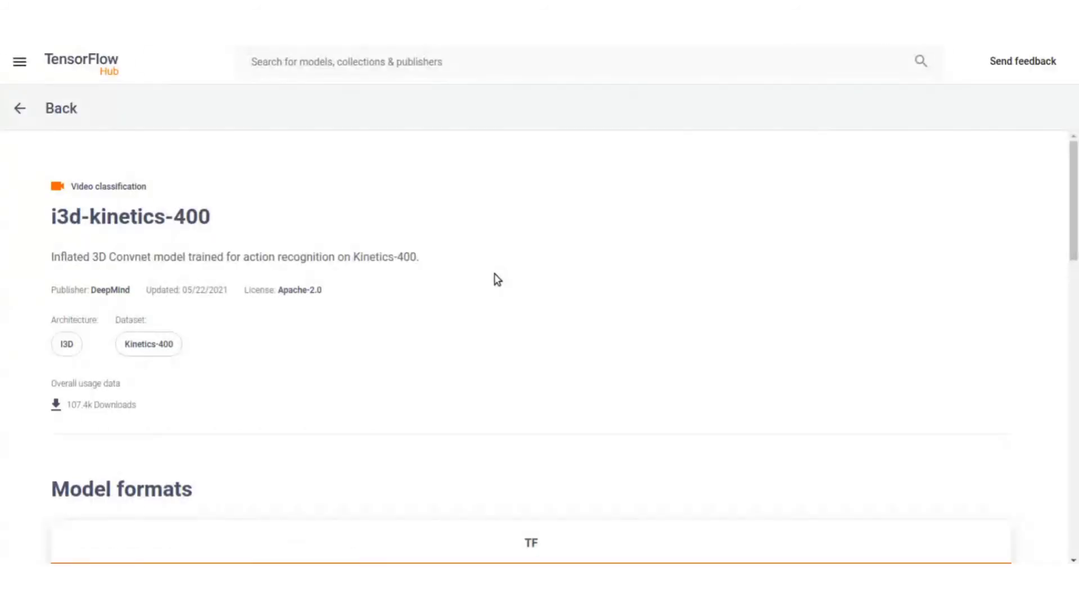
scroll(down, 3)
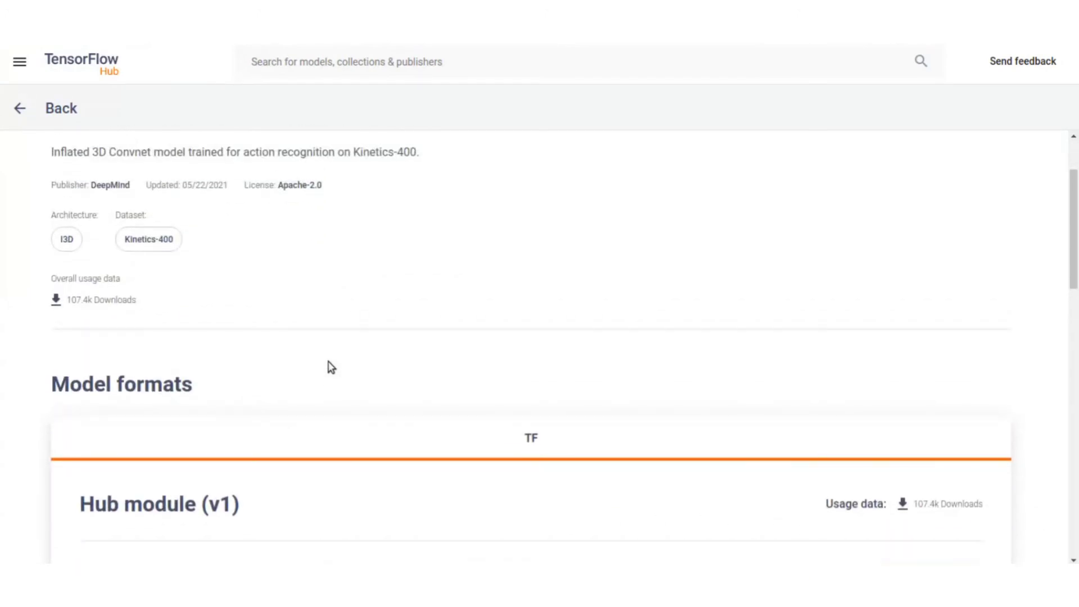
scroll(down, 3)
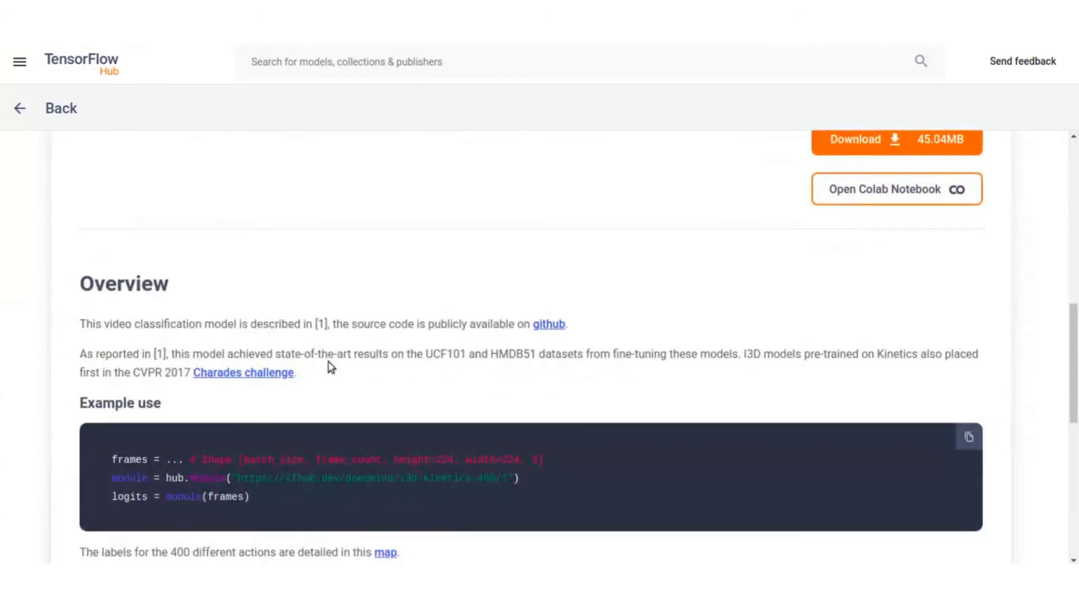
scroll(down, 3)
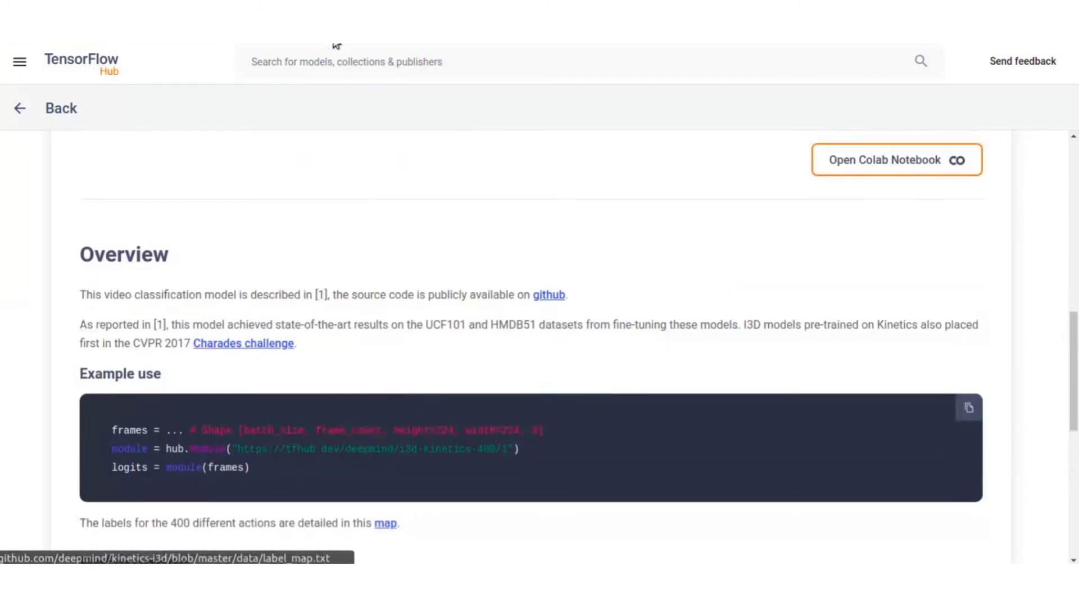
click(897, 160)
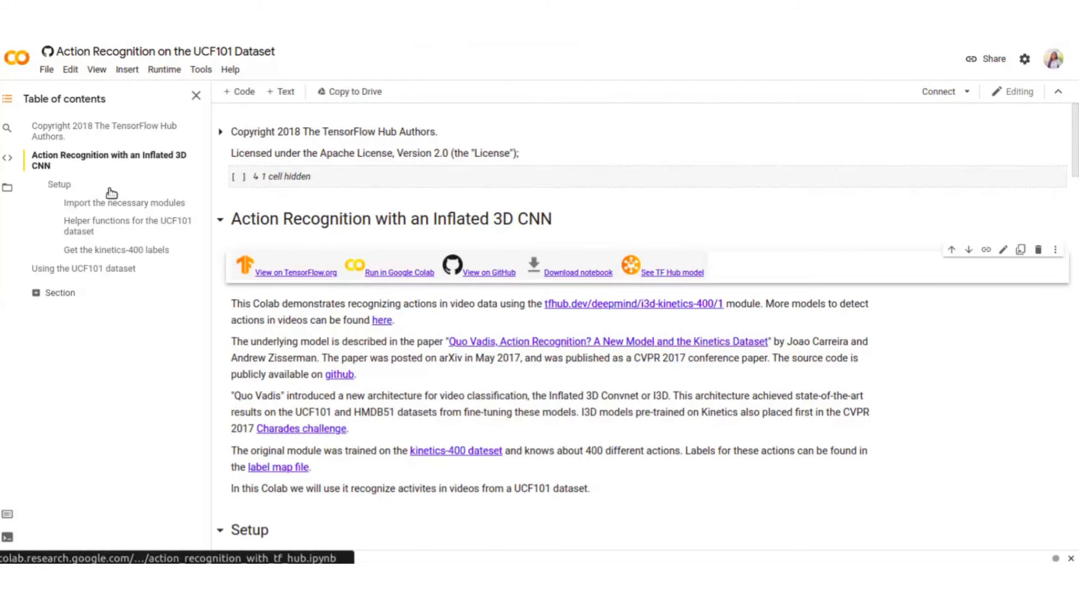
mouse_move(141, 385)
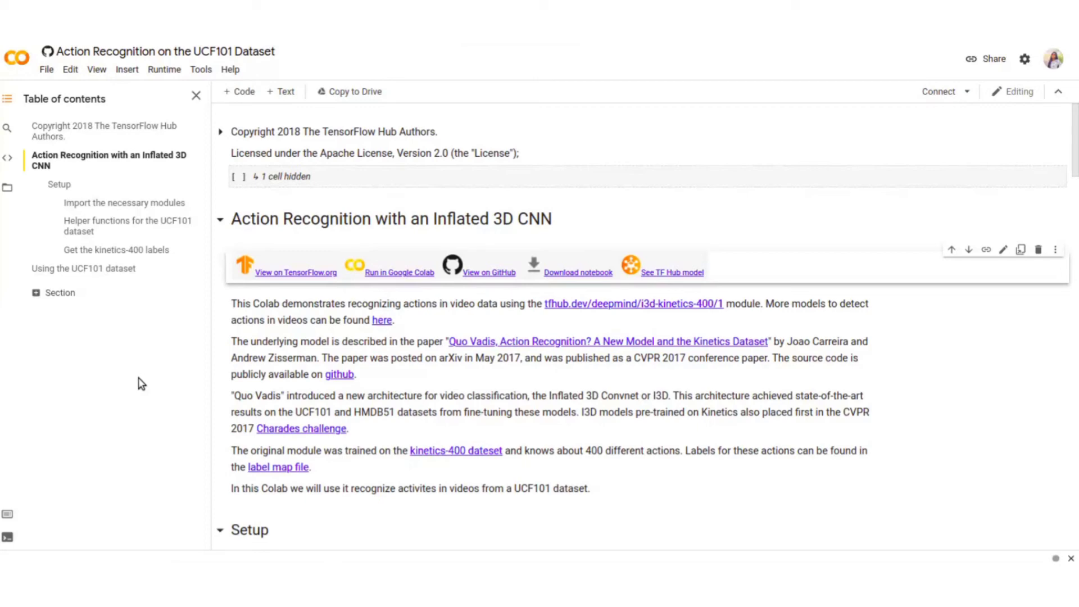
scroll(down, 3)
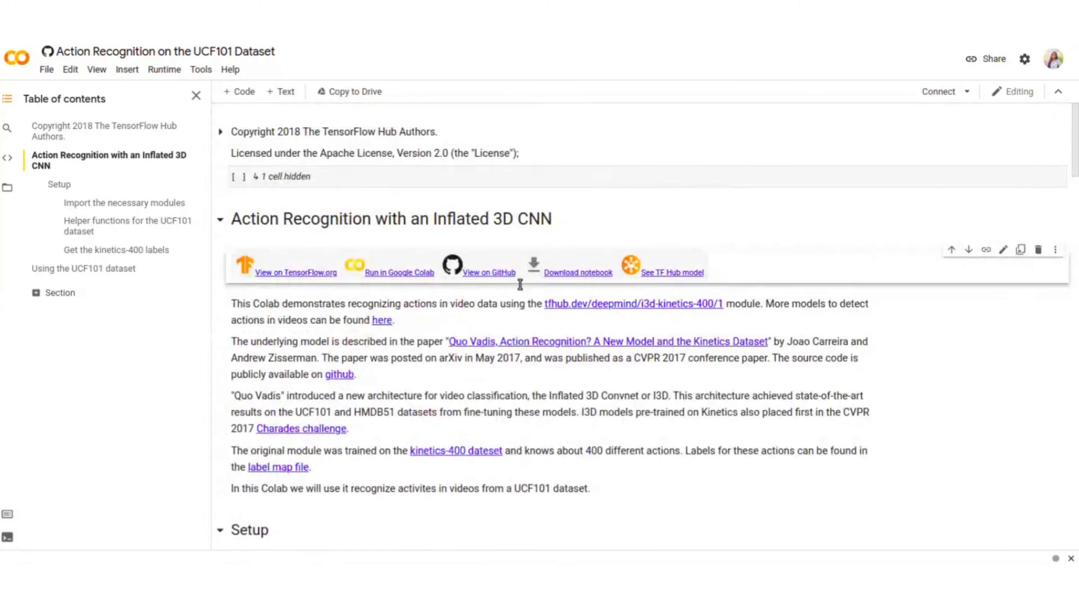
mouse_move(162, 414)
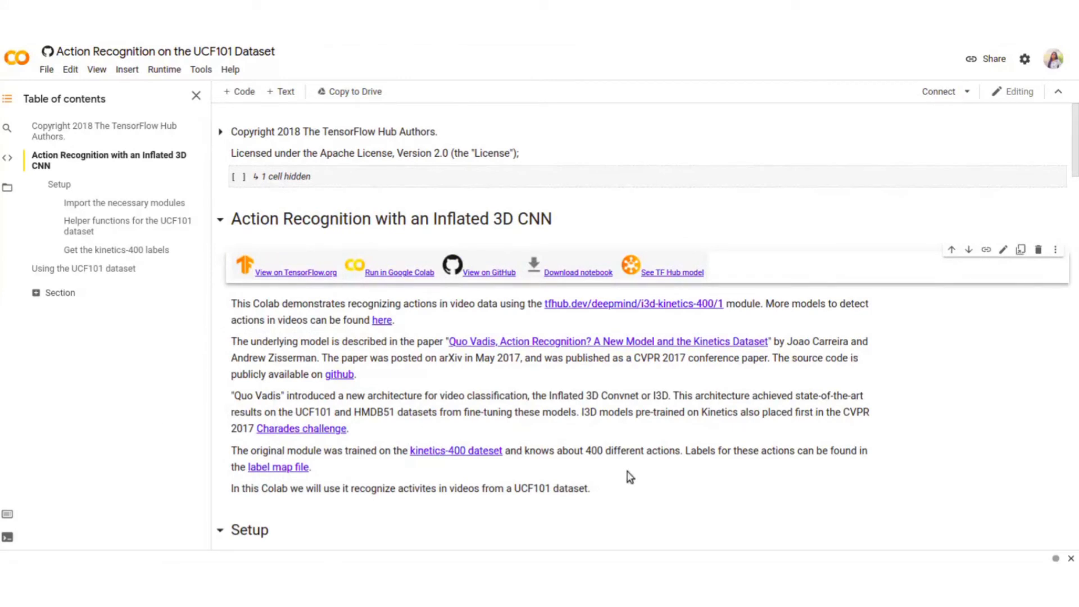
scroll(down, 3)
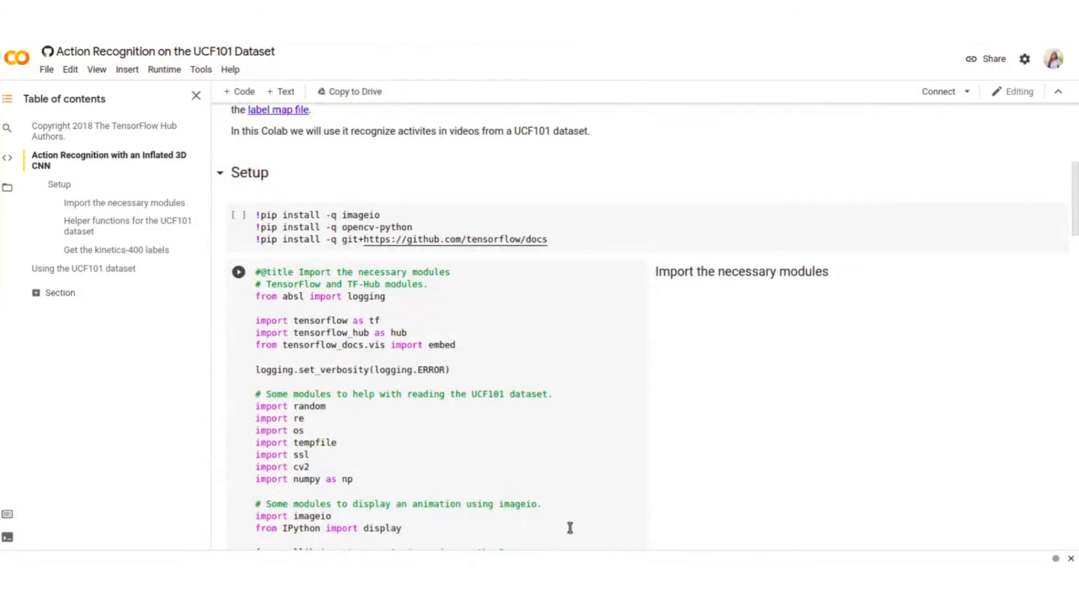
scroll(down, 3)
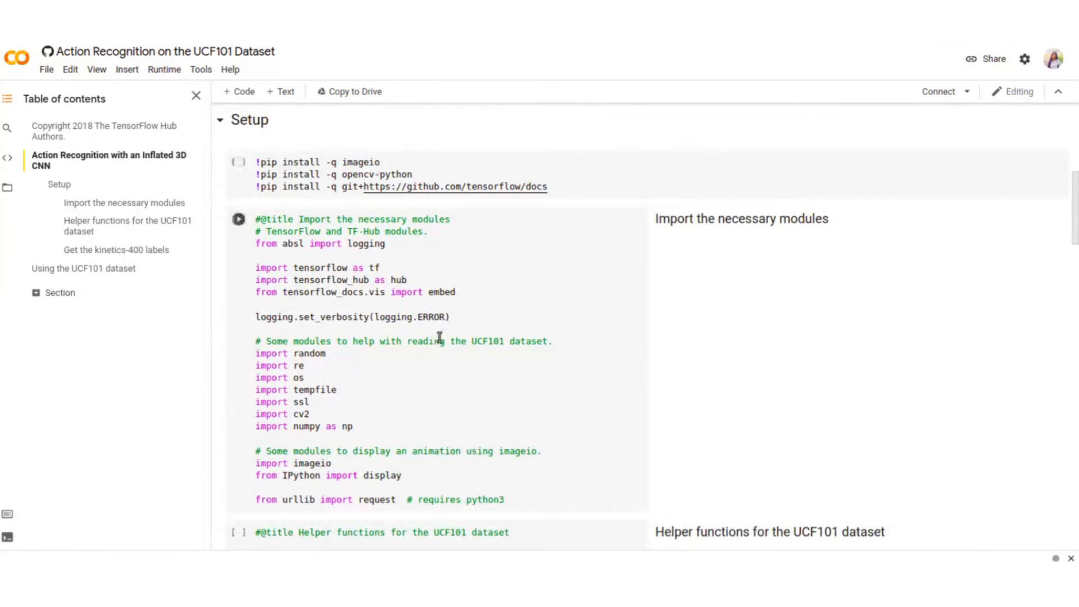
scroll(down, 3)
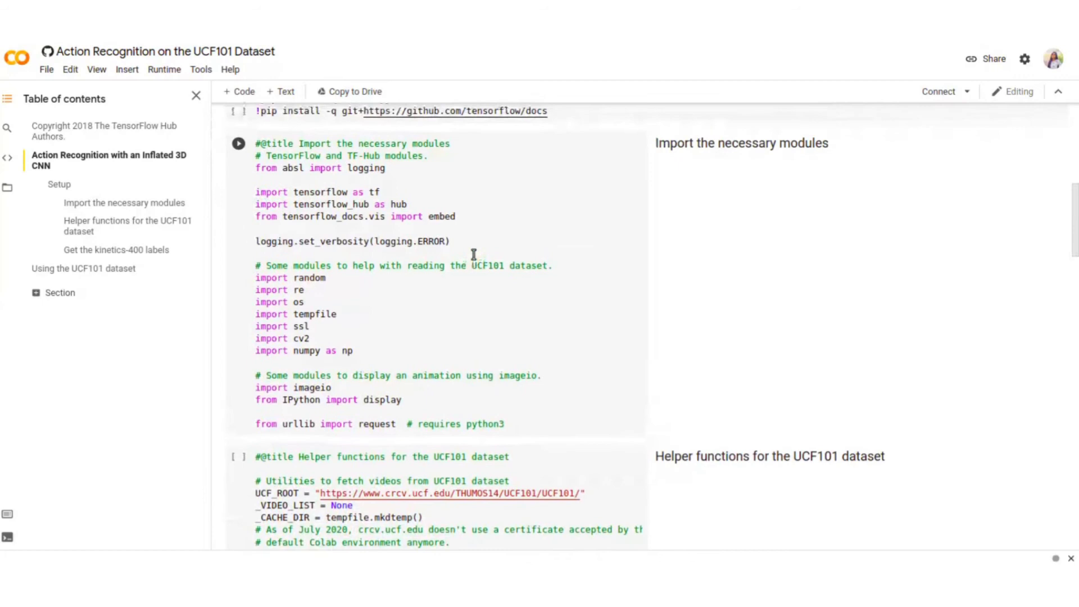
scroll(down, 3)
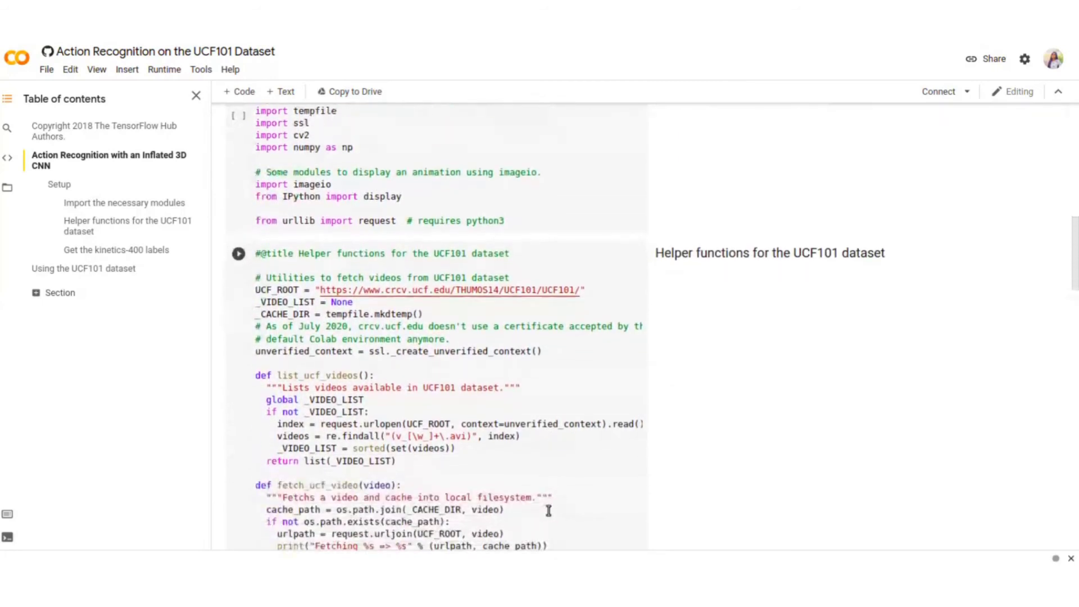
scroll(down, 3)
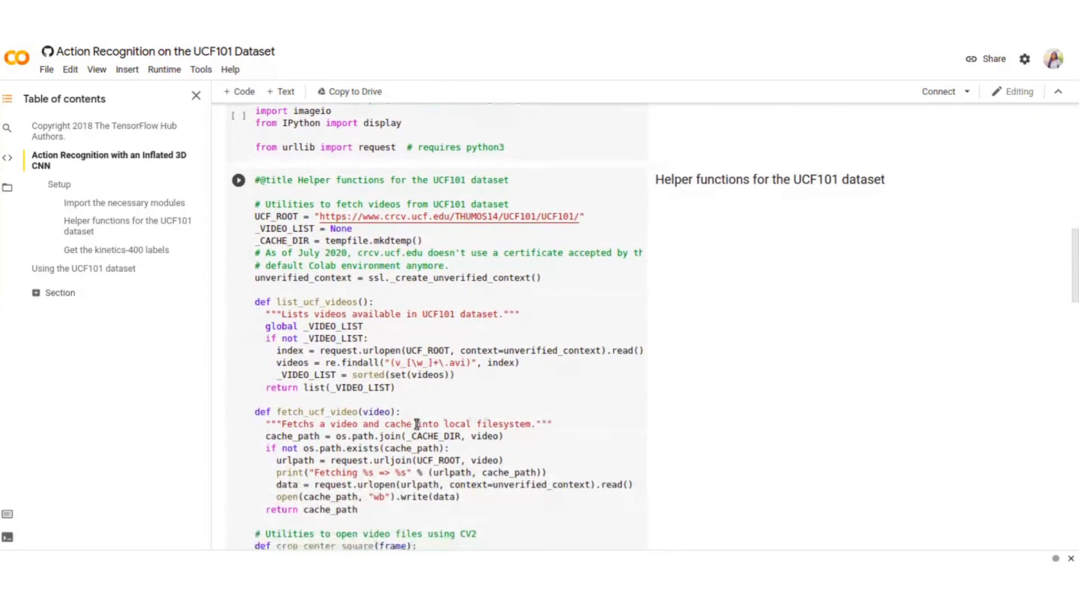
scroll(down, 3)
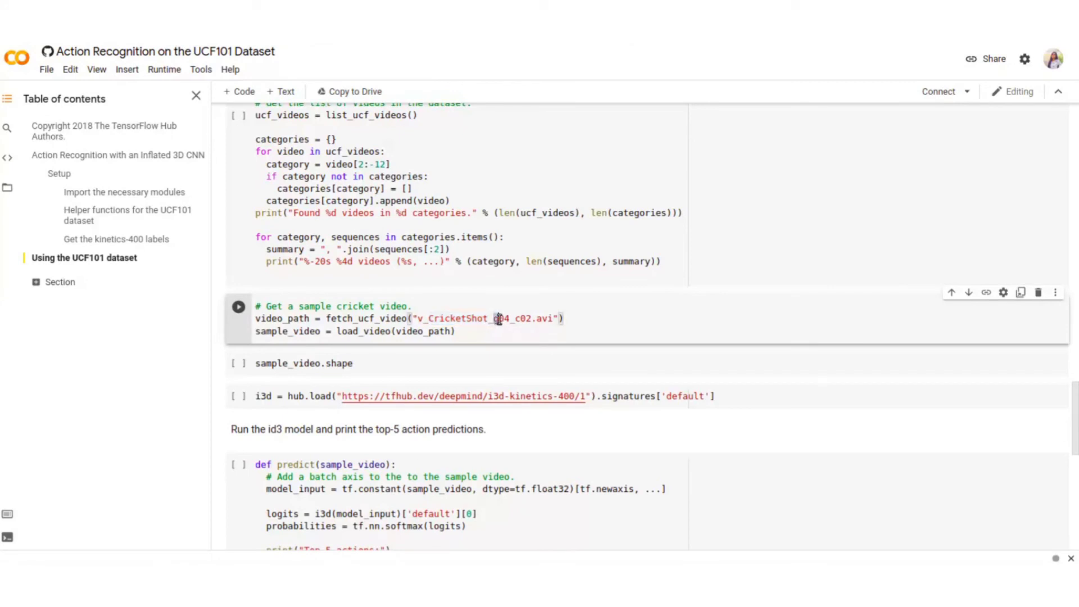
double_click(502, 318)
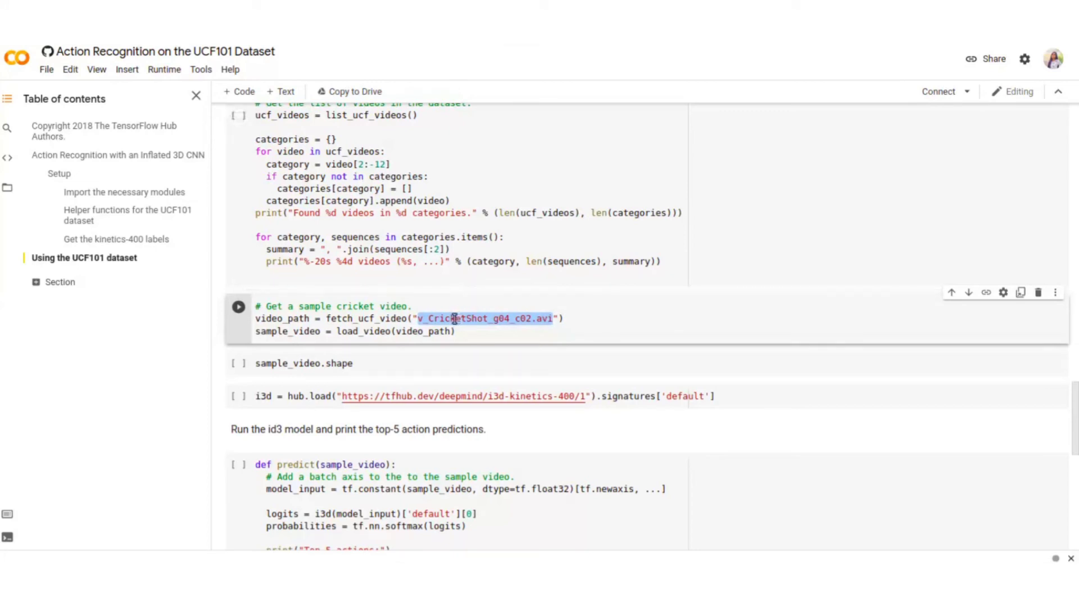
click(506, 318)
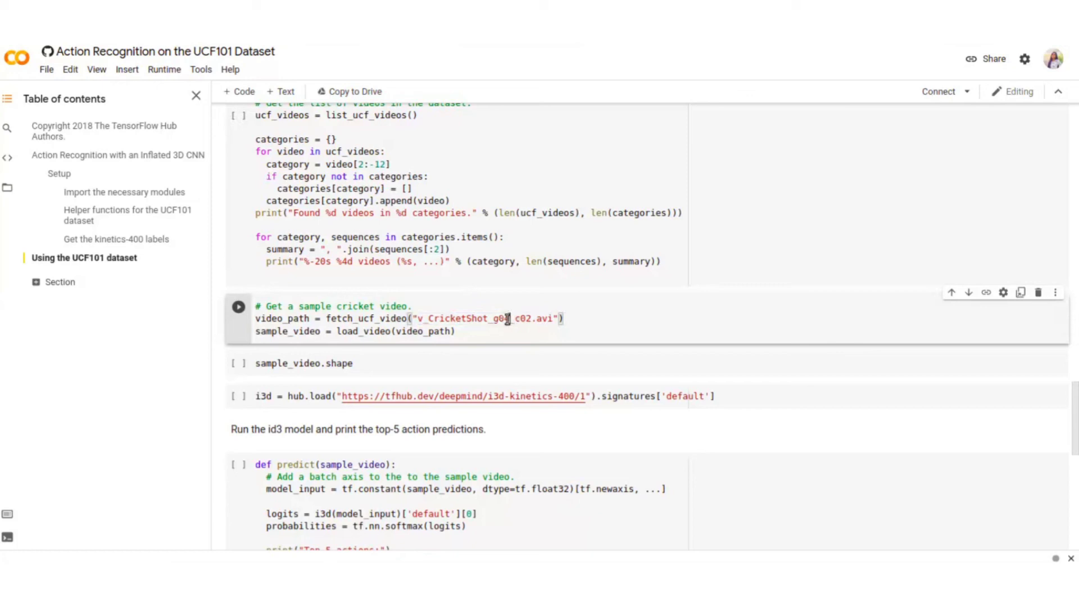
double_click(501, 318)
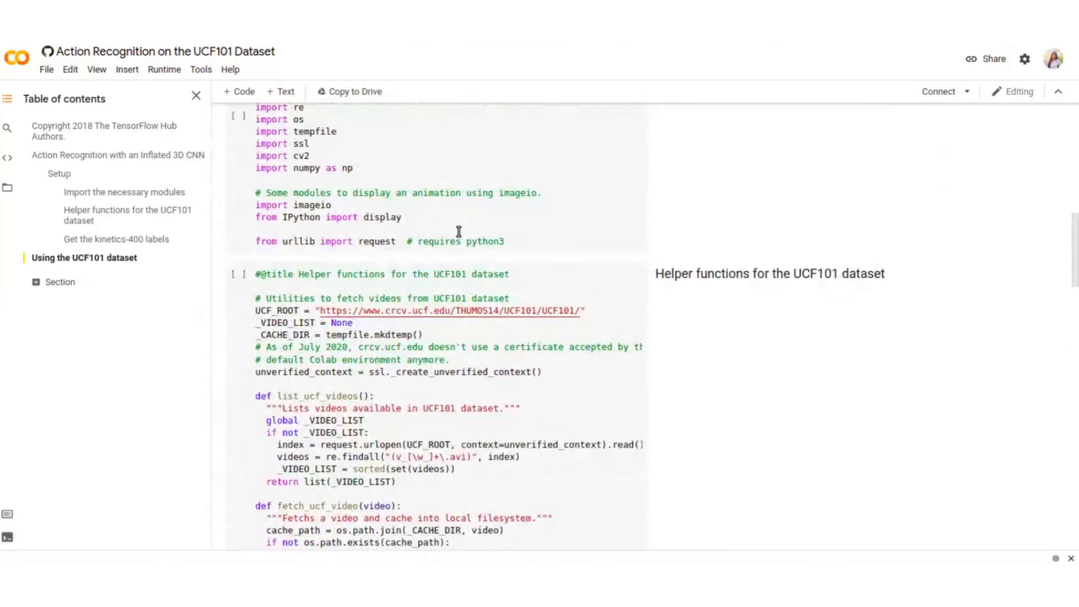
scroll(down, 3)
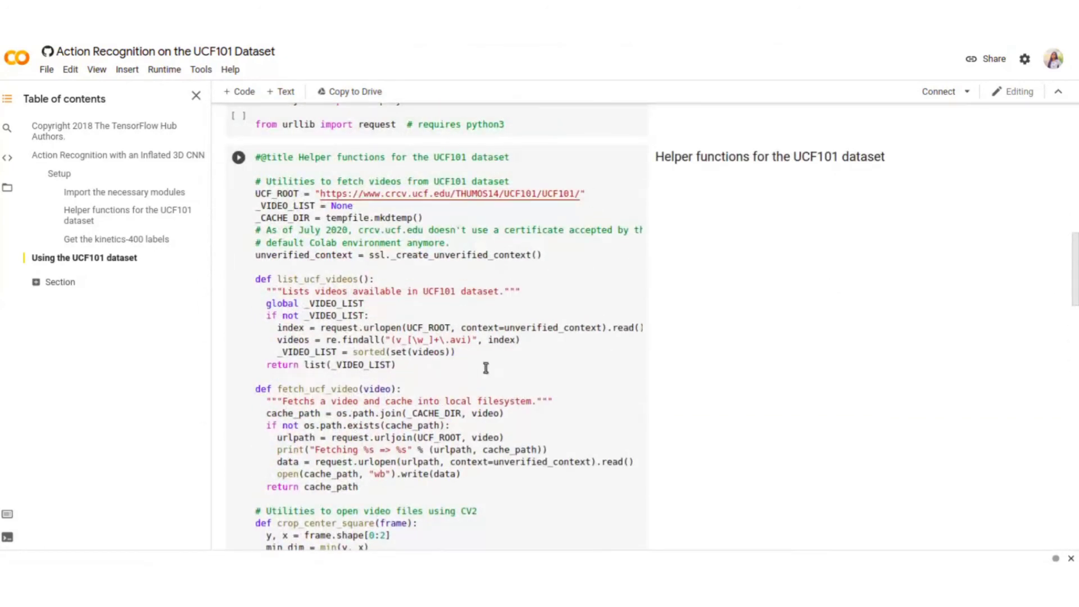
scroll(down, 3)
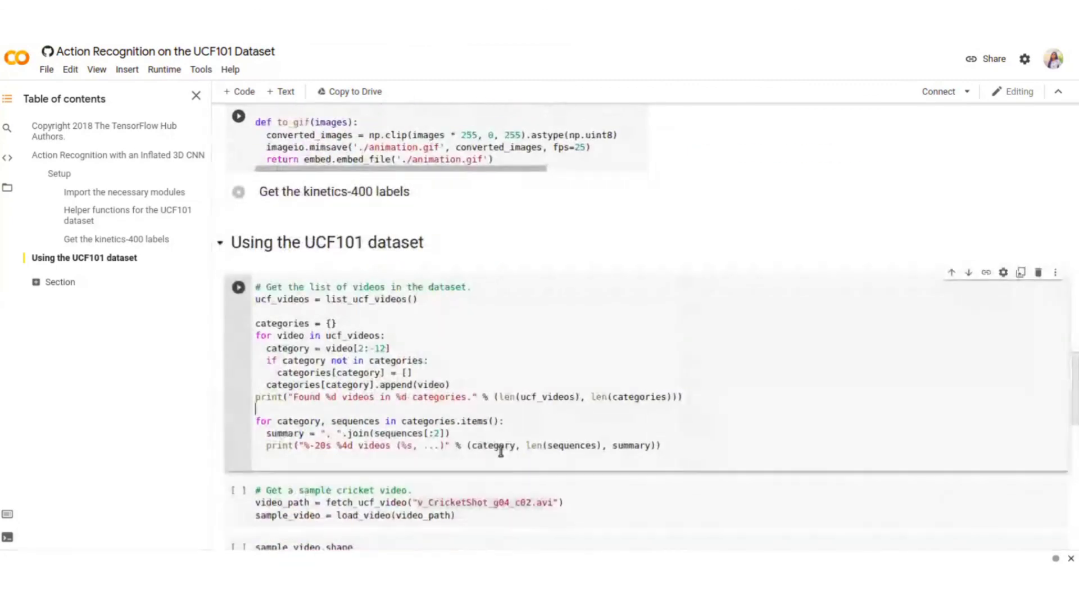
scroll(down, 3)
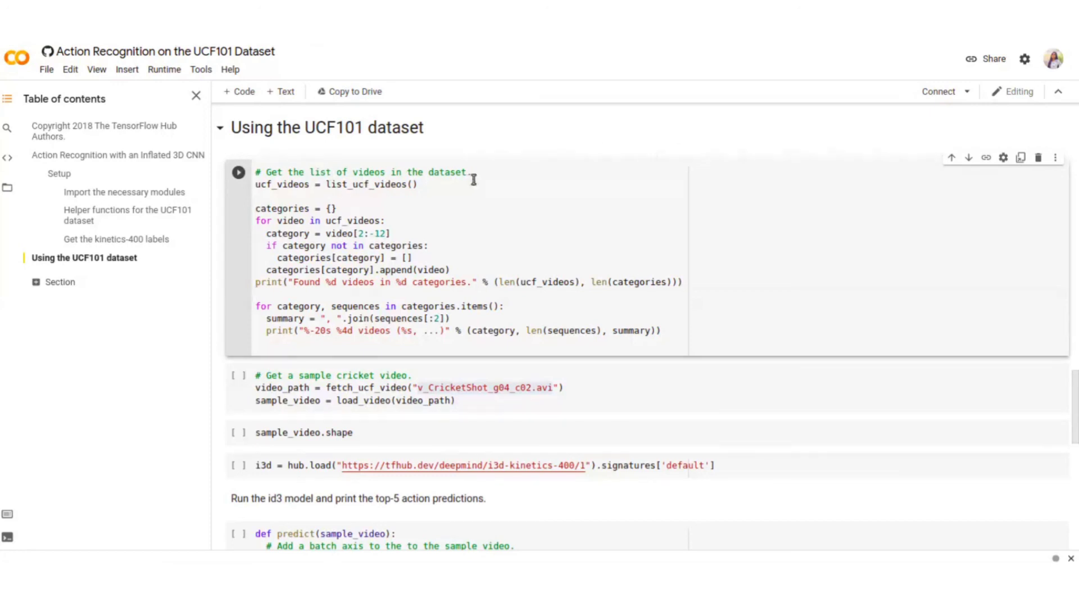
scroll(down, 3)
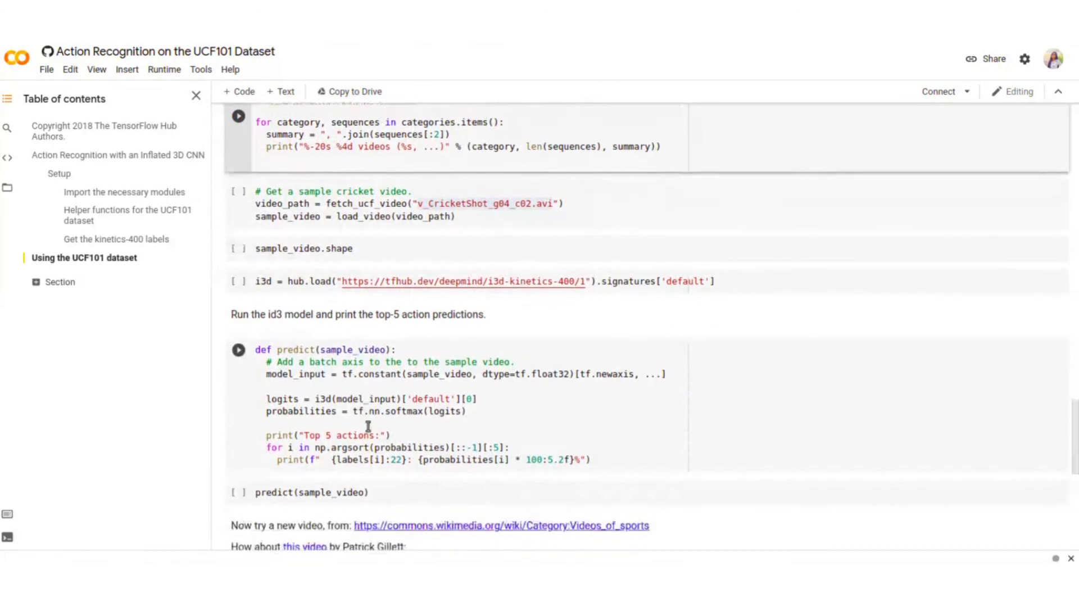
scroll(down, 3)
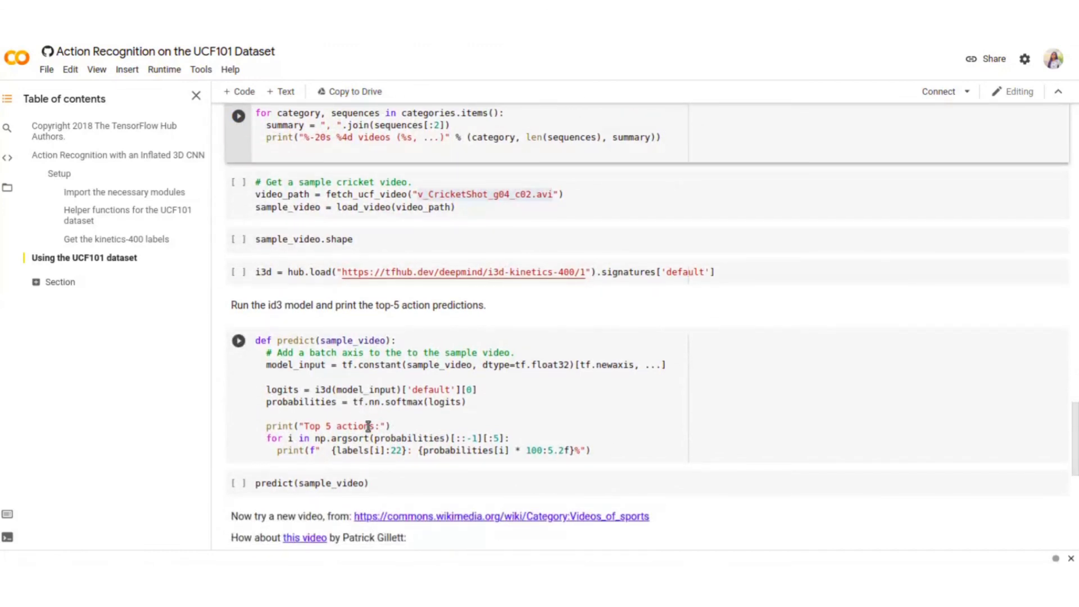
scroll(down, 3)
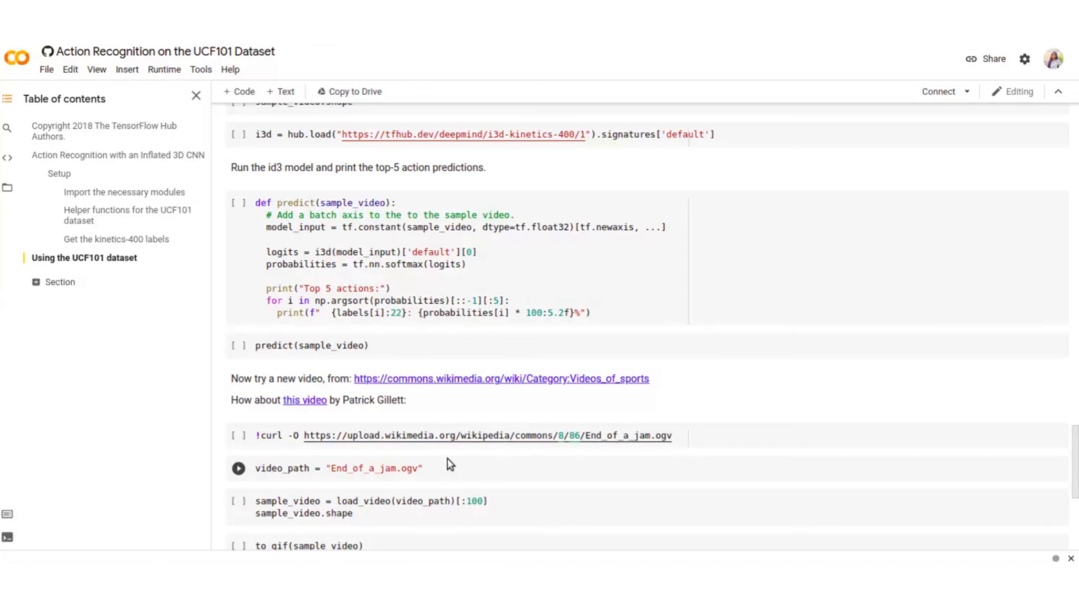
scroll(down, 3)
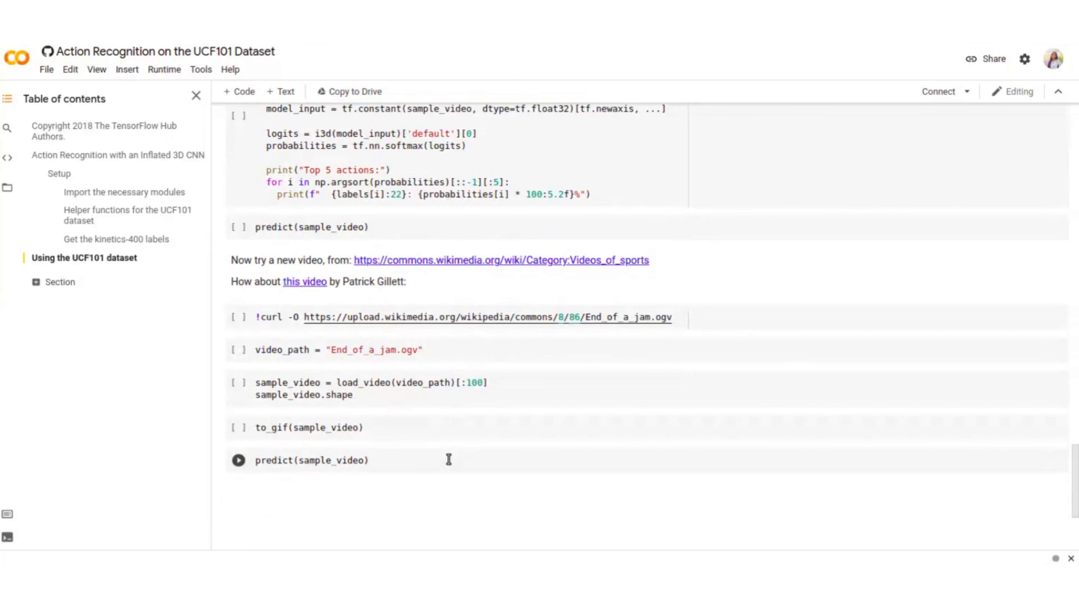
scroll(up, 3)
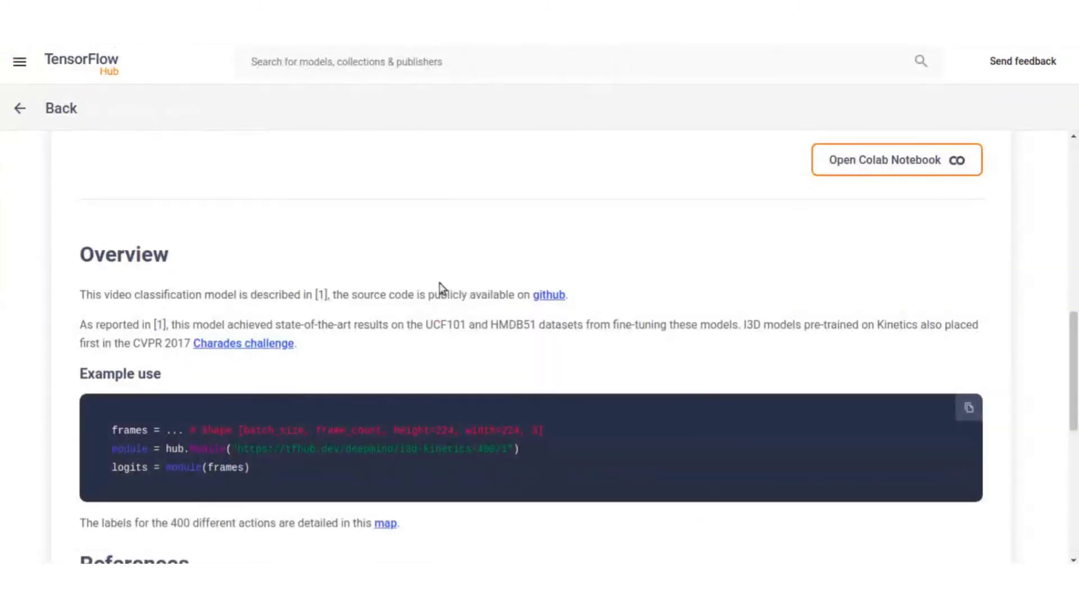
scroll(down, 3)
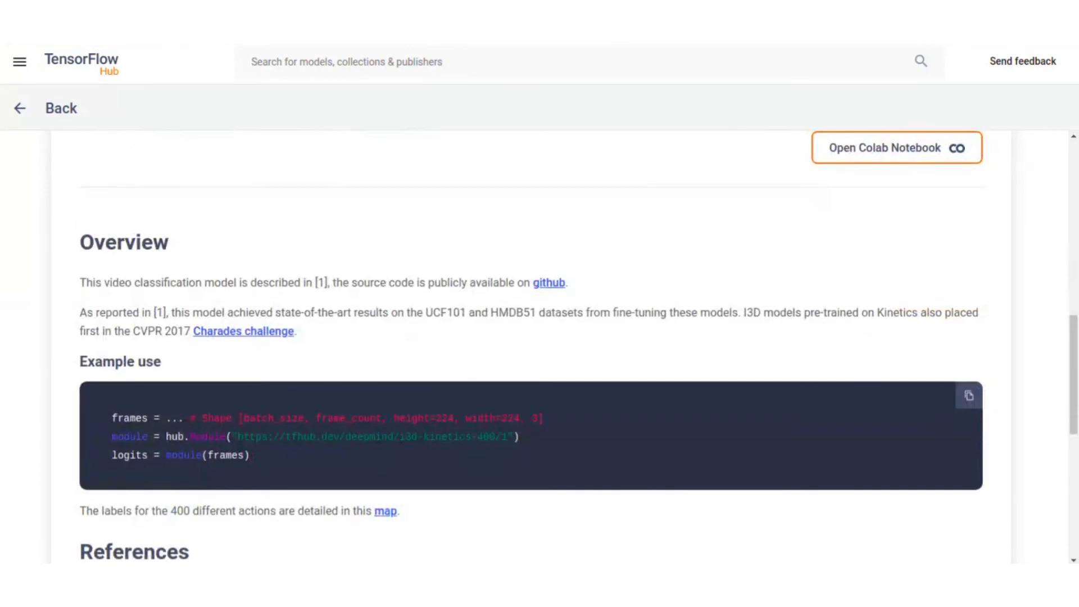
scroll(up, 3)
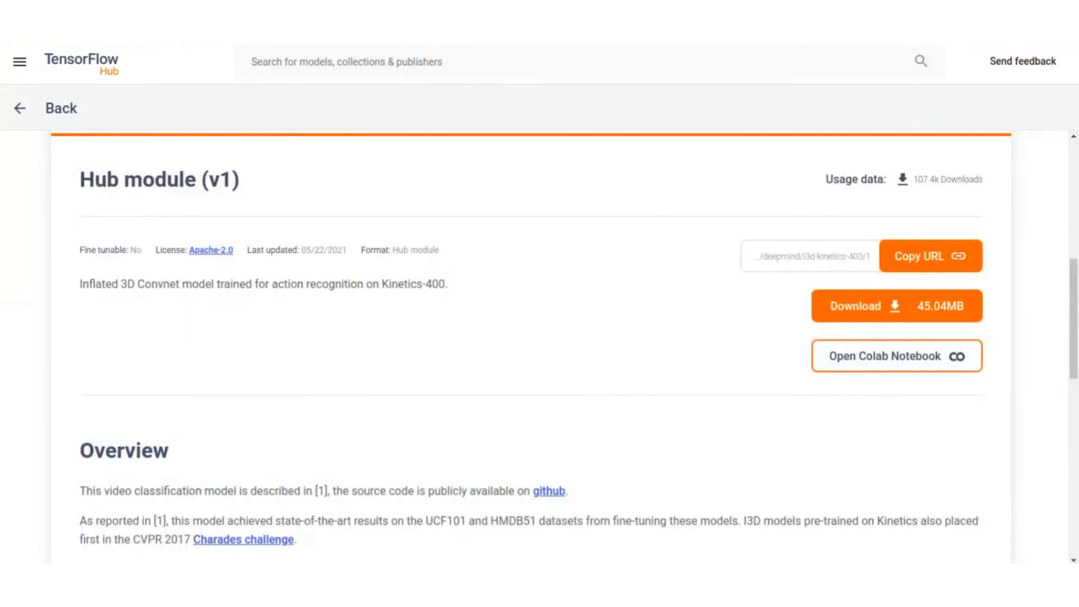
click(897, 357)
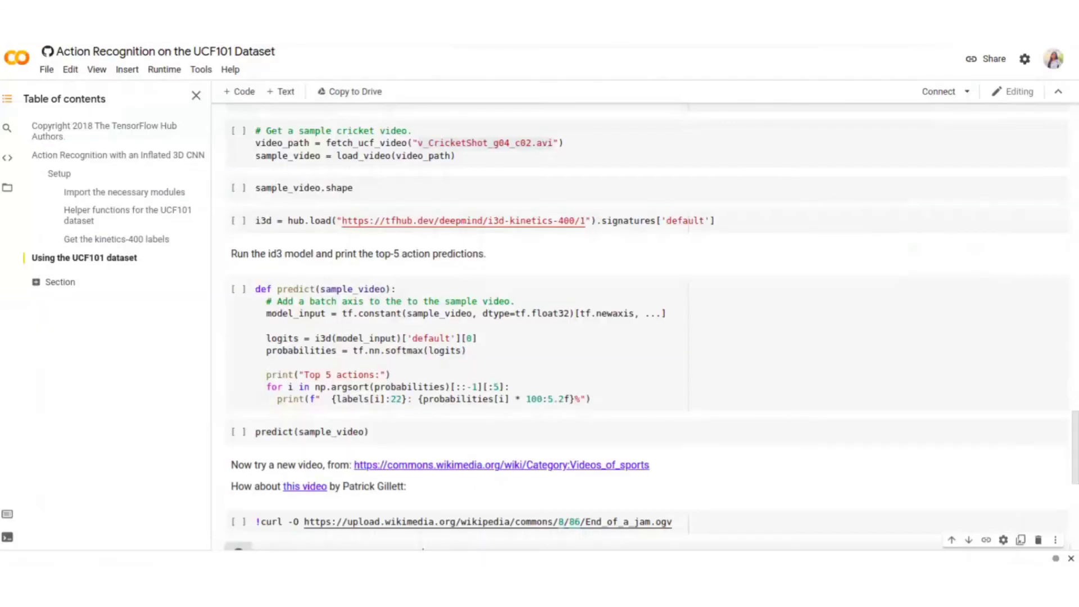